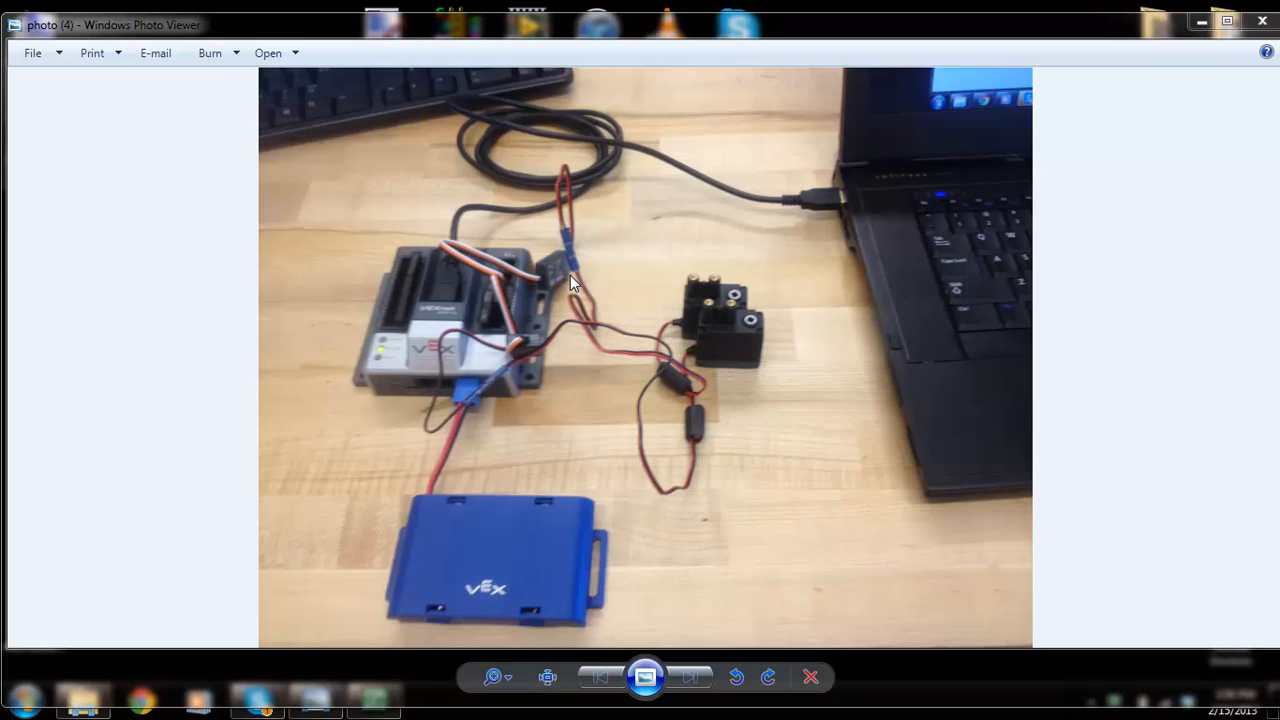
mouse_move(684, 244)
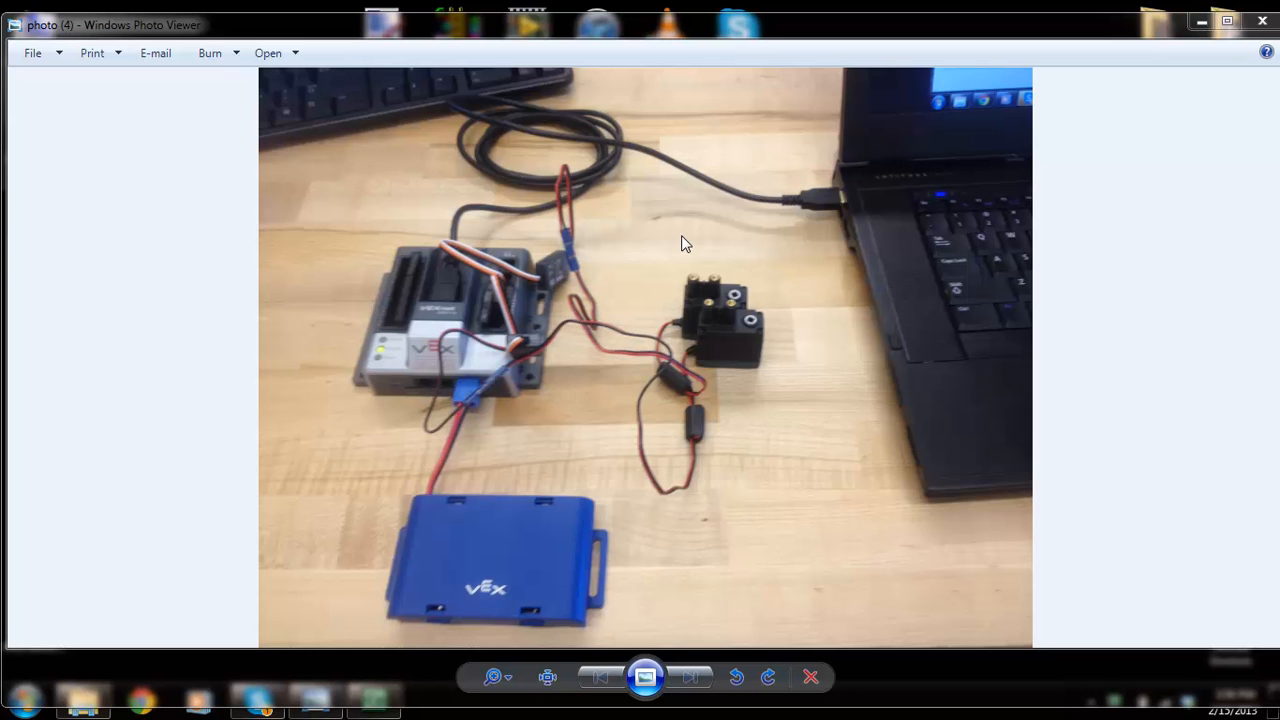
mouse_move(724, 308)
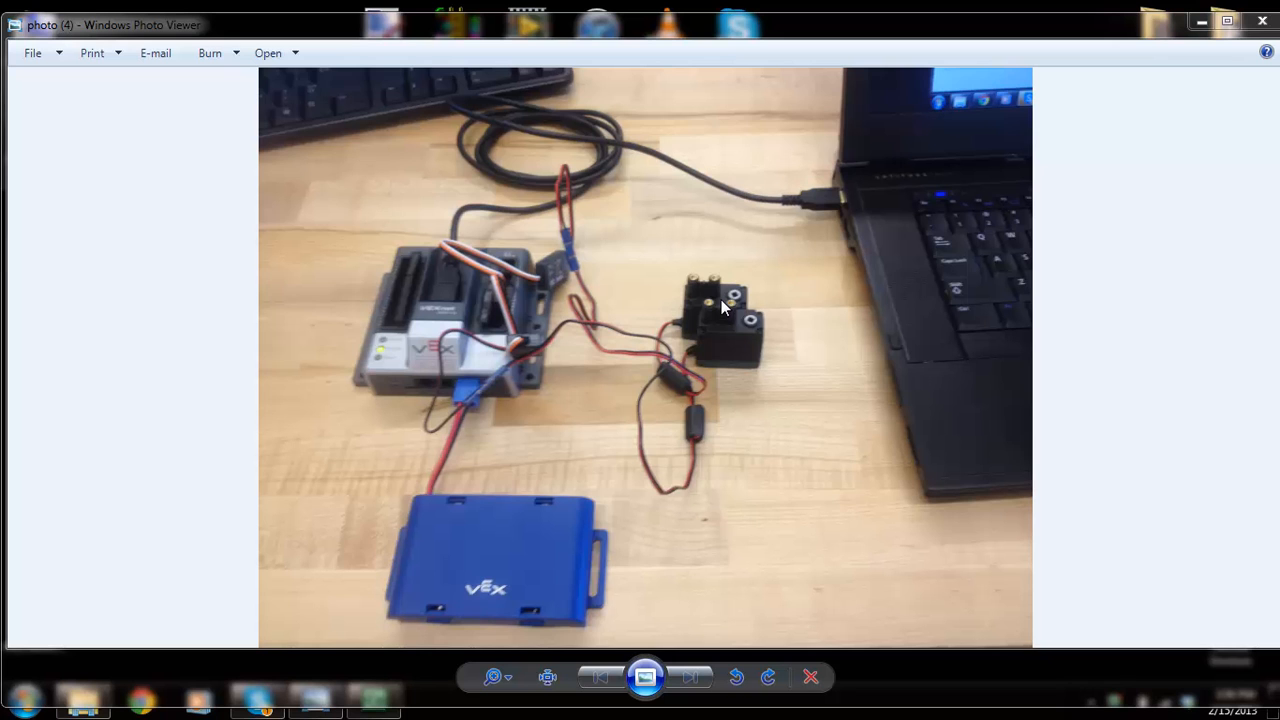
mouse_move(460, 410)
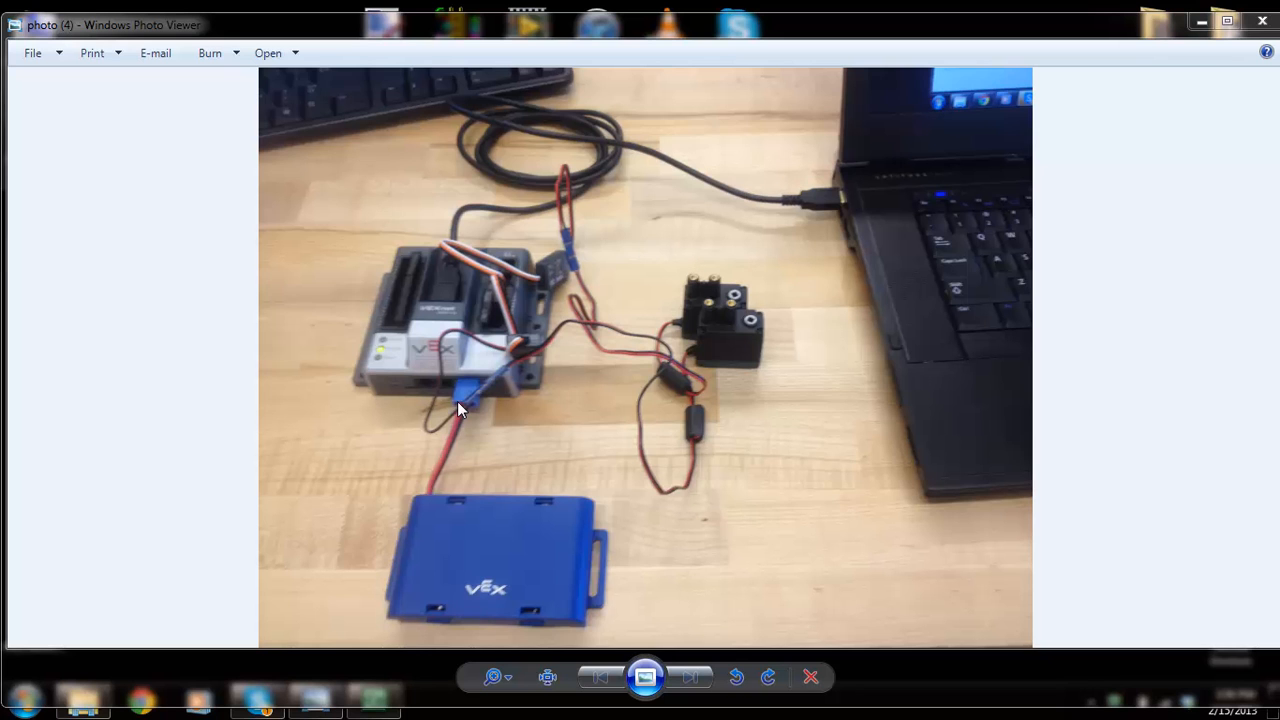
mouse_move(454, 276)
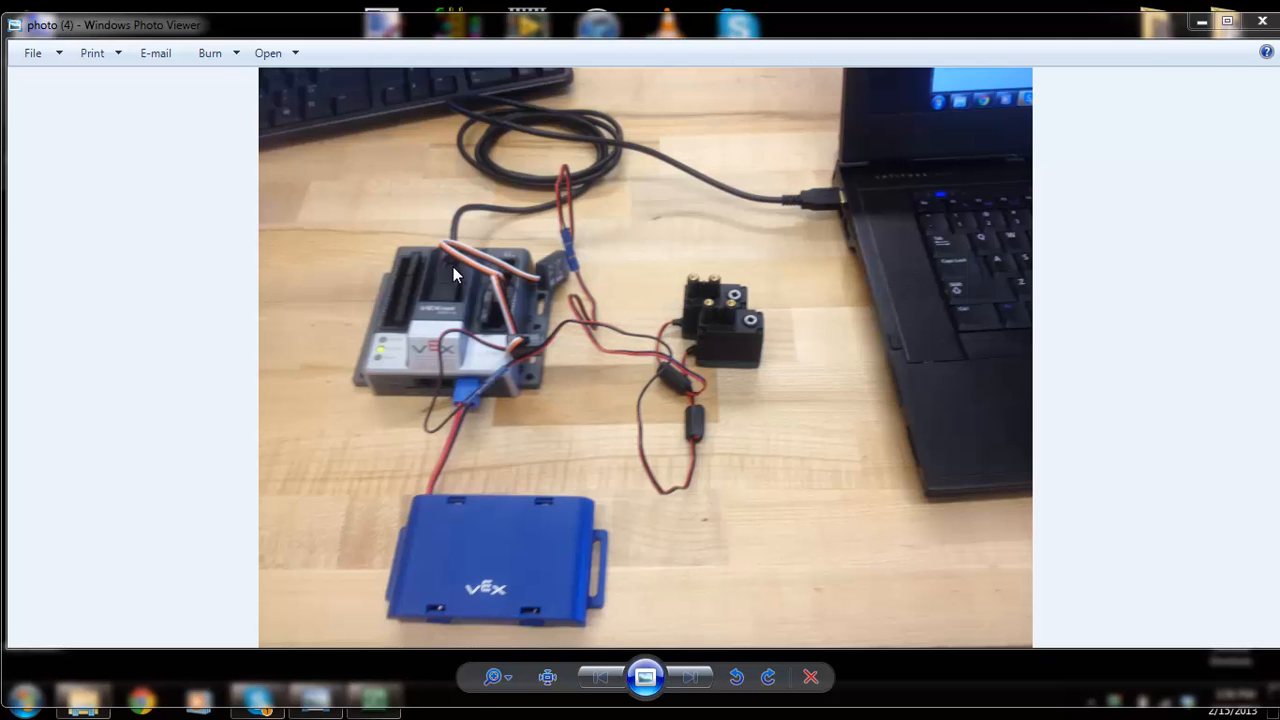
mouse_move(568, 336)
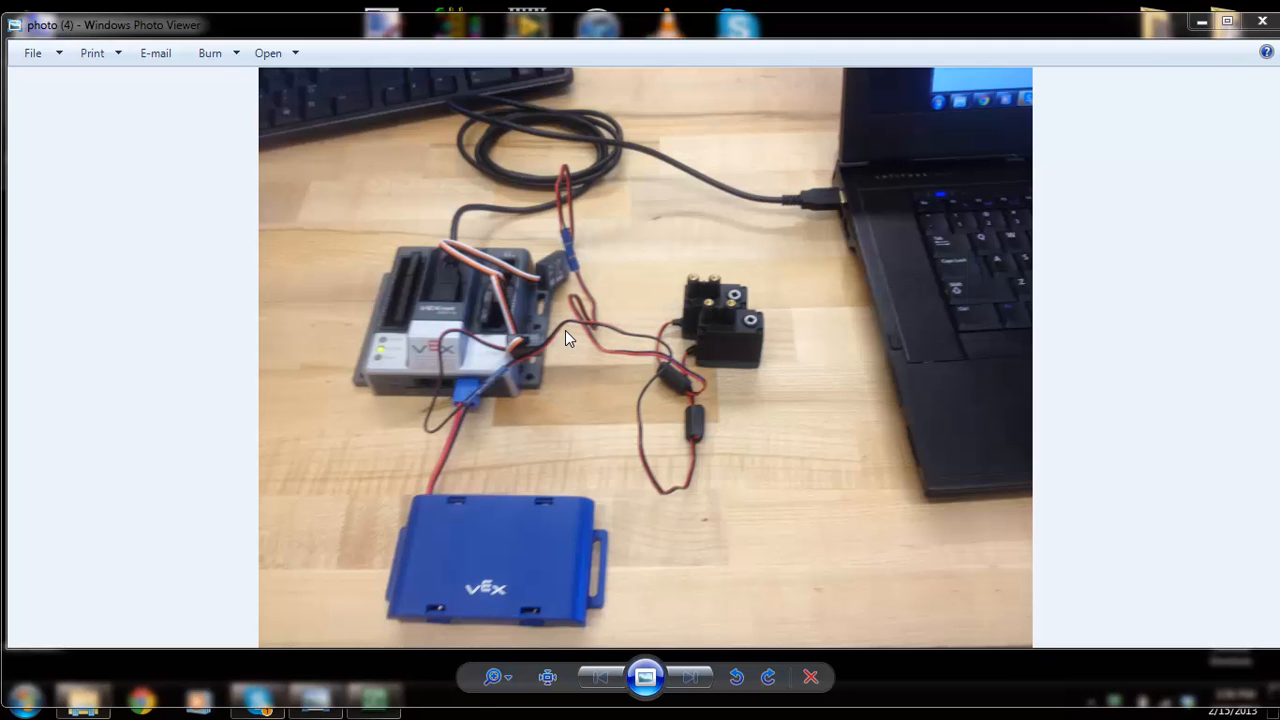
mouse_move(712, 300)
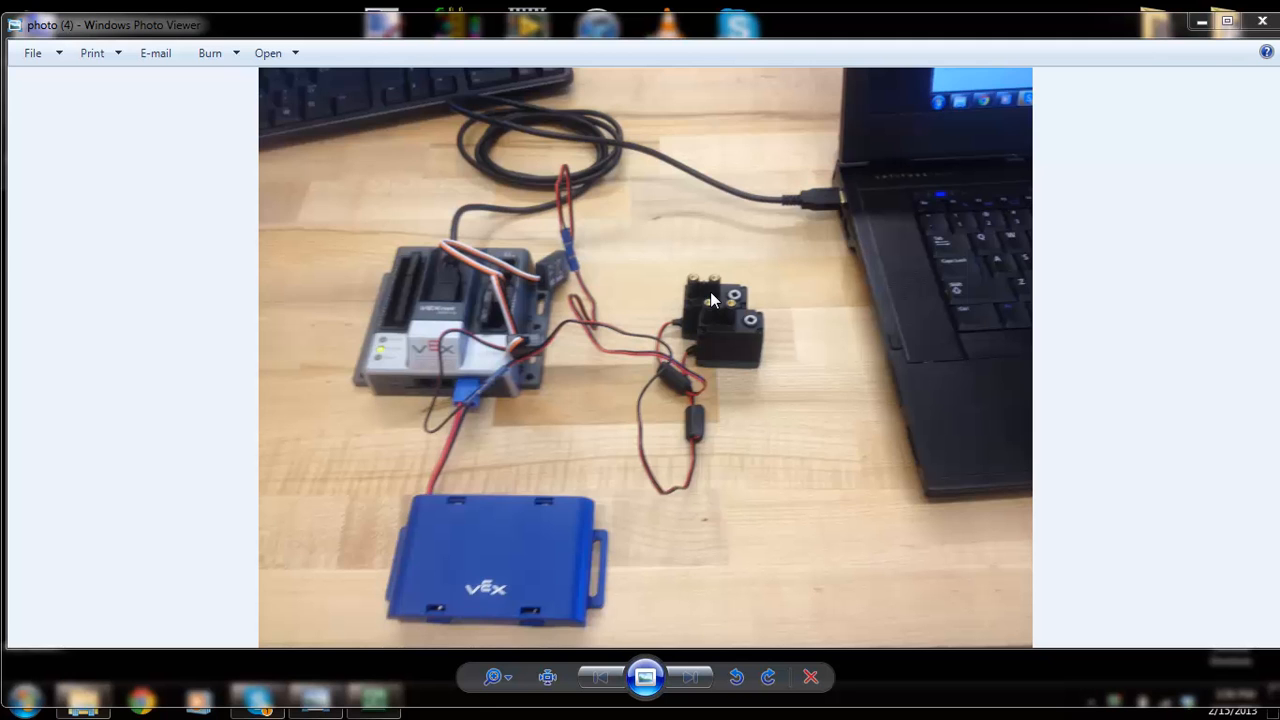
mouse_move(724, 332)
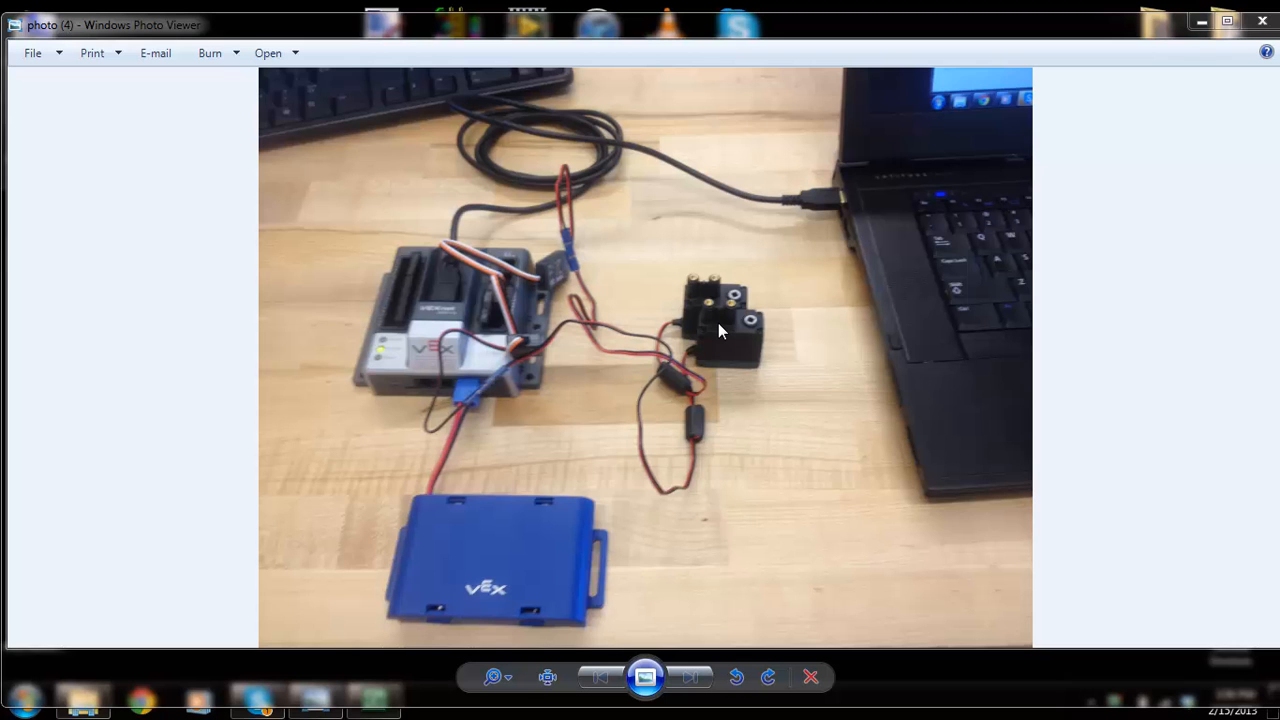
mouse_move(562, 260)
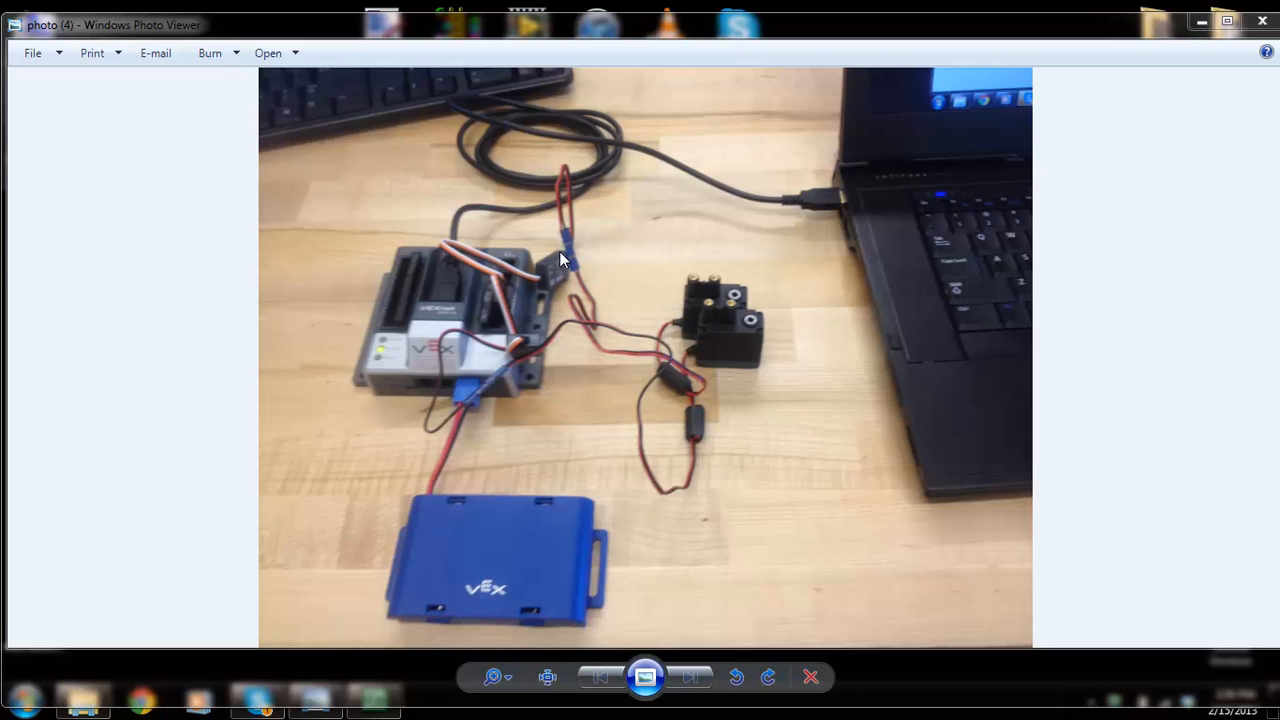
mouse_move(562, 318)
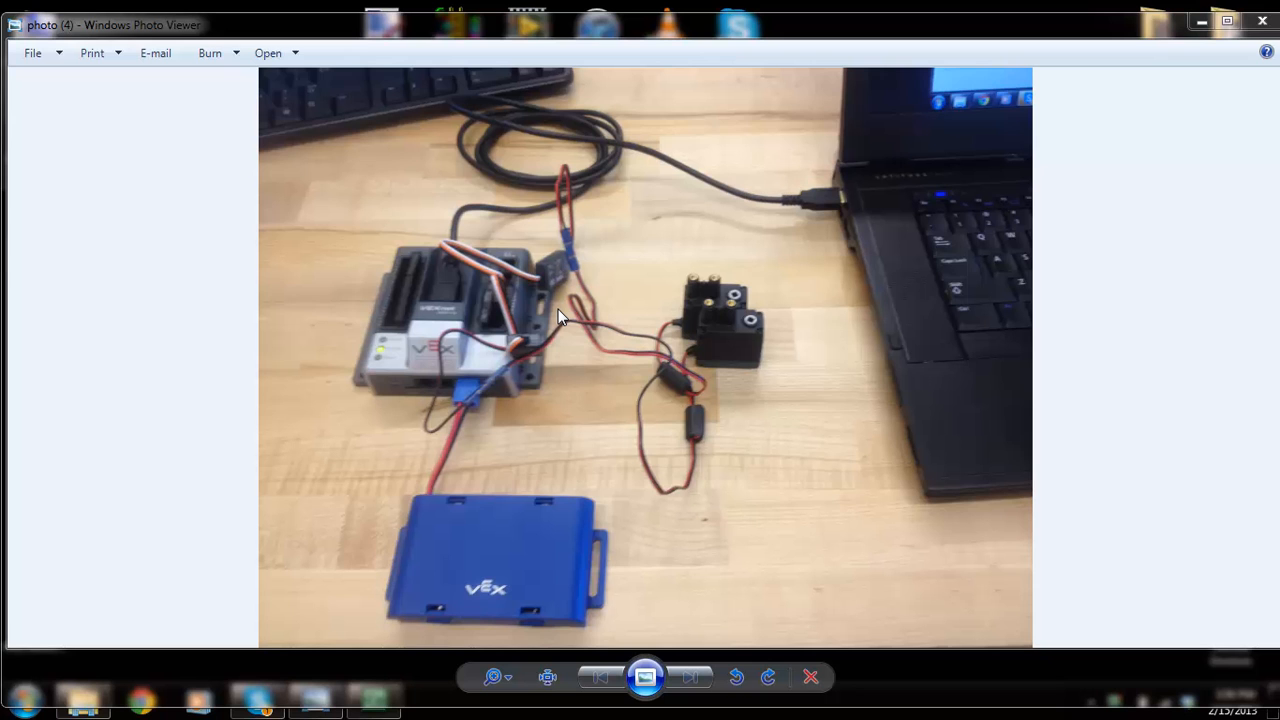
mouse_move(504, 284)
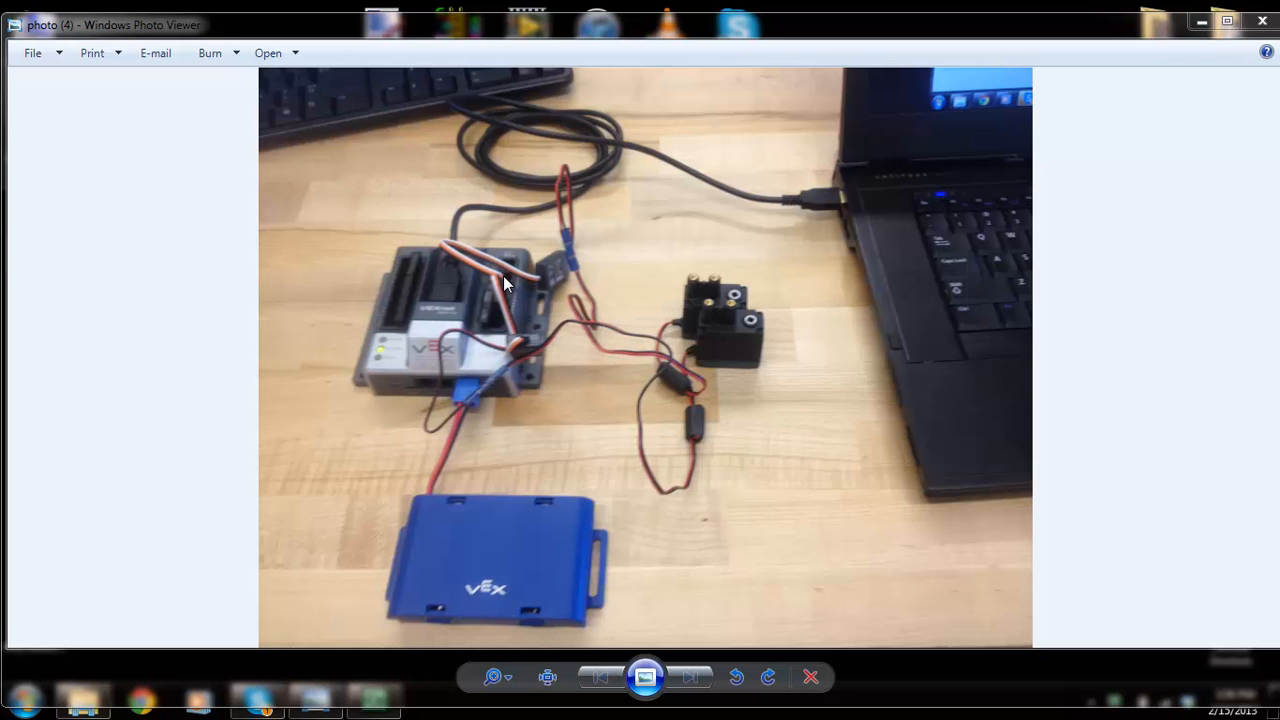
mouse_move(490, 284)
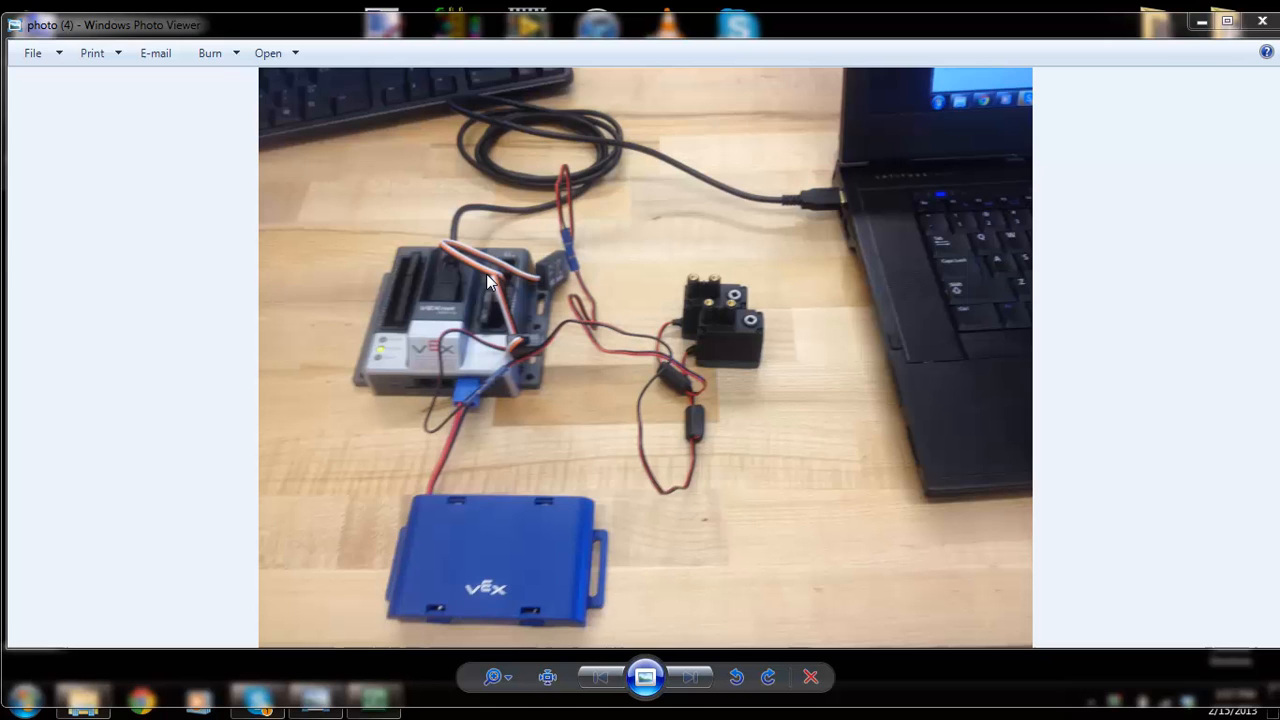
mouse_move(436, 296)
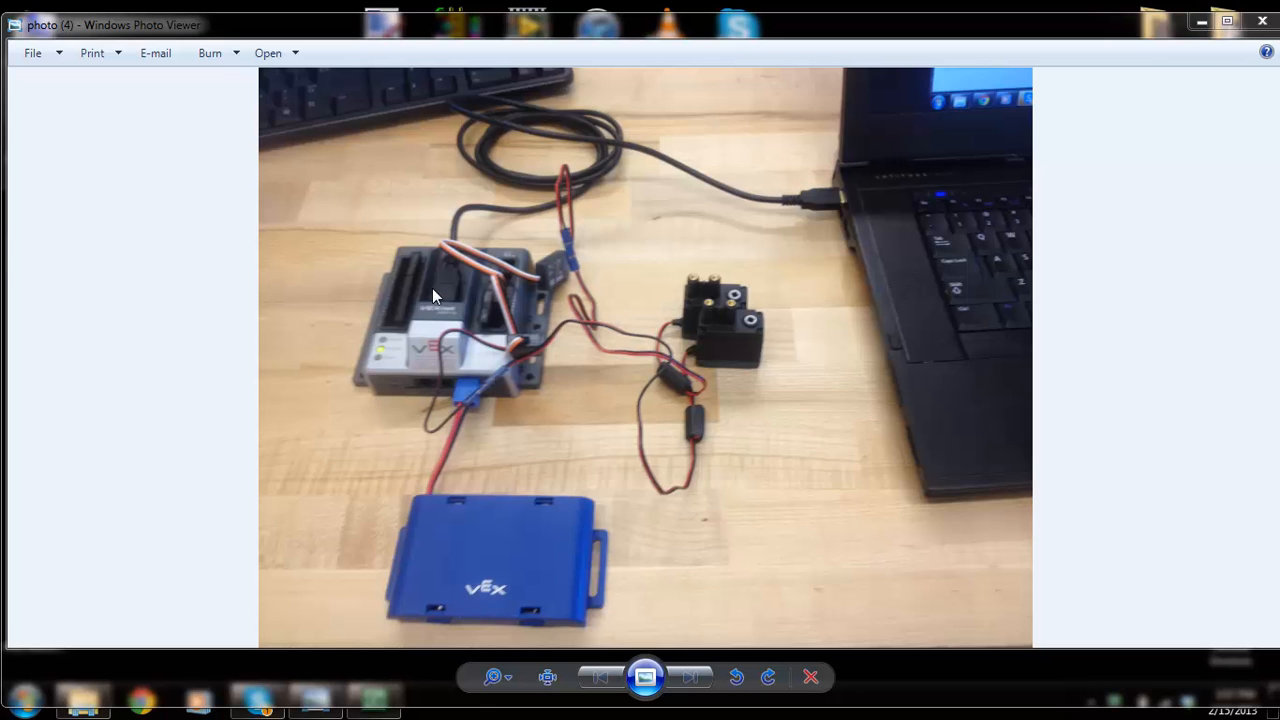
mouse_move(590, 220)
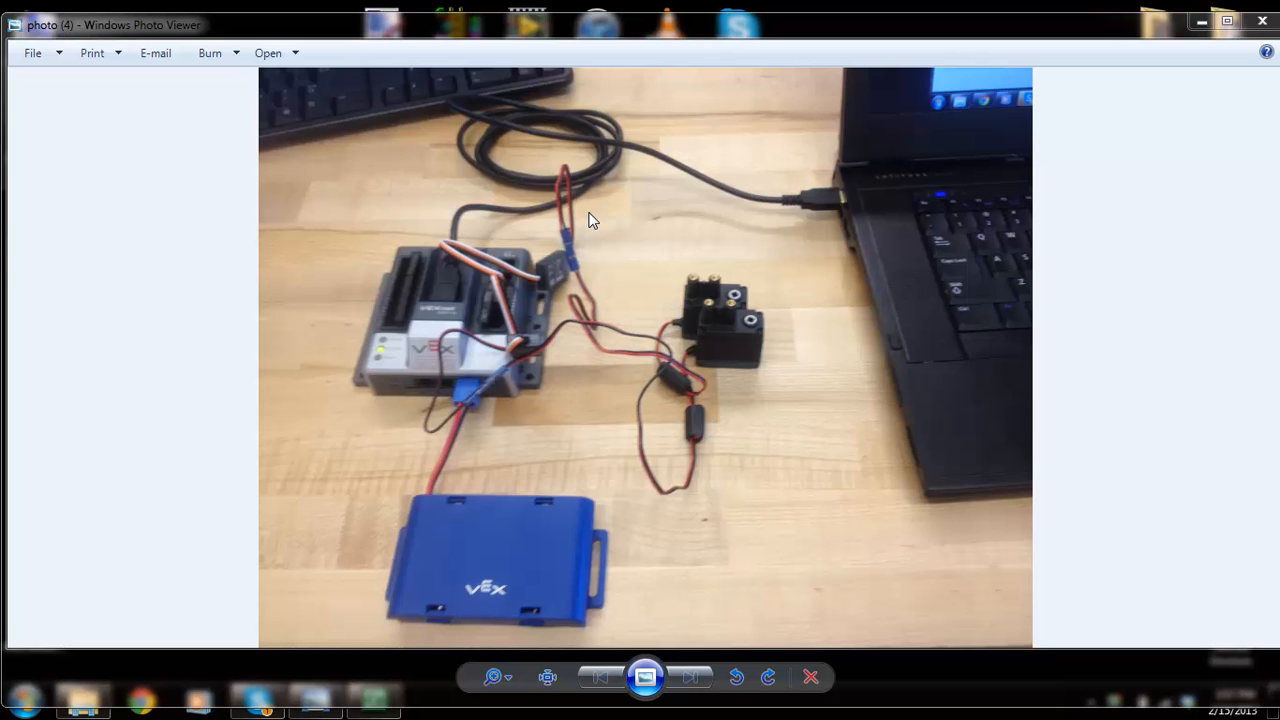
mouse_move(450, 304)
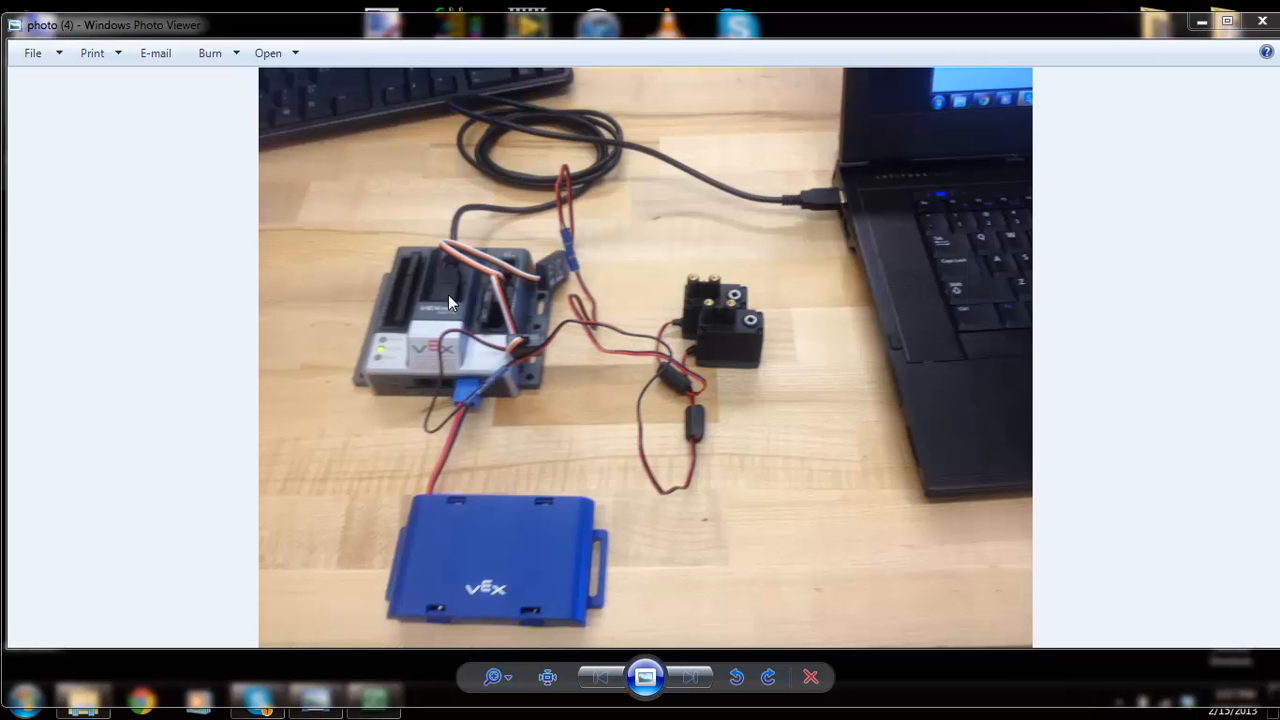
mouse_move(1244, 42)
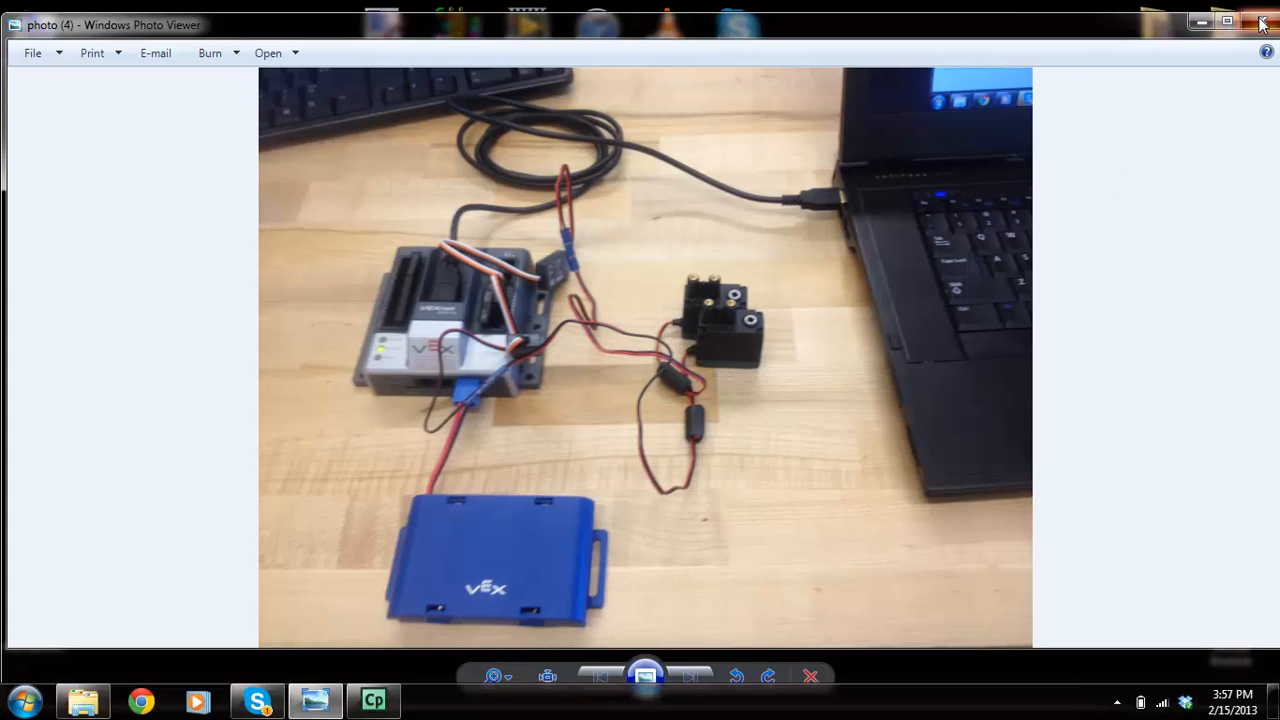
- Close the setup photo and browse Start > All Programs down to the ROBOTC folder
left_click(1260, 22)
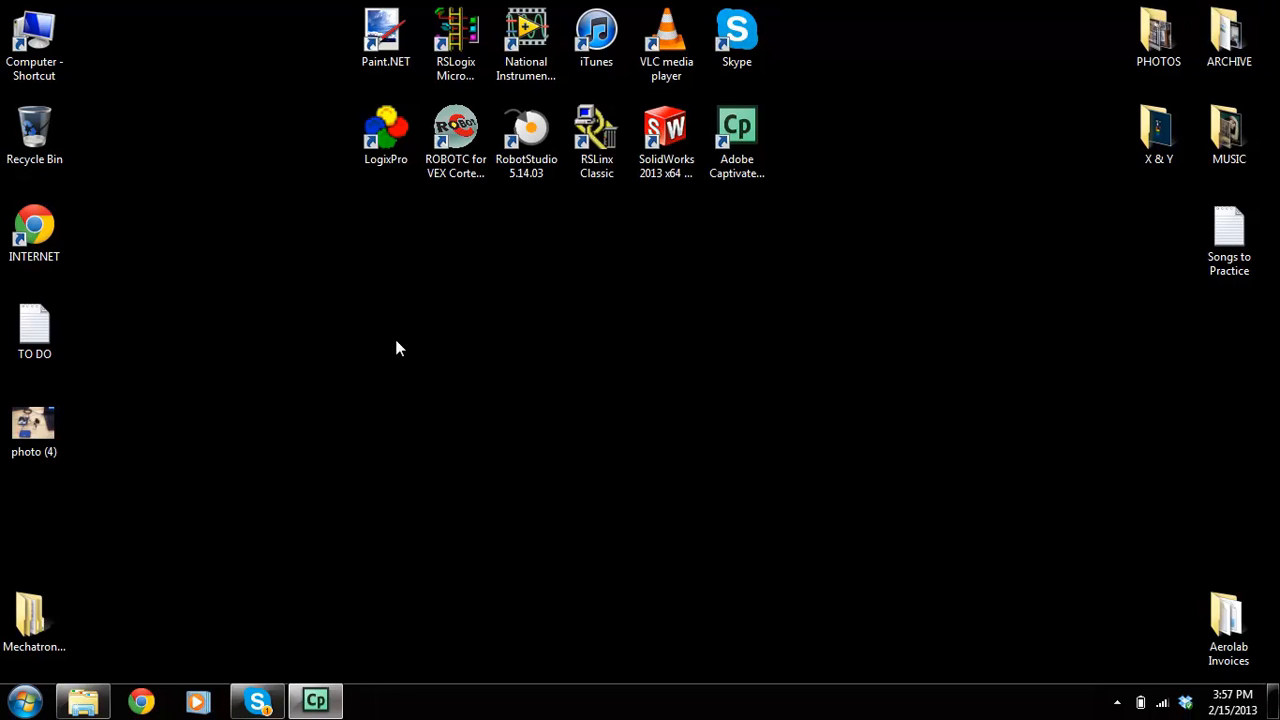
left_click(18, 700)
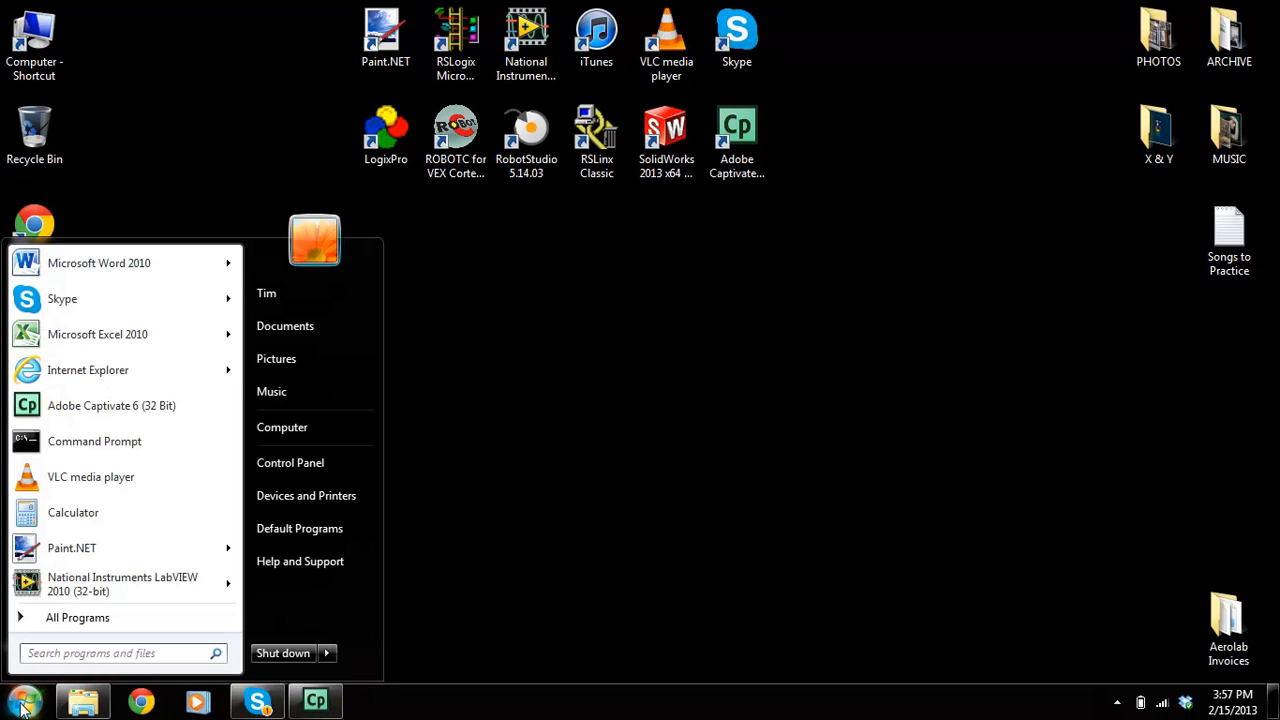
left_click(76, 616)
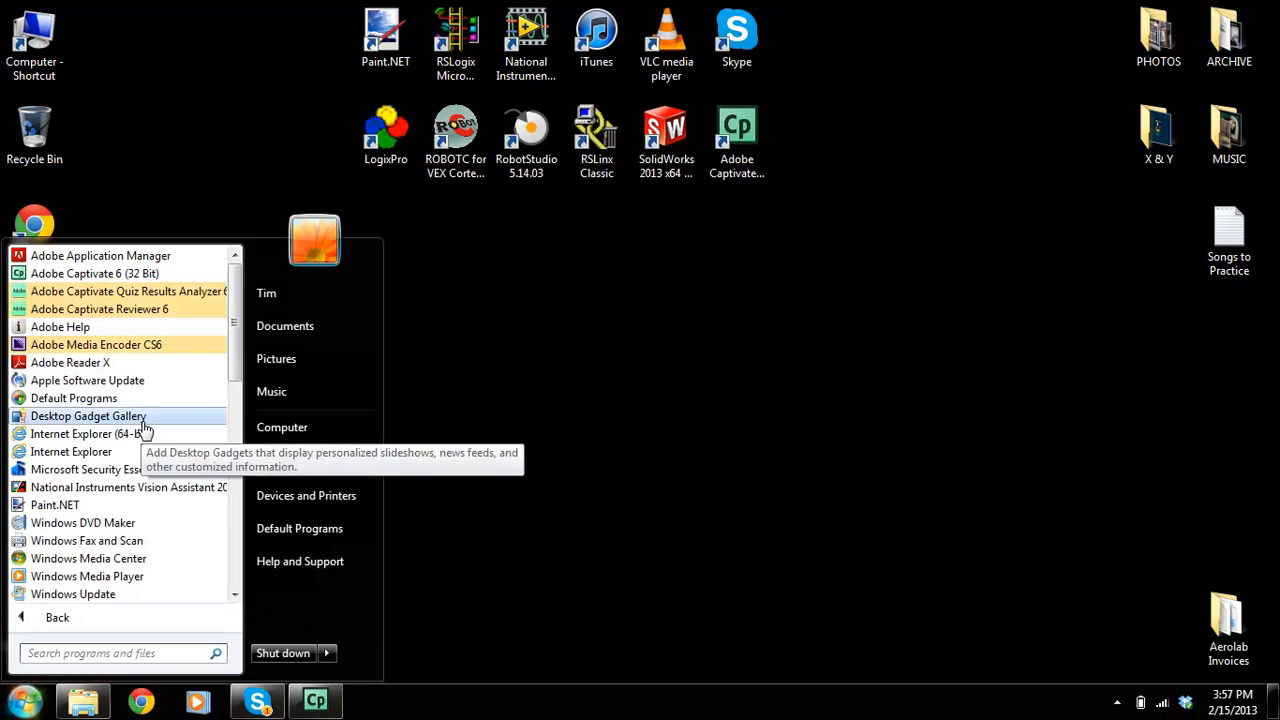
scroll("down", 3)
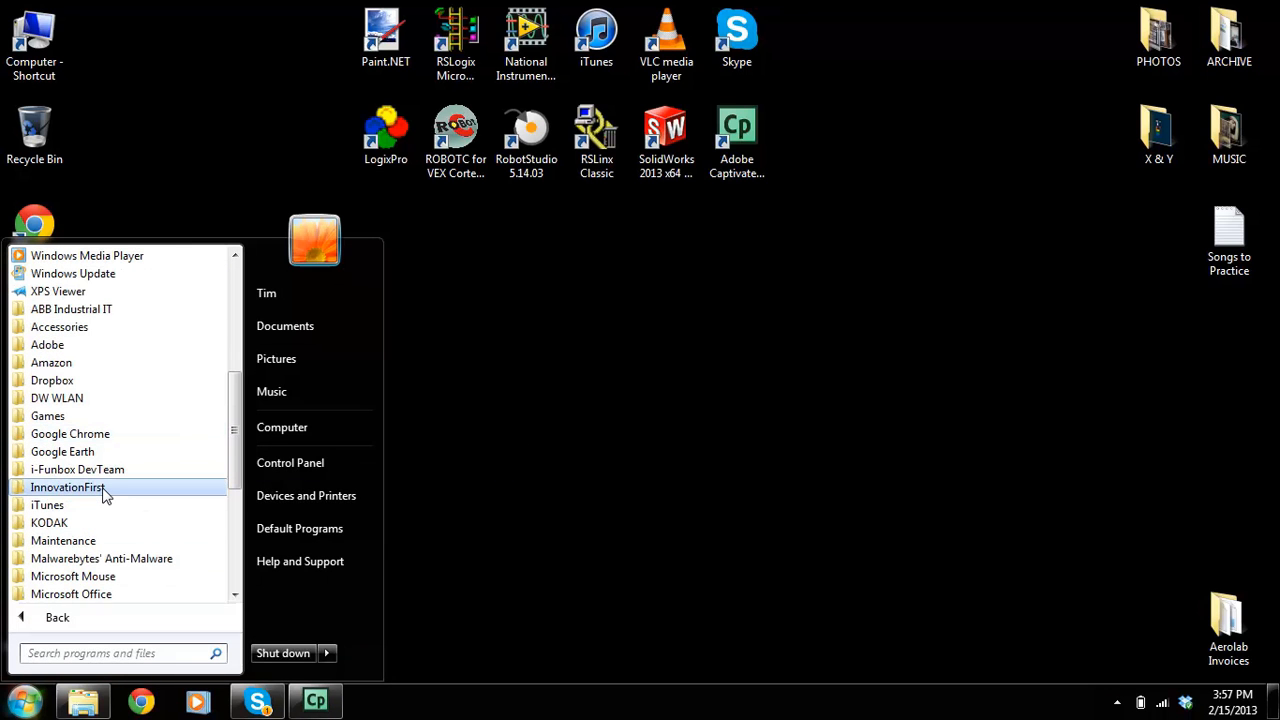
scroll("down", 3)
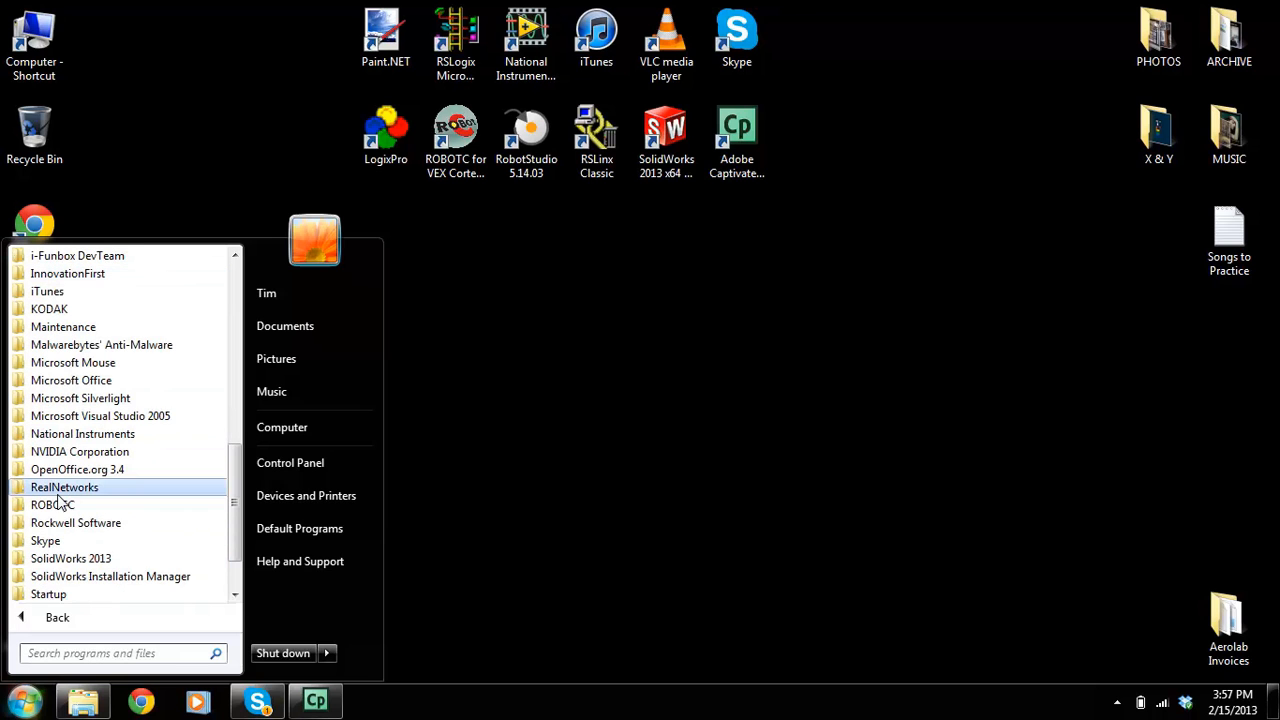
left_click(52, 504)
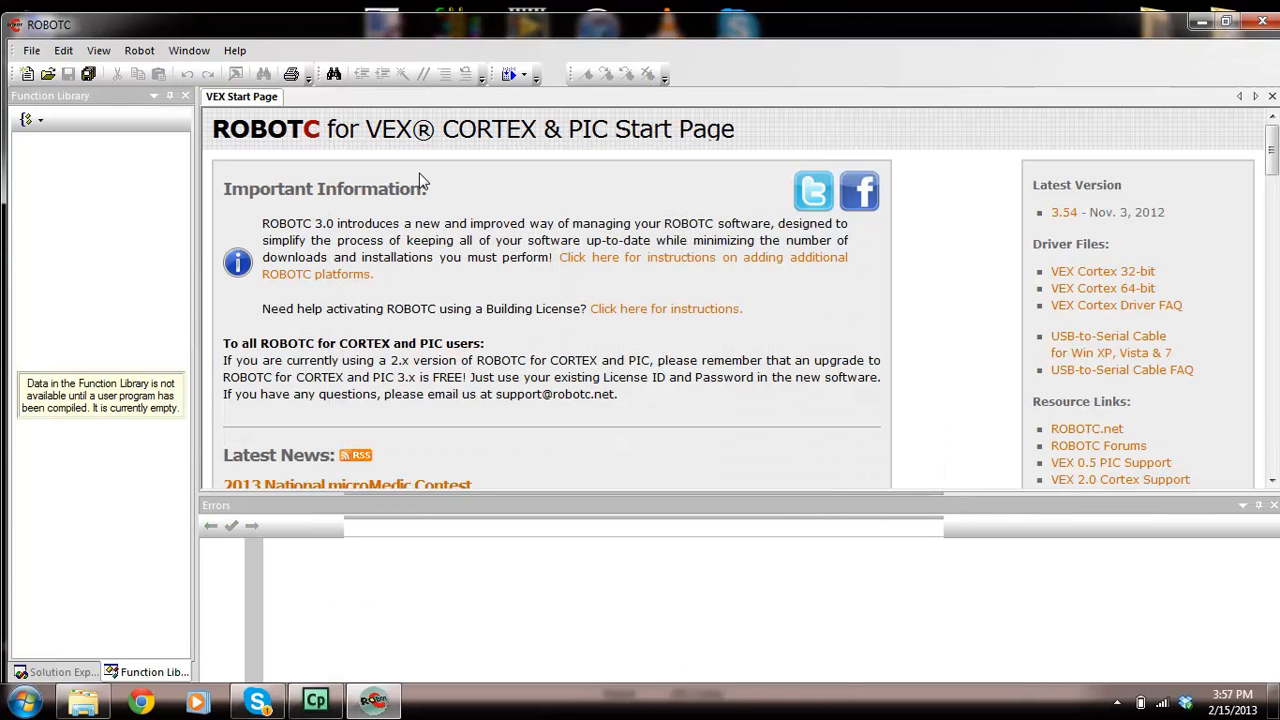
mouse_move(390, 148)
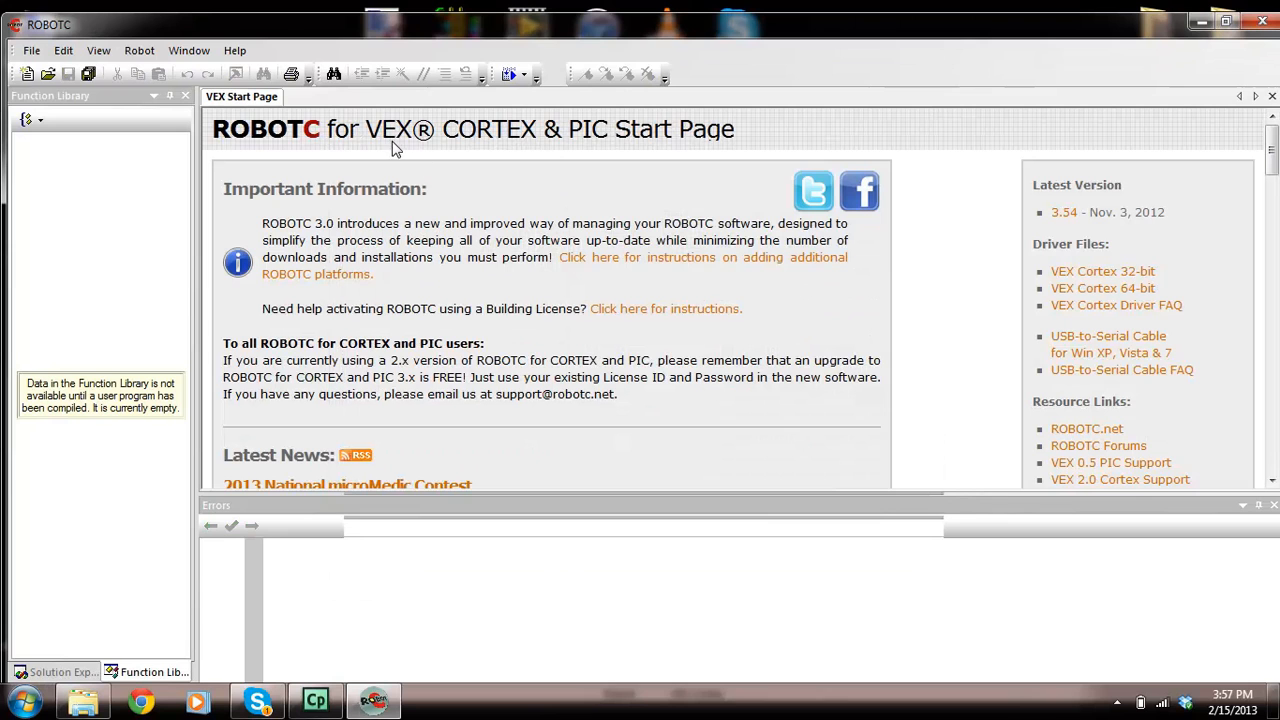
mouse_move(276, 112)
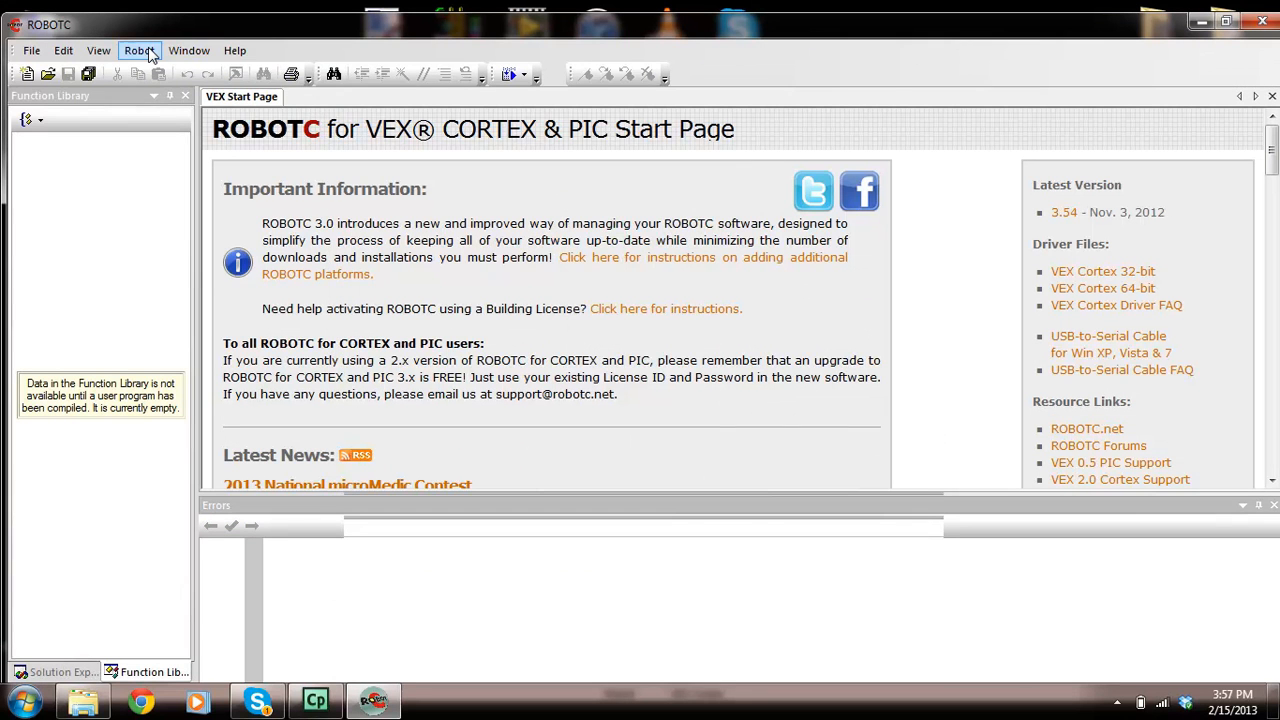
- Show the Robot menu with its compile, platform and firmware download commands
left_click(140, 50)
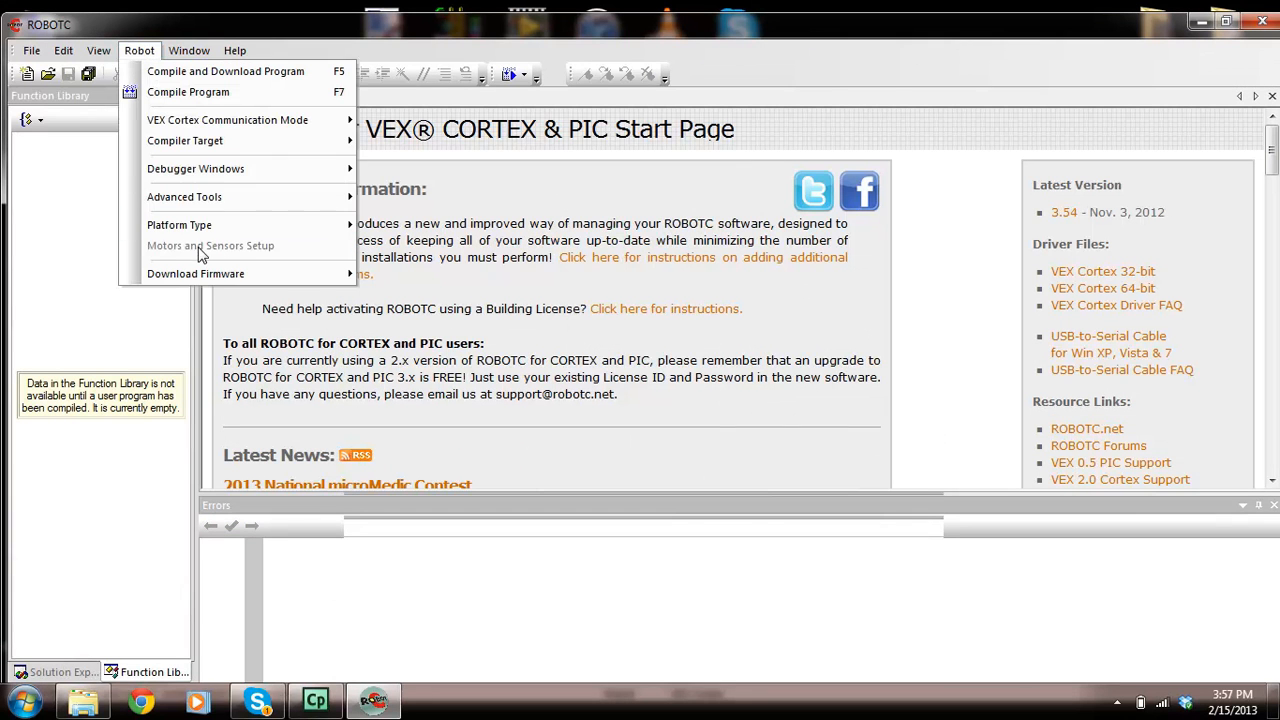
mouse_move(196, 272)
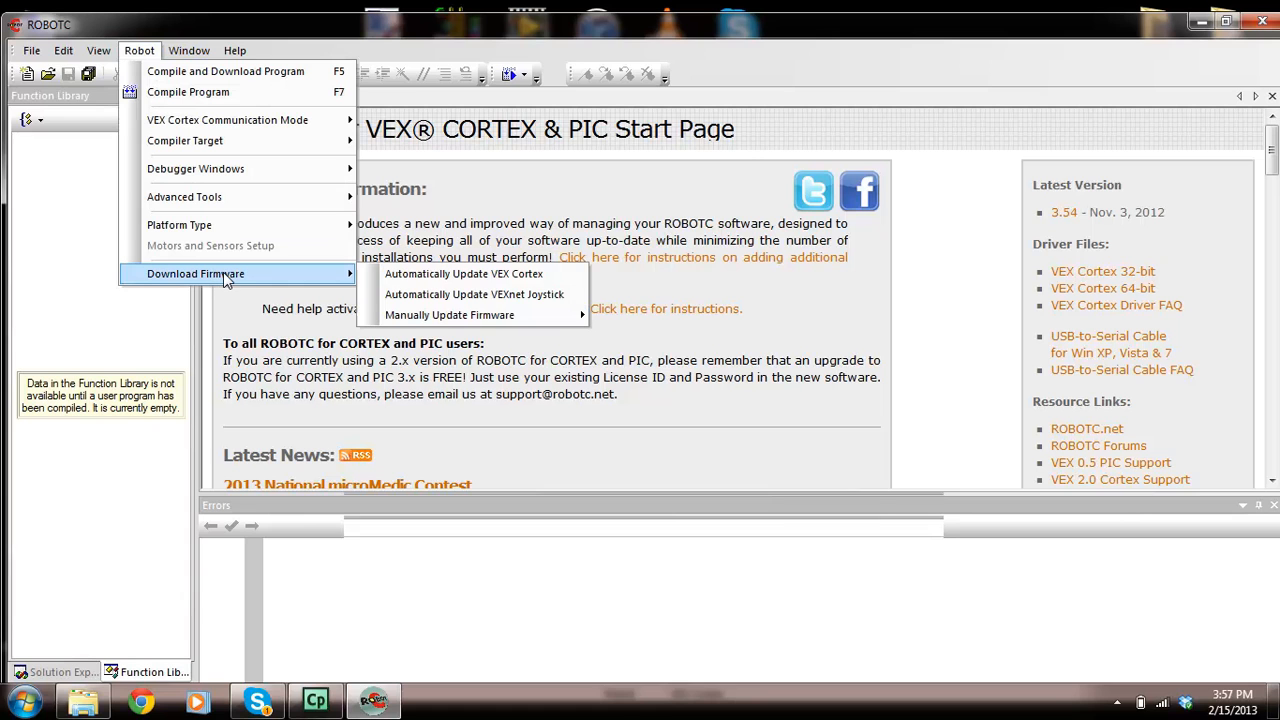
mouse_move(464, 274)
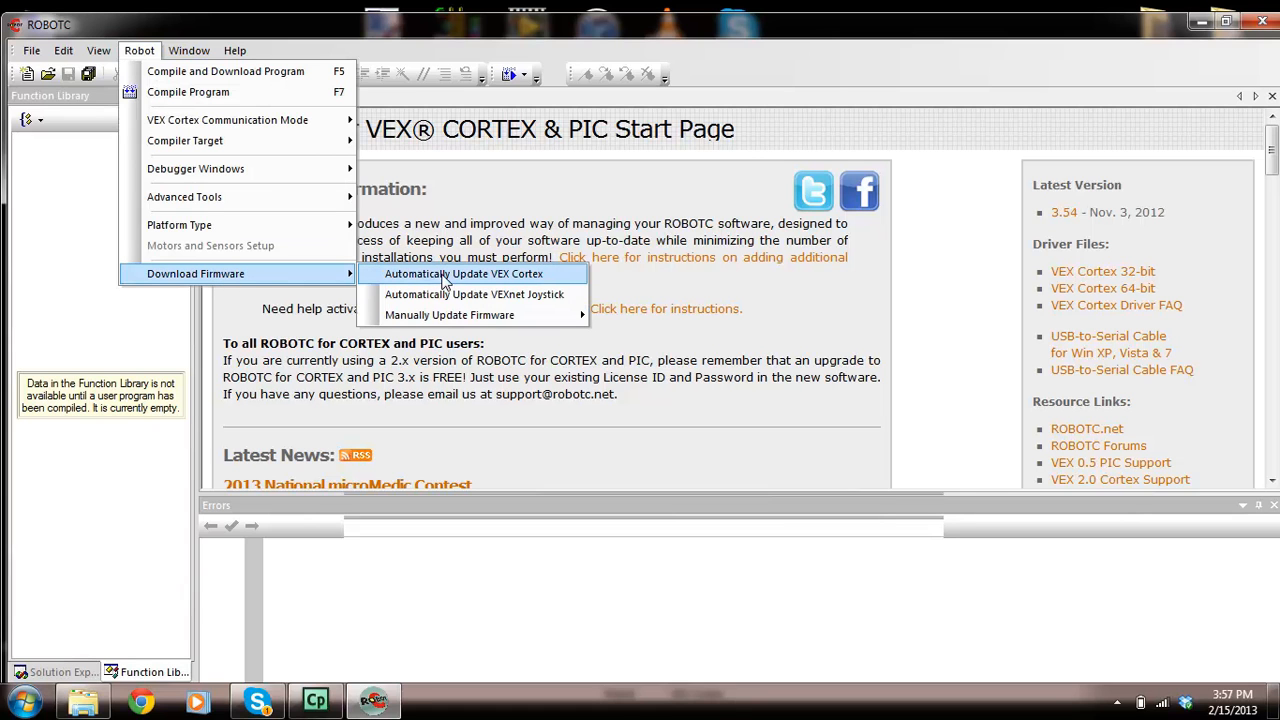
- Automatically update the VEX Cortex firmware and acknowledge the successful download
left_click(464, 272)
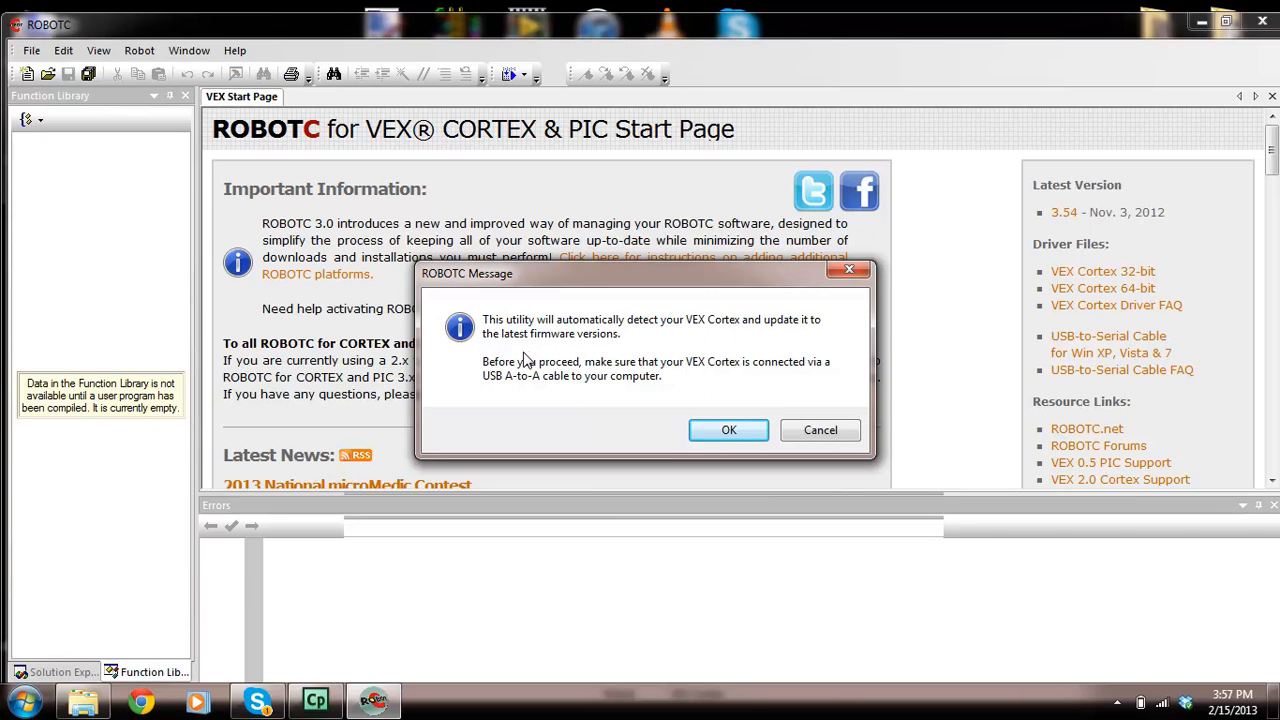
mouse_move(672, 332)
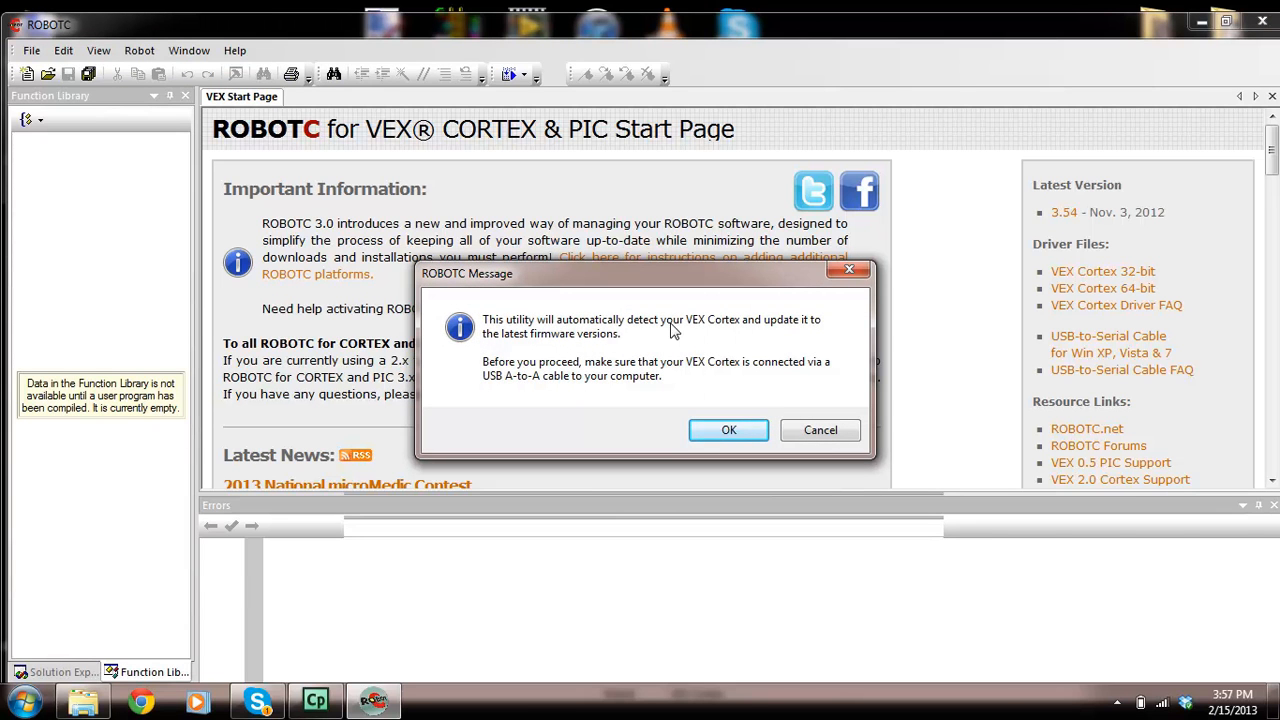
mouse_move(564, 344)
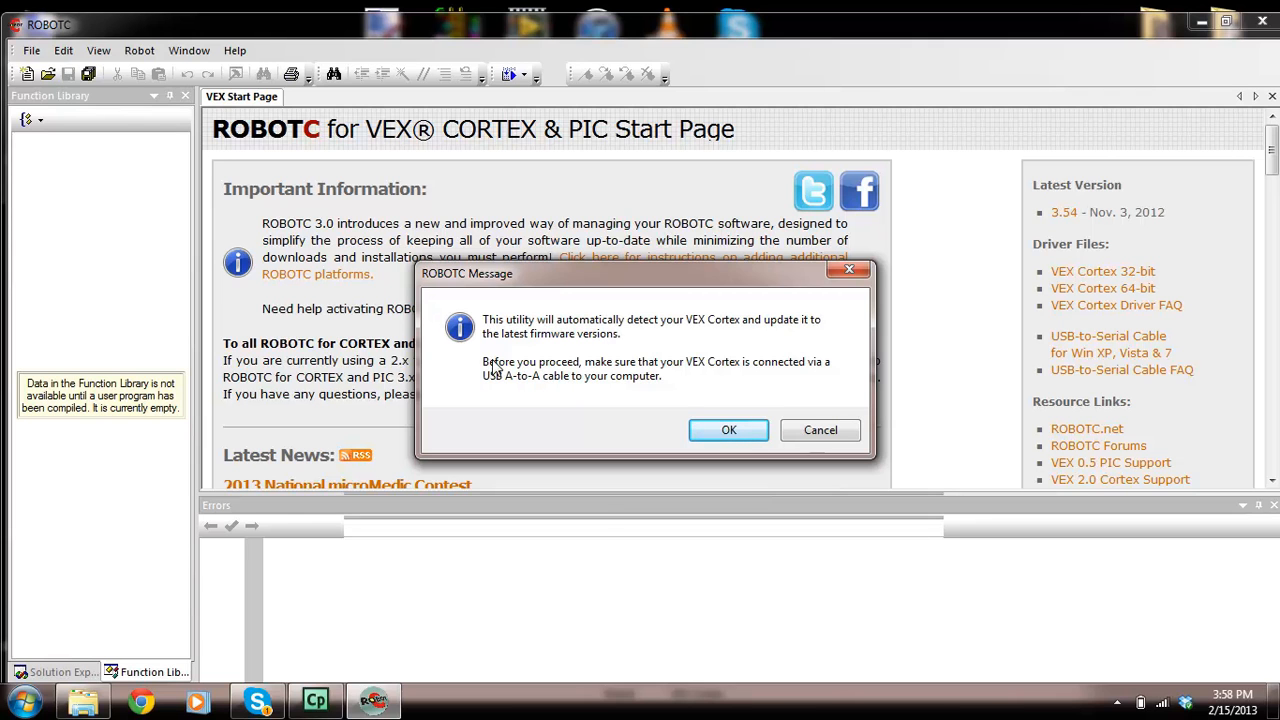
mouse_move(648, 336)
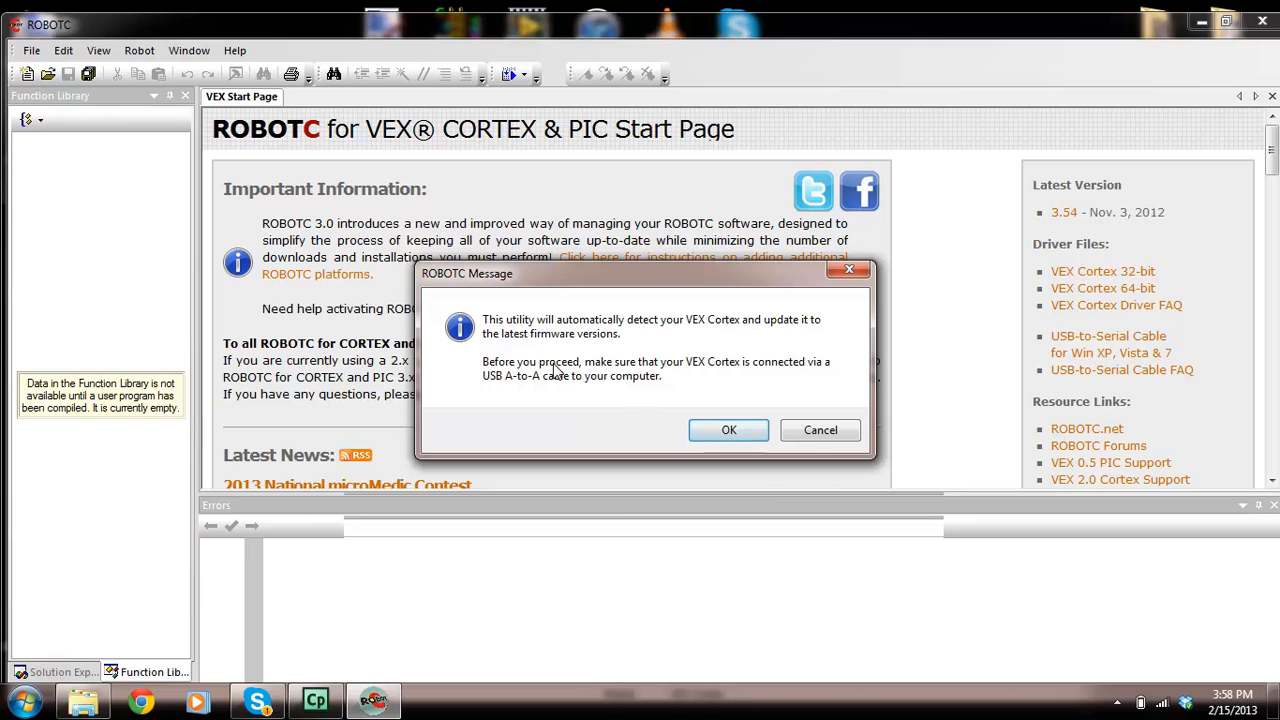
mouse_move(710, 374)
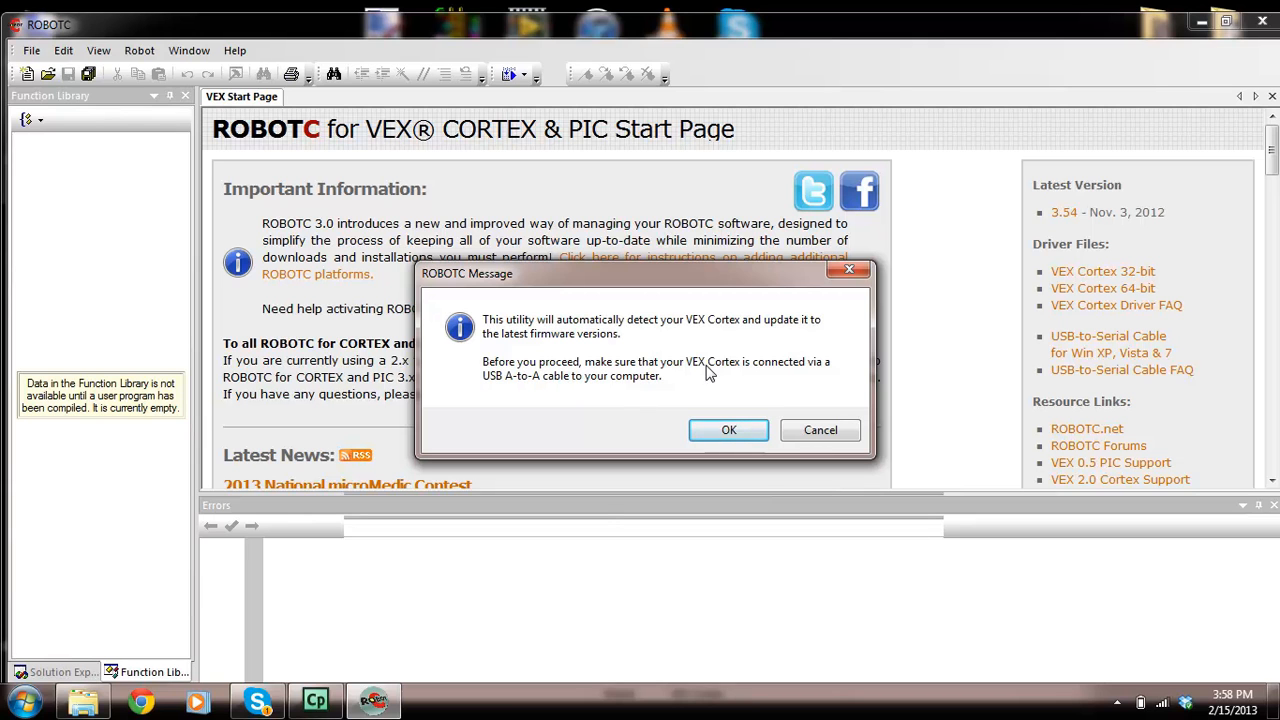
mouse_move(510, 388)
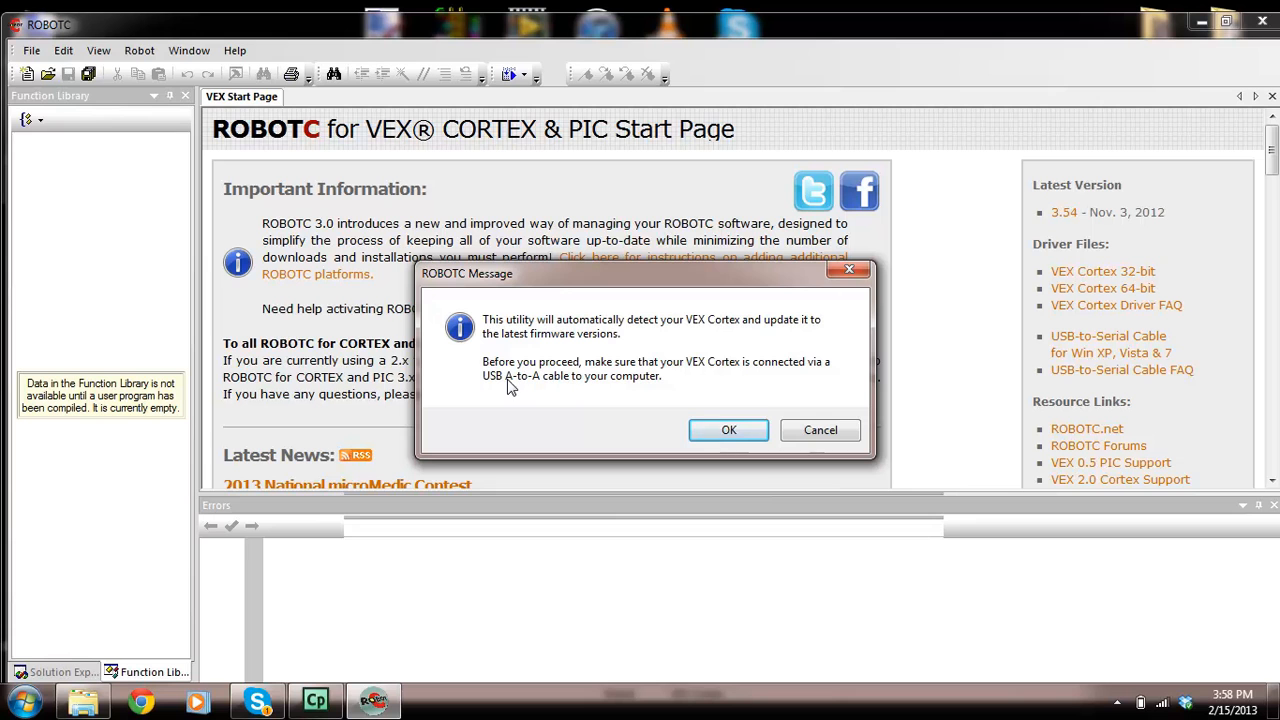
mouse_move(728, 430)
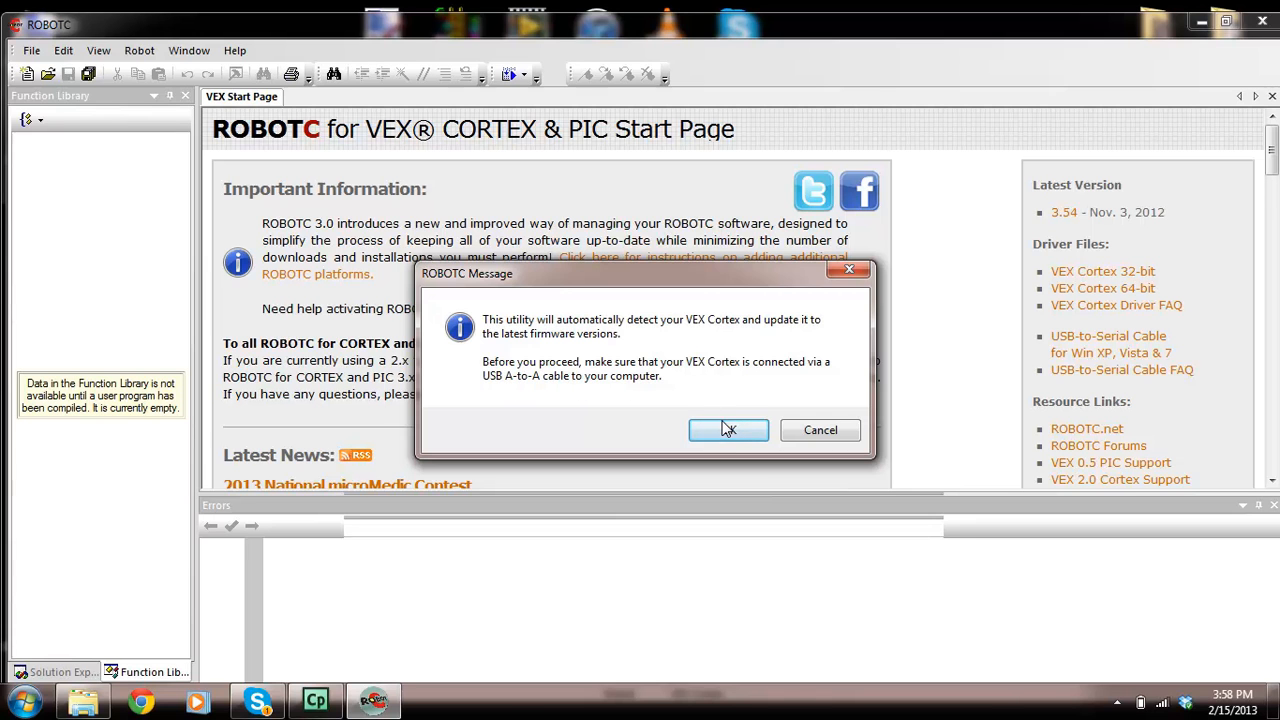
left_click(728, 430)
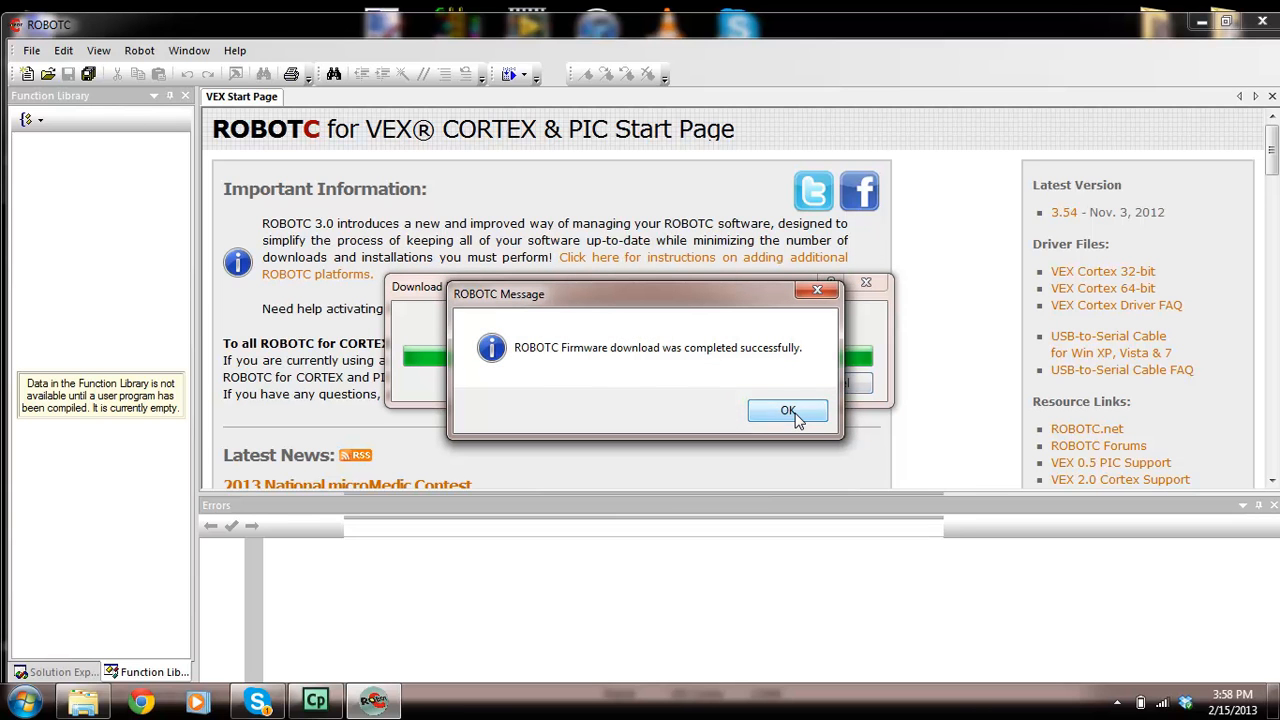
left_click(788, 410)
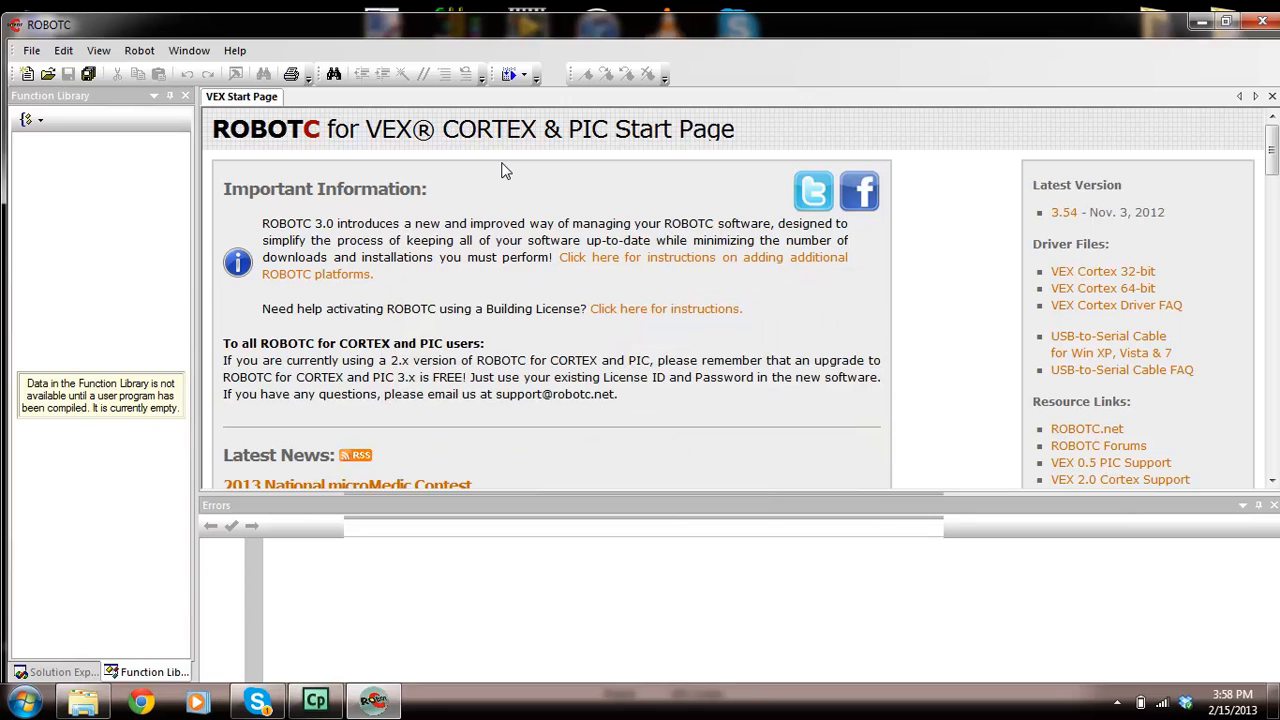
mouse_move(1200, 24)
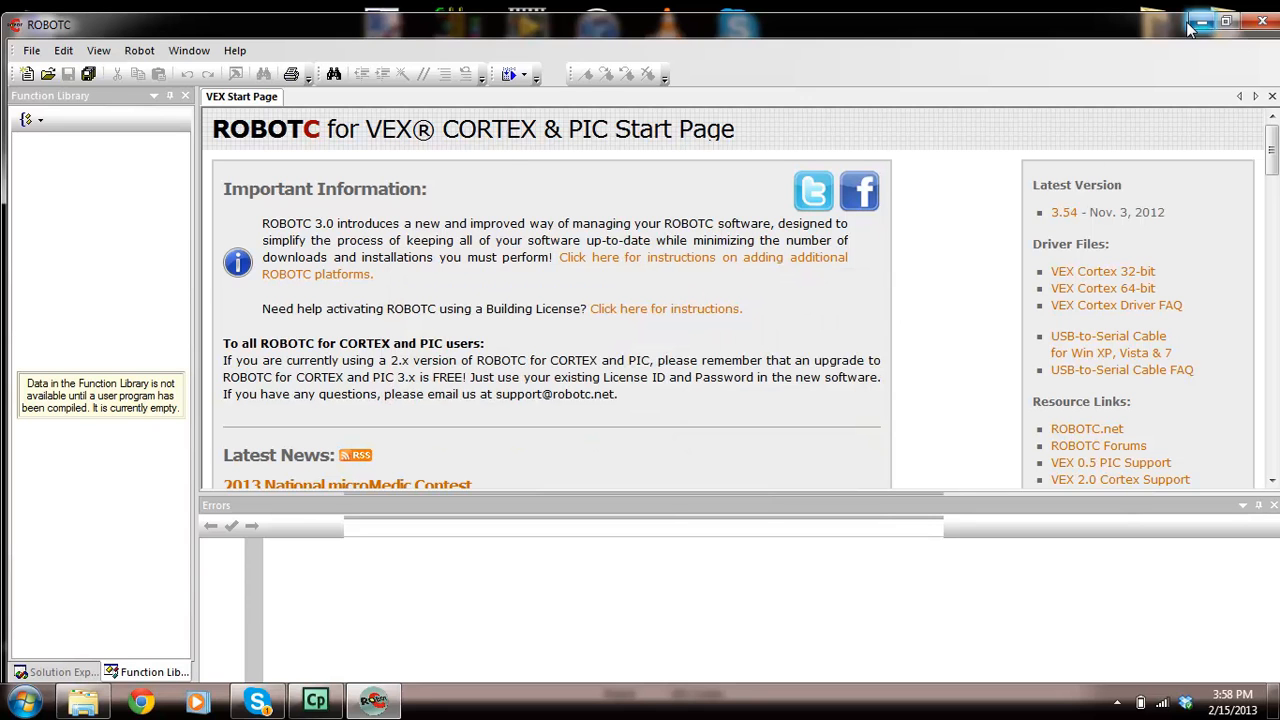
- Create a new blank program file and add blank lines inside task main
left_click(32, 50)
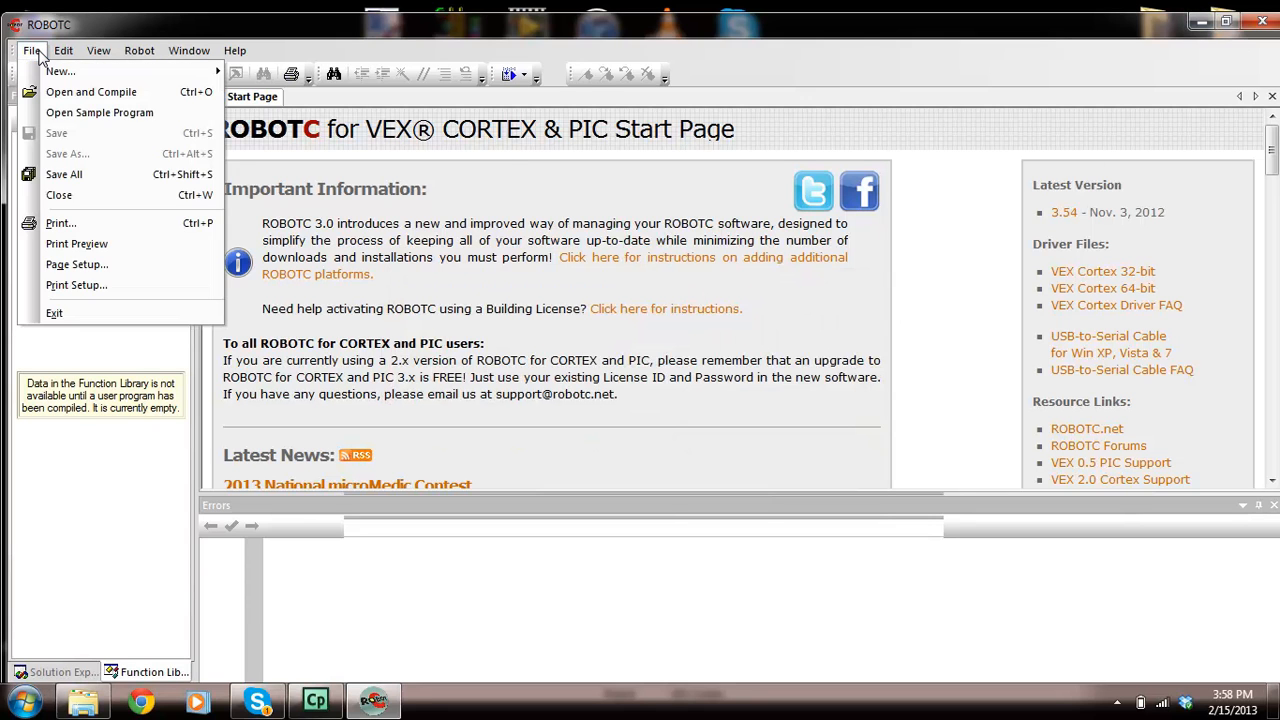
mouse_move(60, 72)
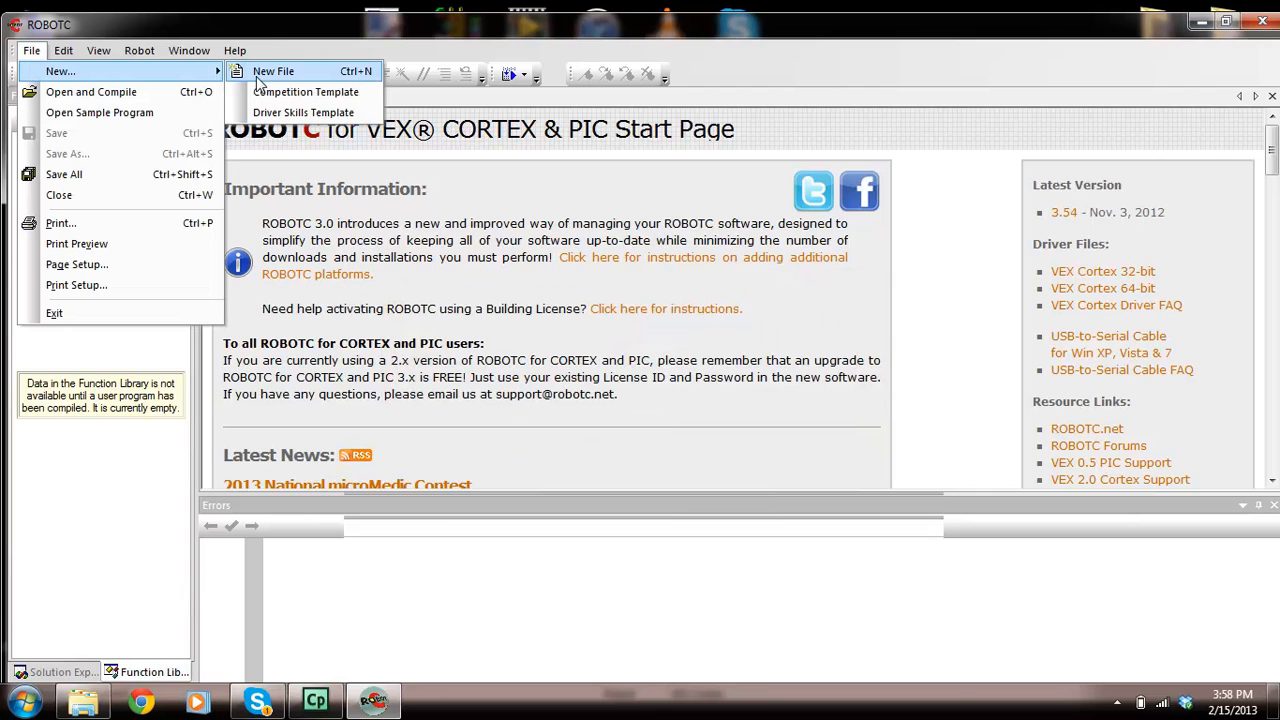
left_click(272, 70)
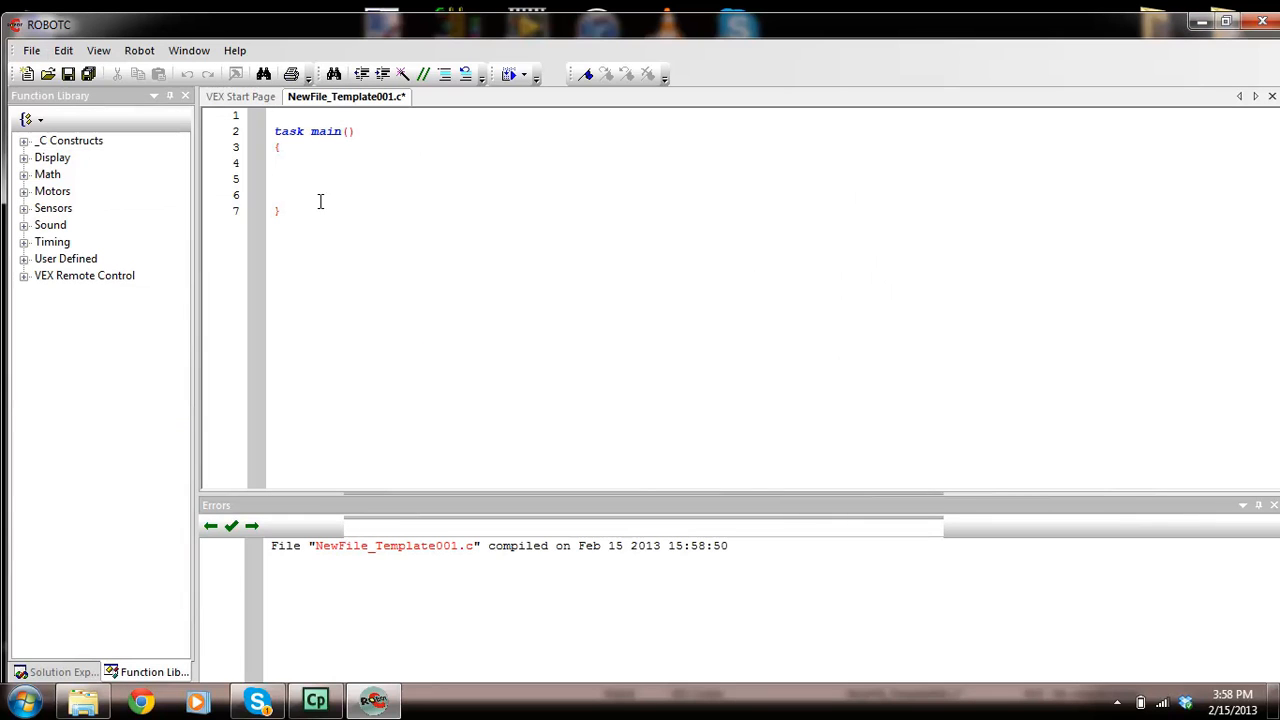
key("enter")
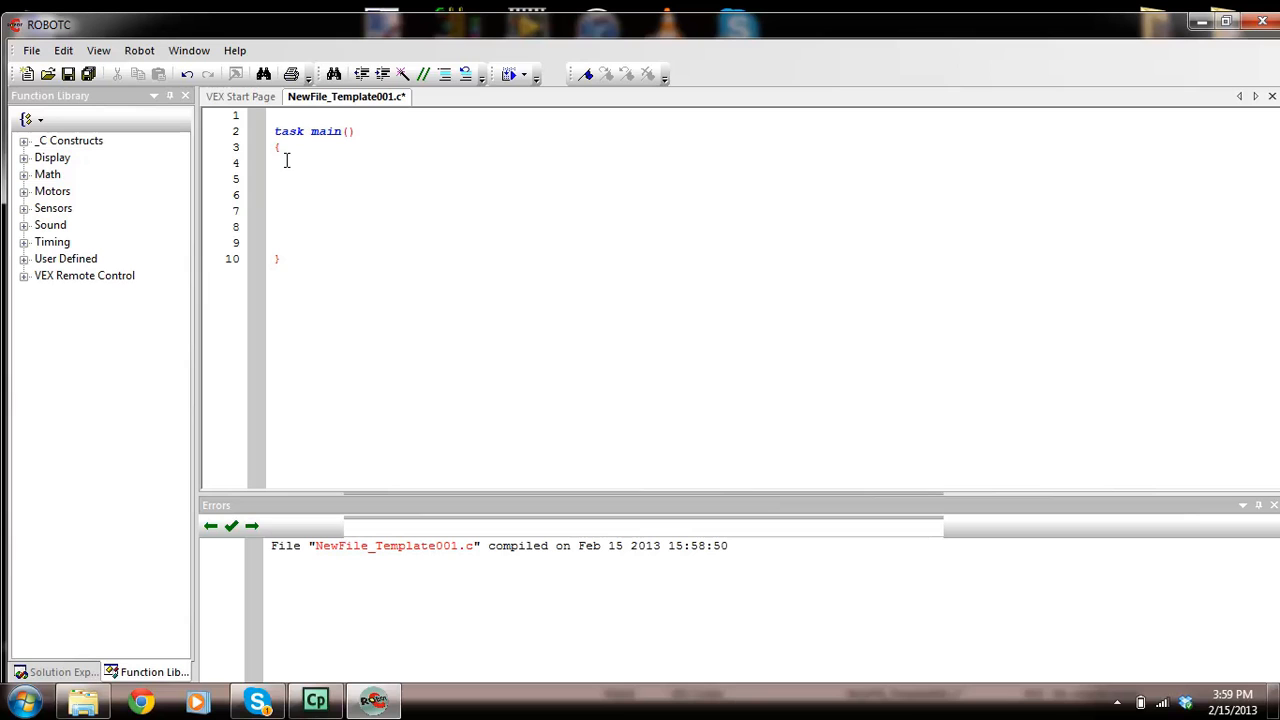
mouse_move(318, 160)
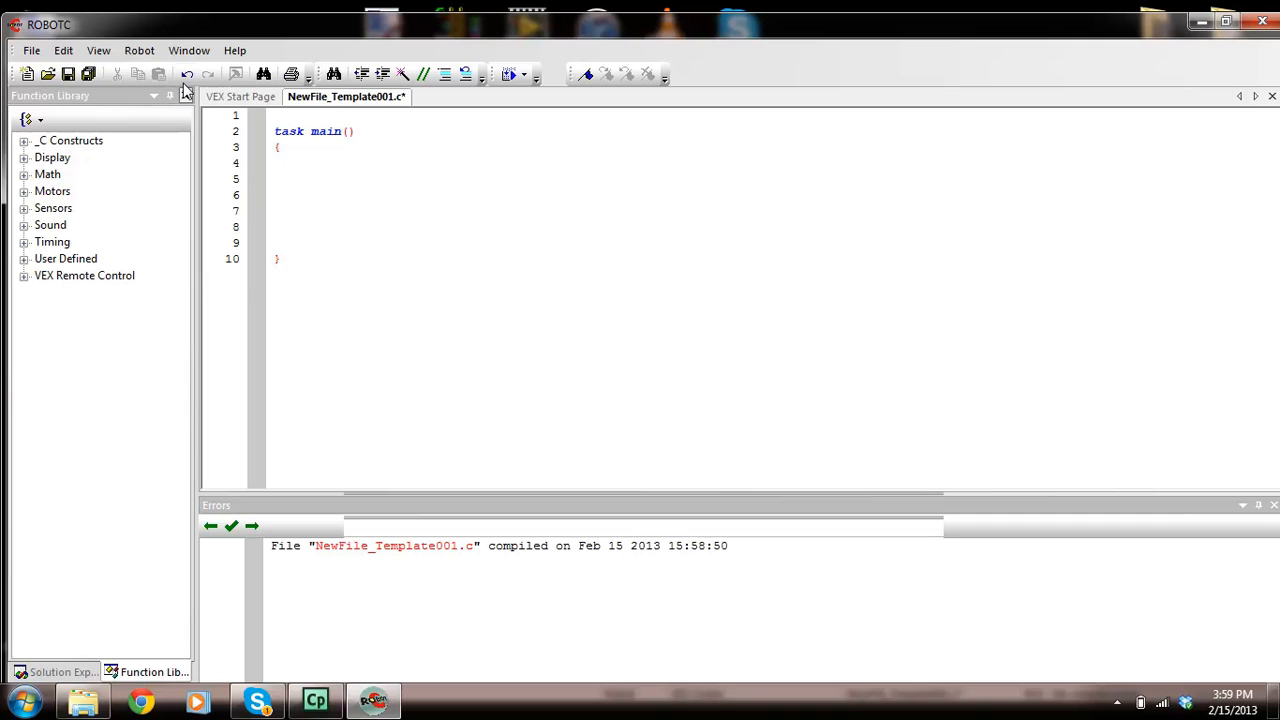
- In Motors and Sensors Setup, name port2 Left_Motor and port3 Right_Motor
left_click(140, 50)
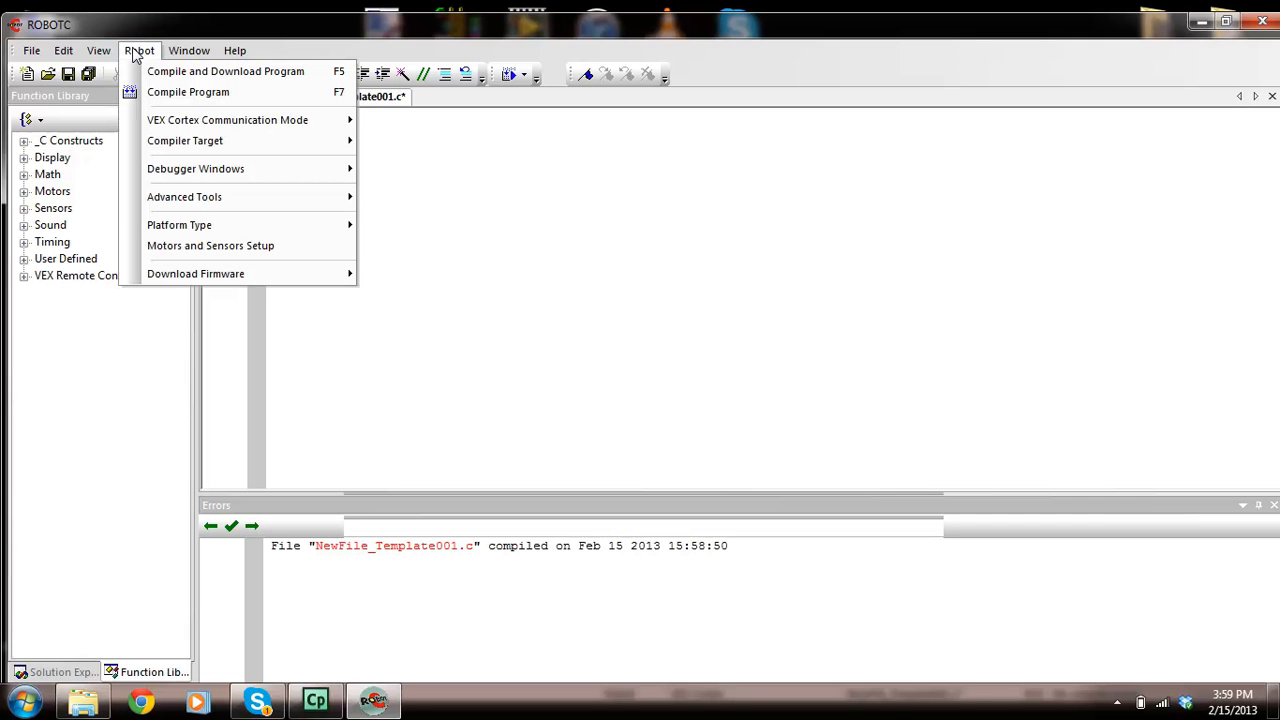
mouse_move(210, 244)
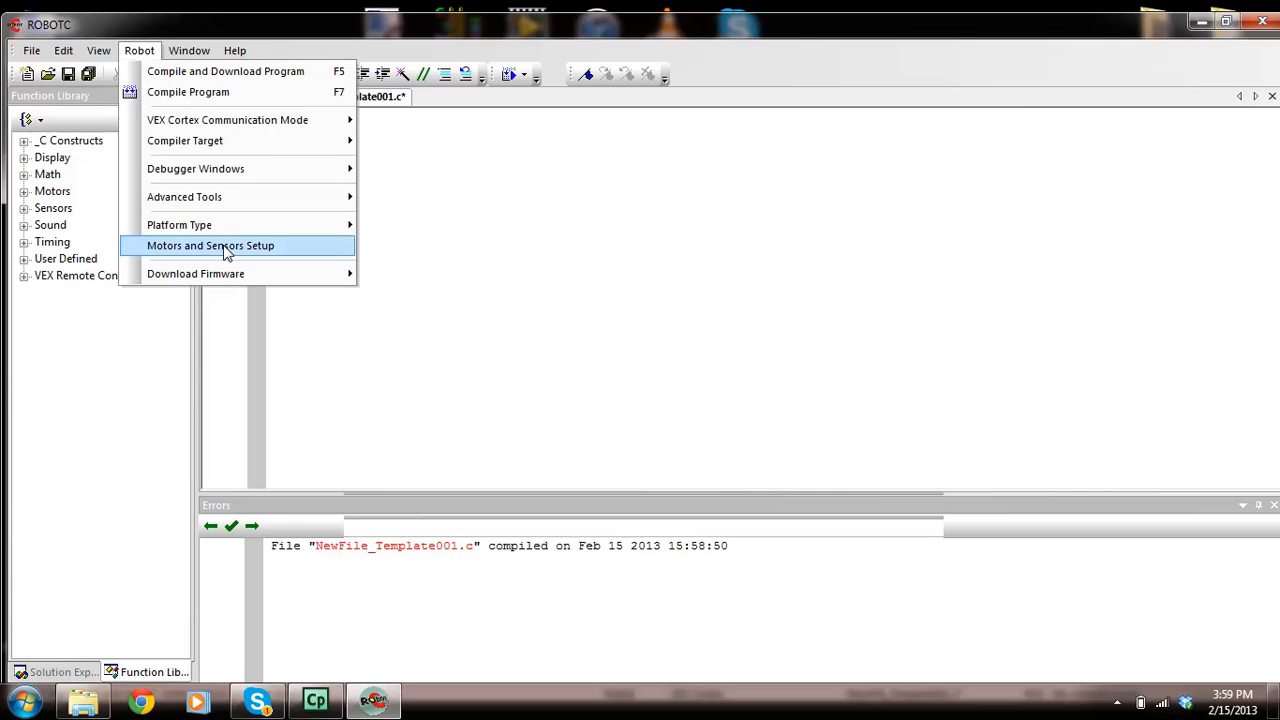
left_click(210, 244)
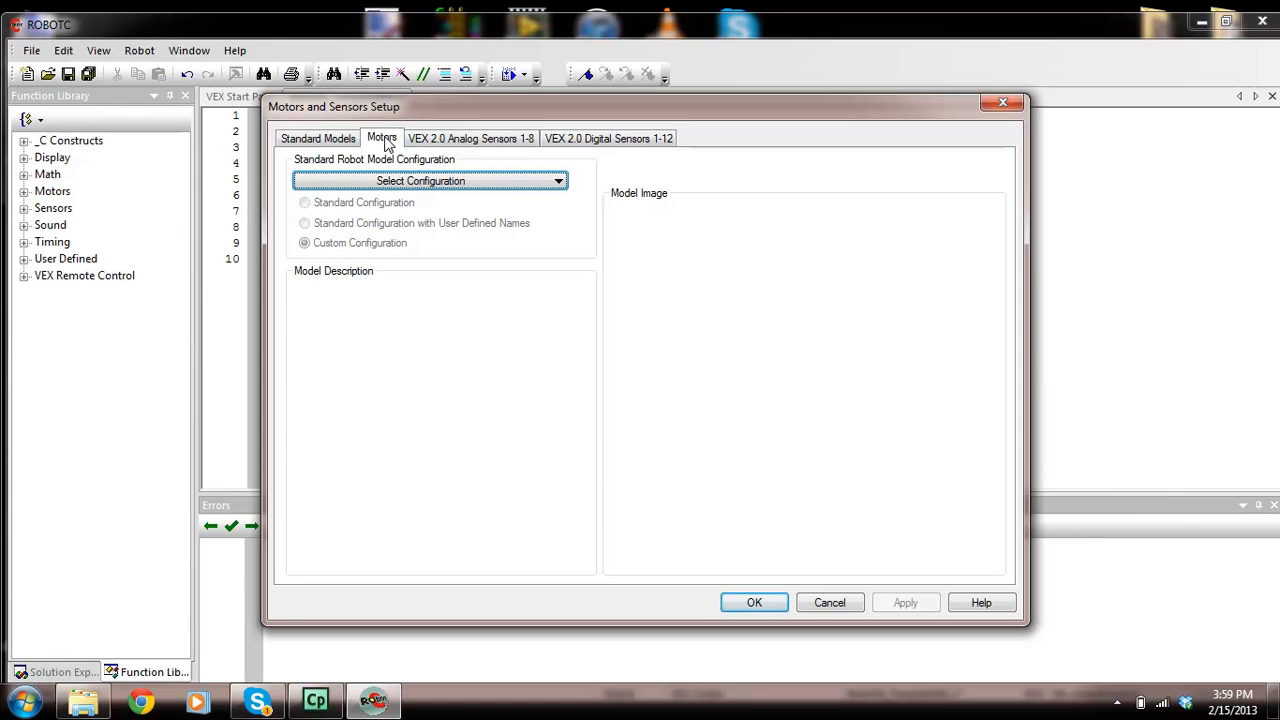
left_click(380, 138)
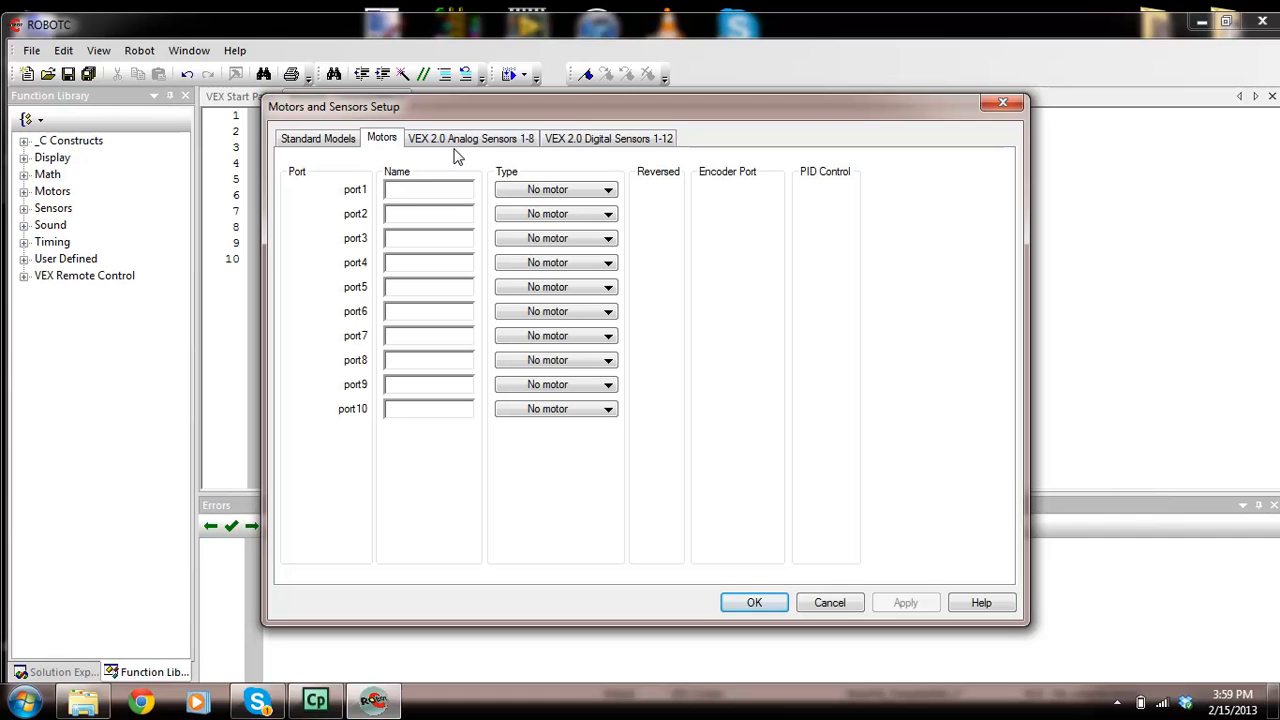
type("Left_Motor")
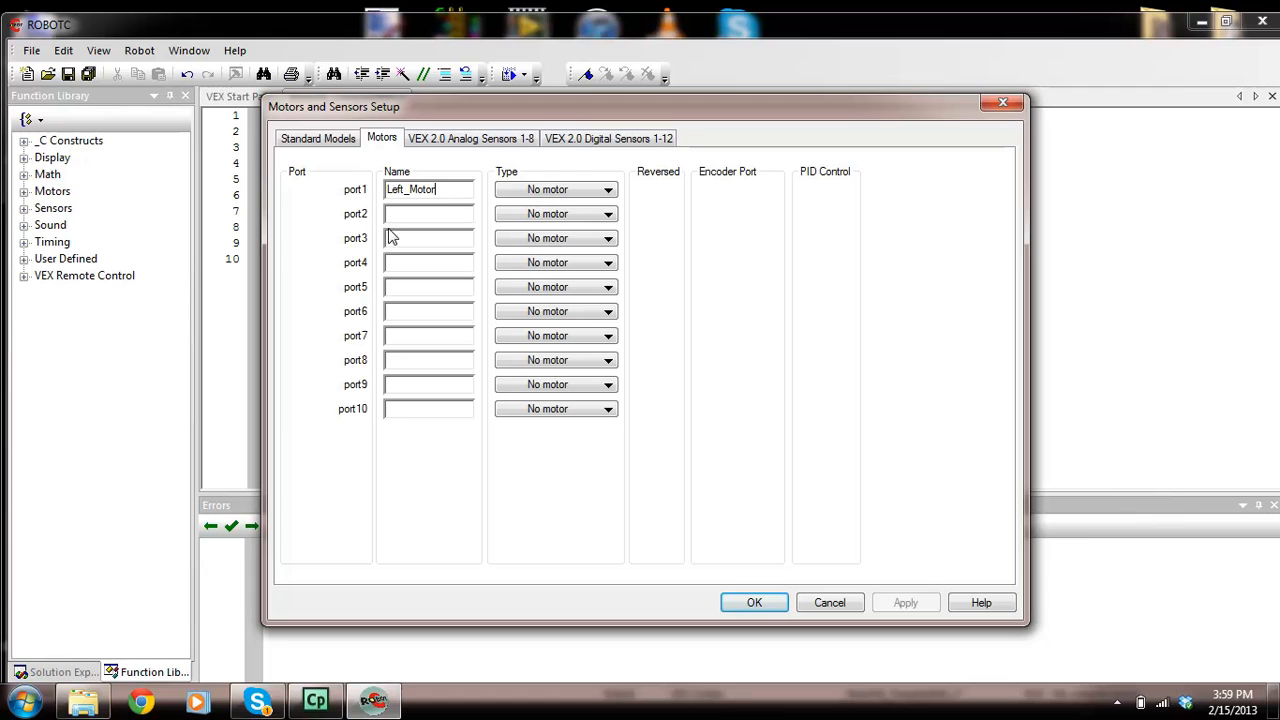
left_click(428, 212)
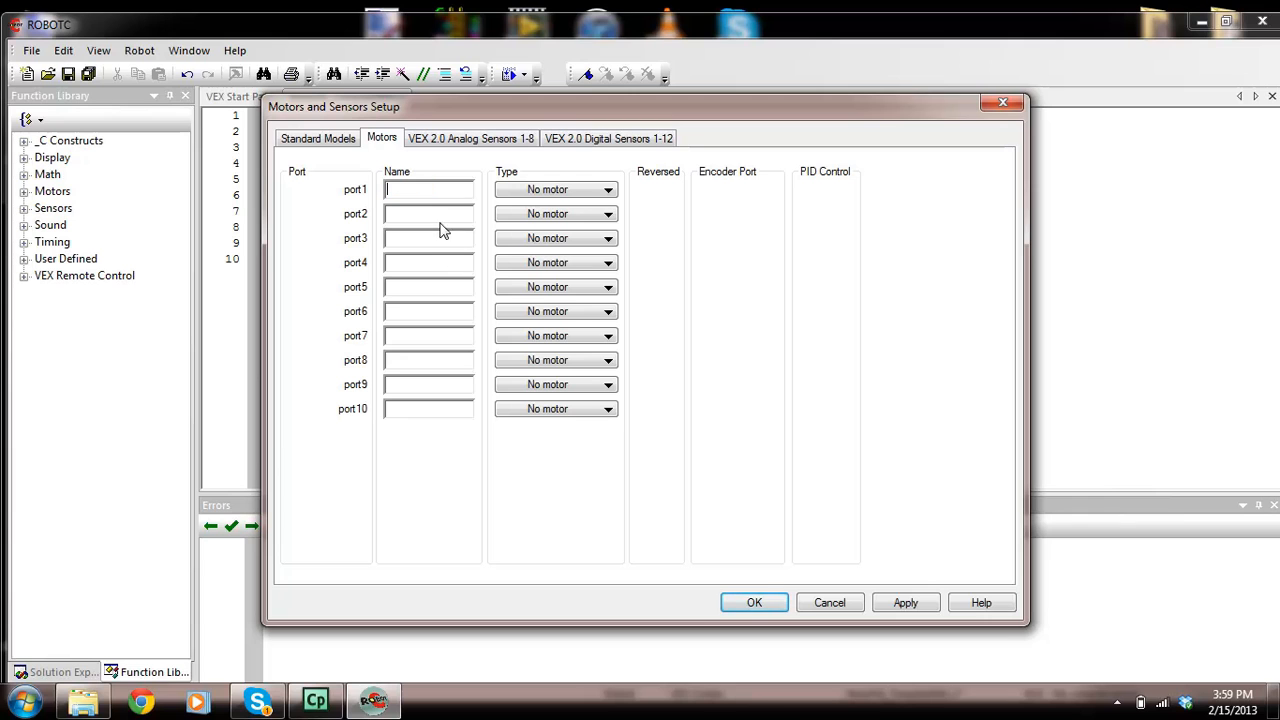
type("Left_Motor")
left_click(428, 238)
type("Rightt_Motor")
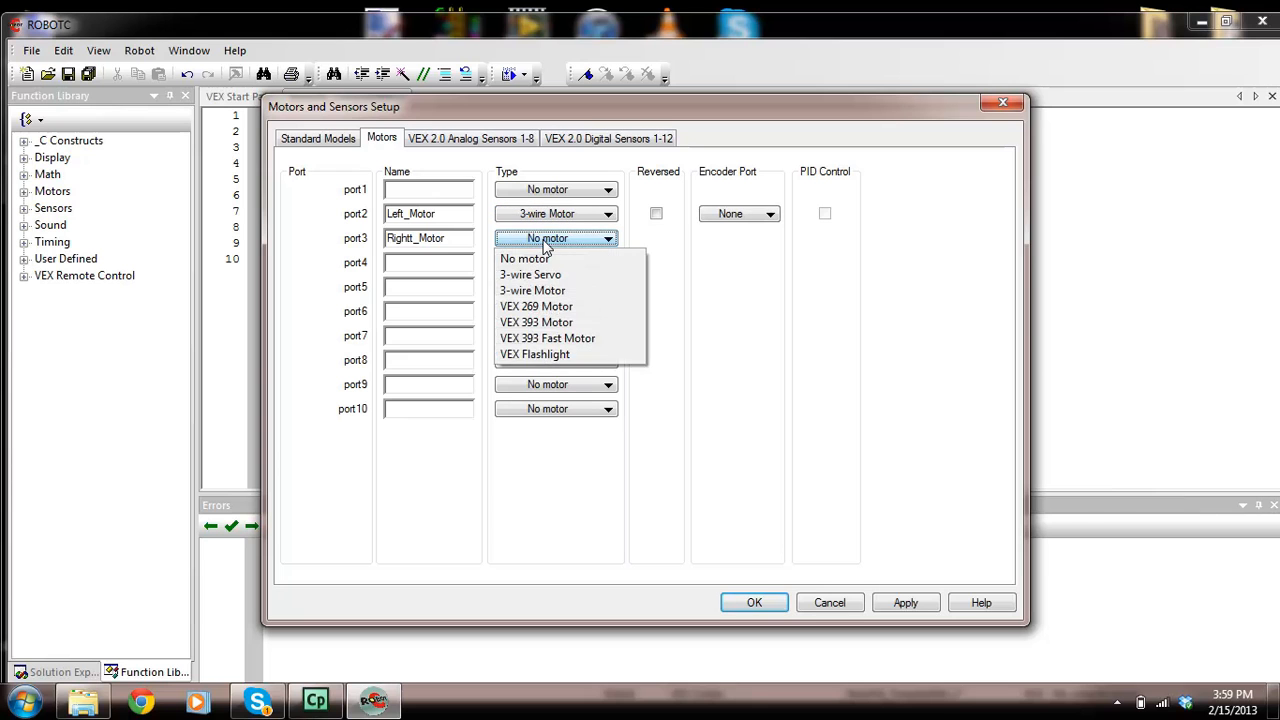
- Make both ports reversed 3-wire motors and apply the configuration
left_click(532, 290)
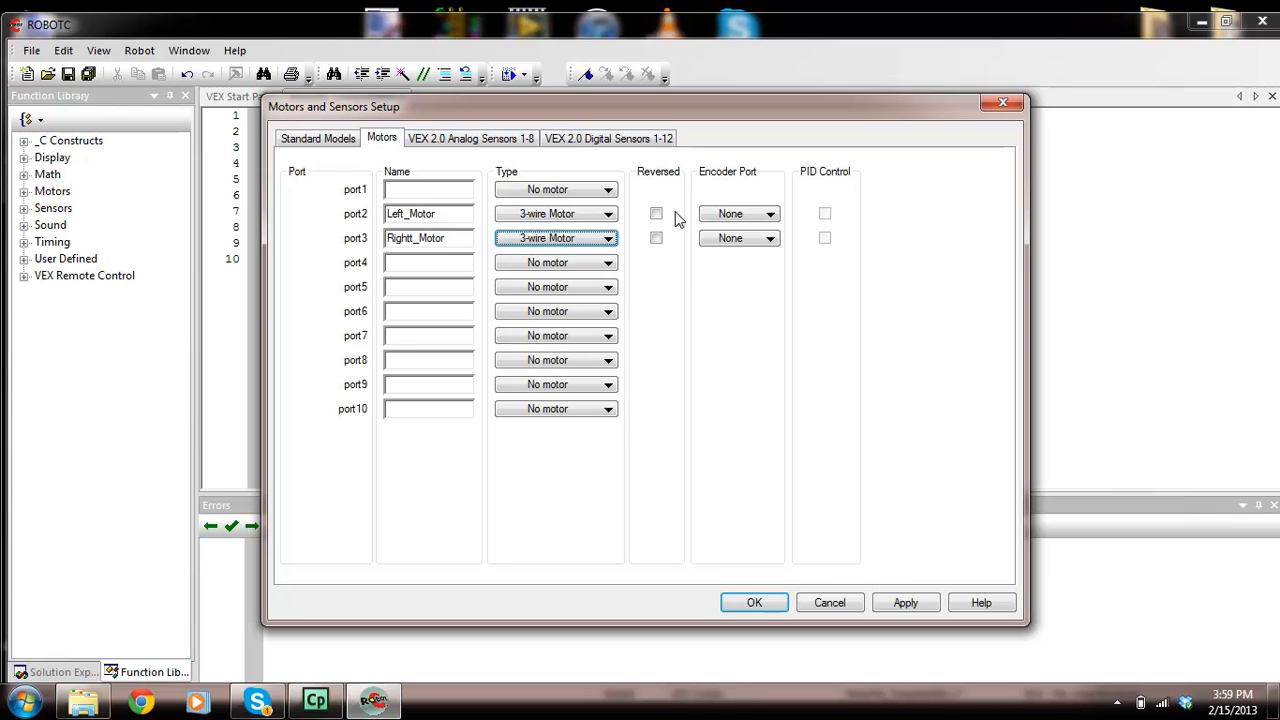
left_click(656, 212)
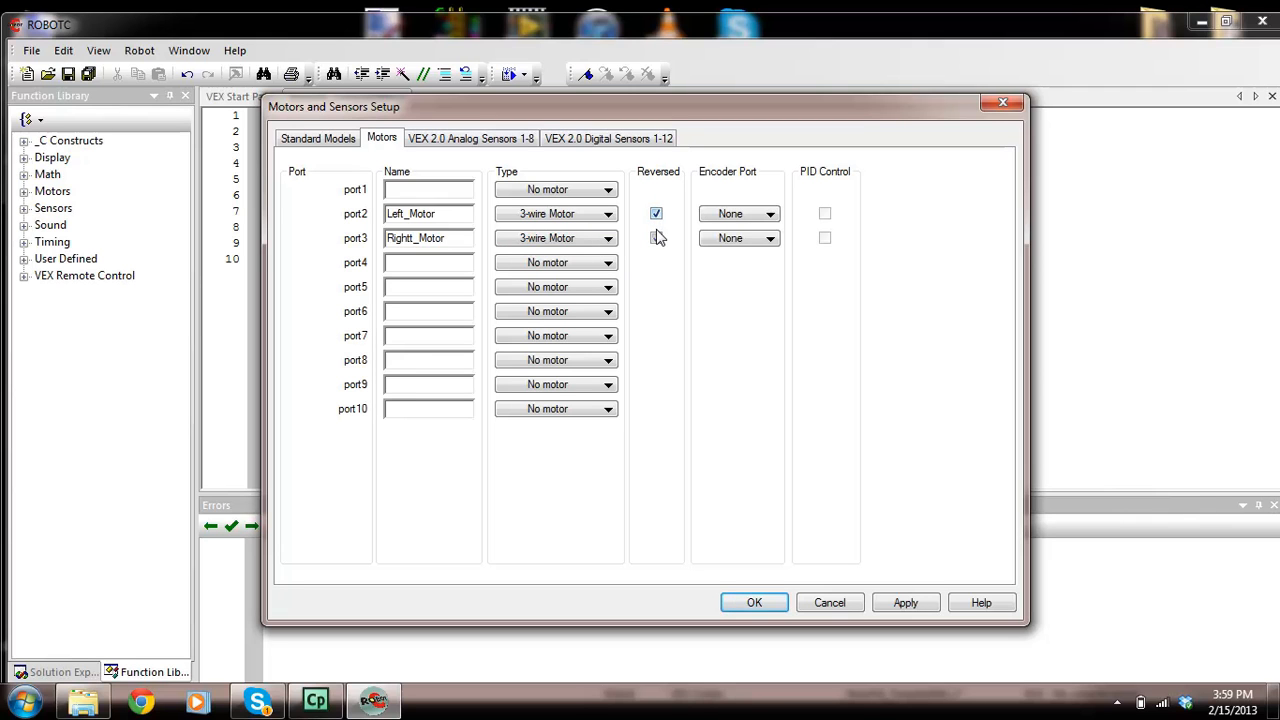
left_click(656, 238)
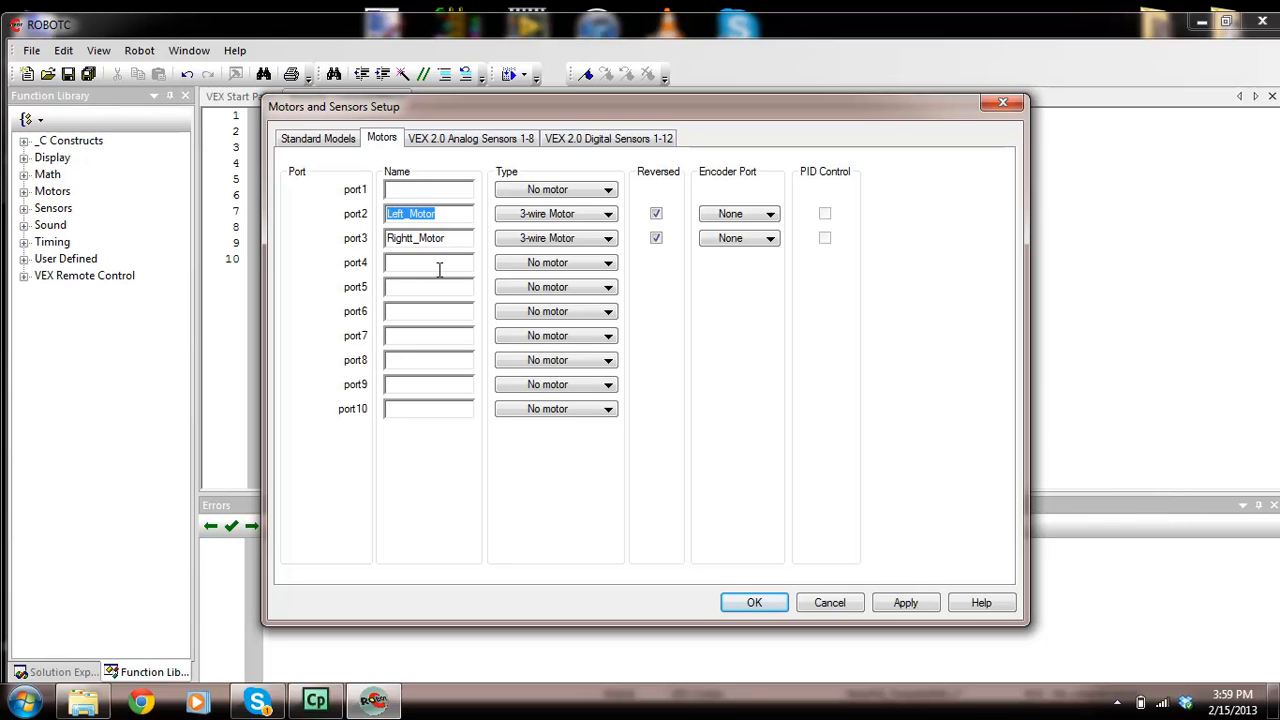
mouse_move(416, 308)
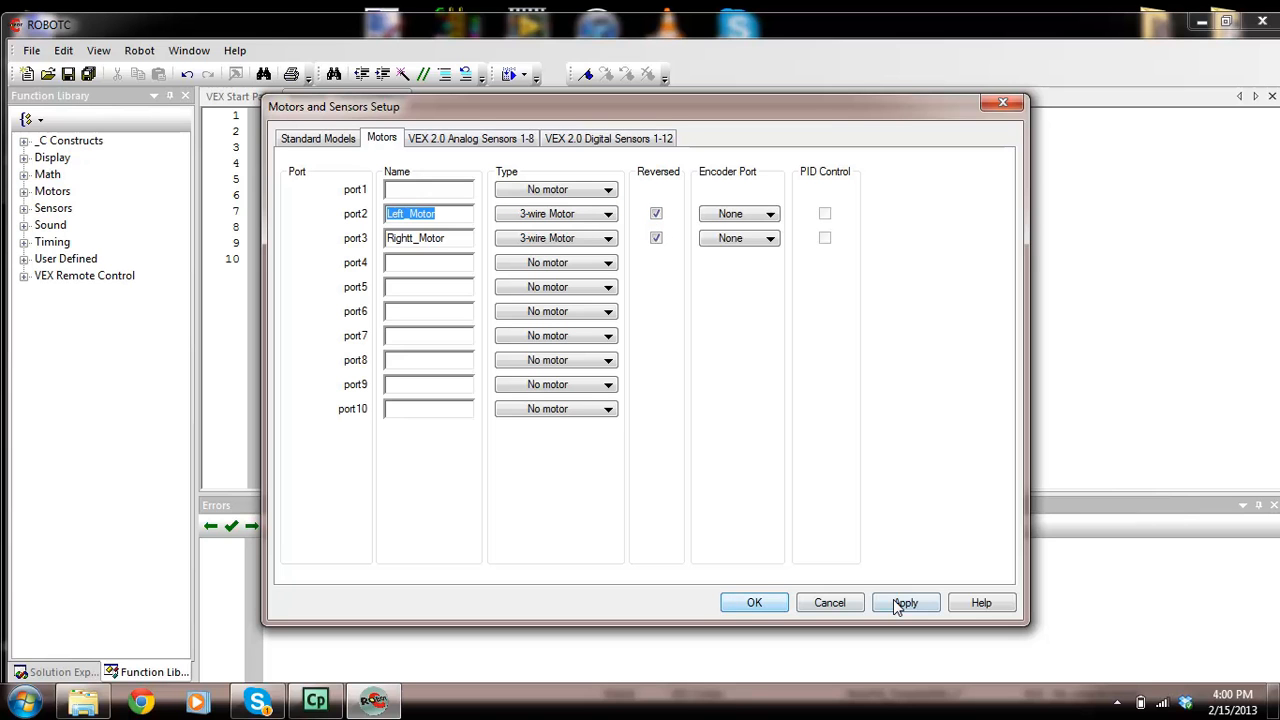
left_click(754, 602)
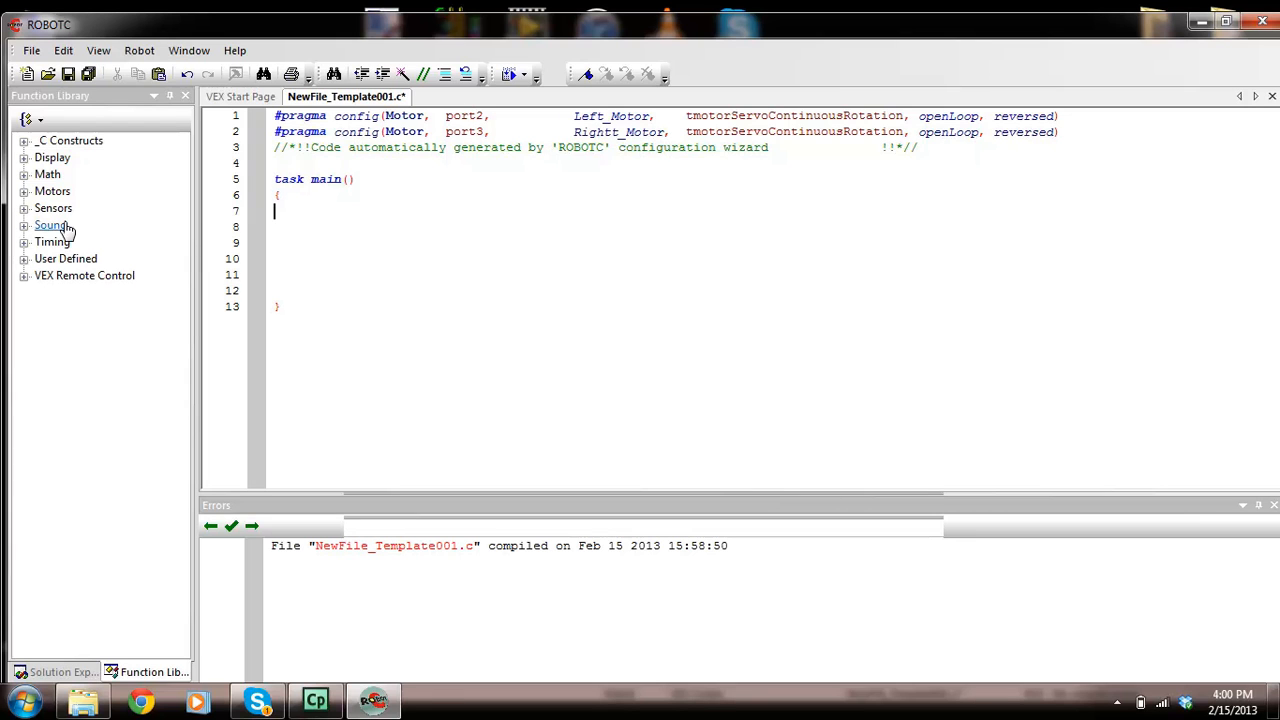
- Add a motor[] statement from the Function Library's Motors group into task main
left_click(24, 192)
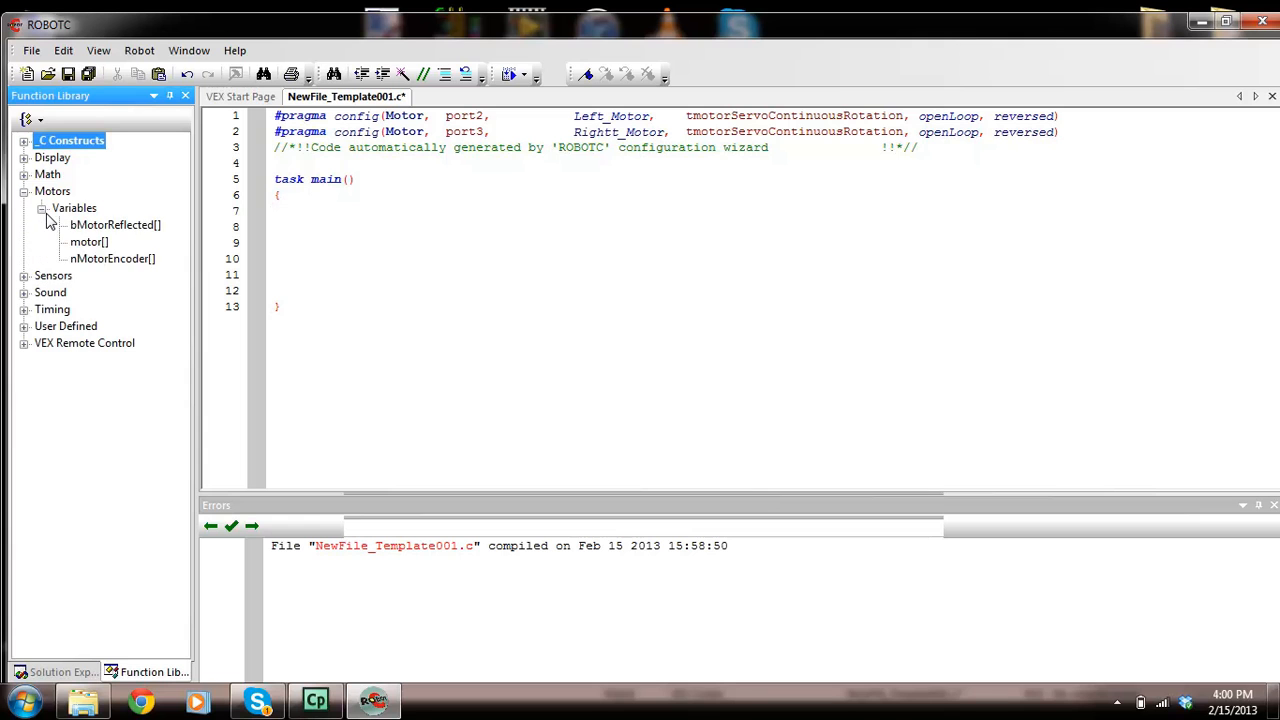
mouse_move(88, 240)
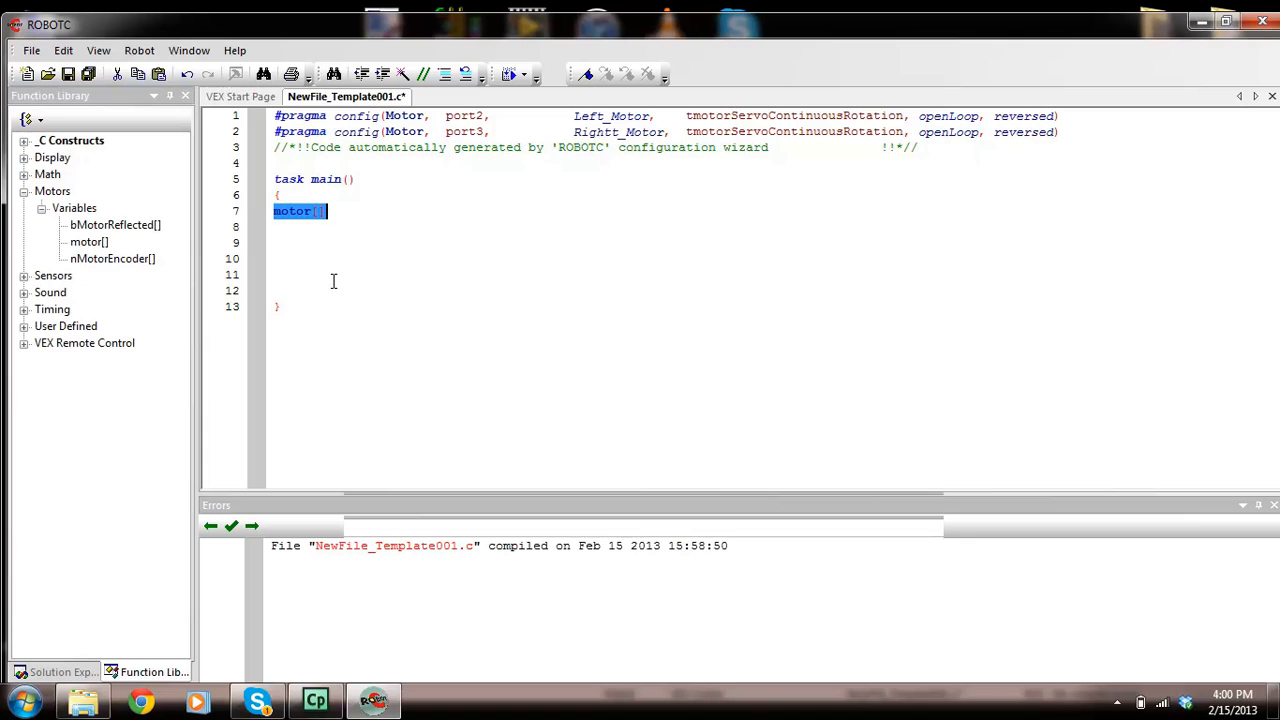
left_click(318, 212)
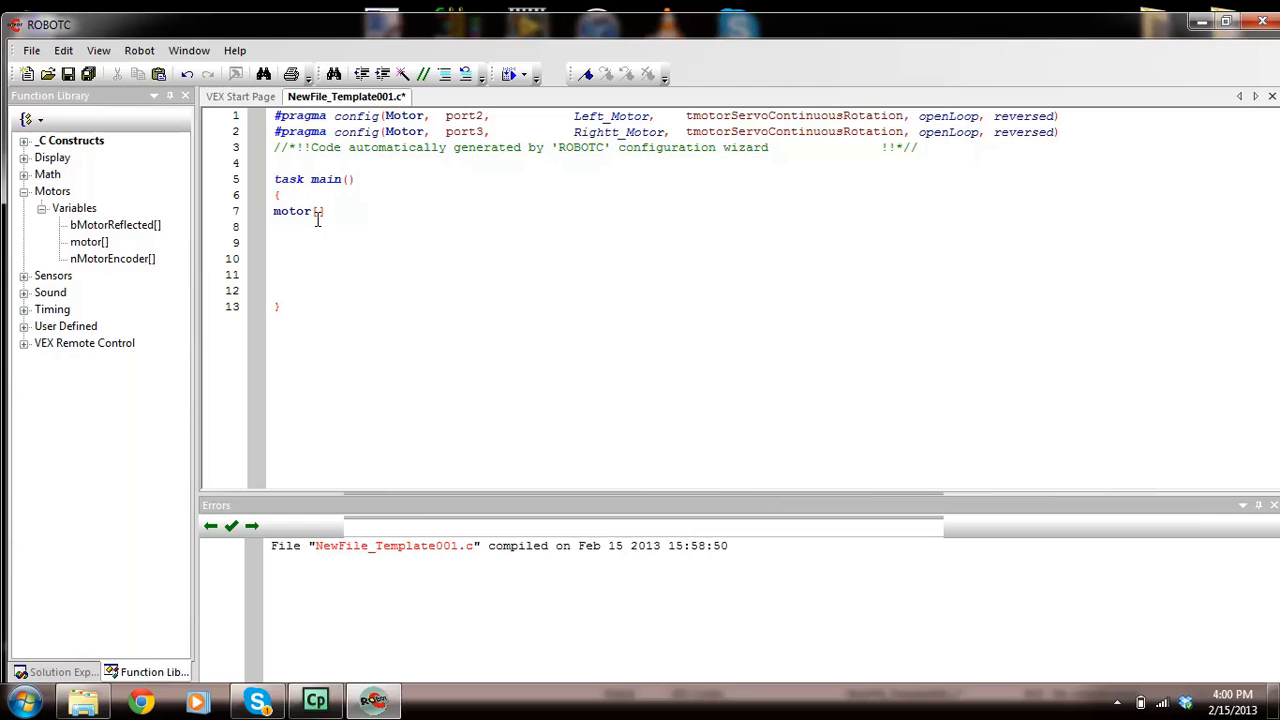
left_click(234, 50)
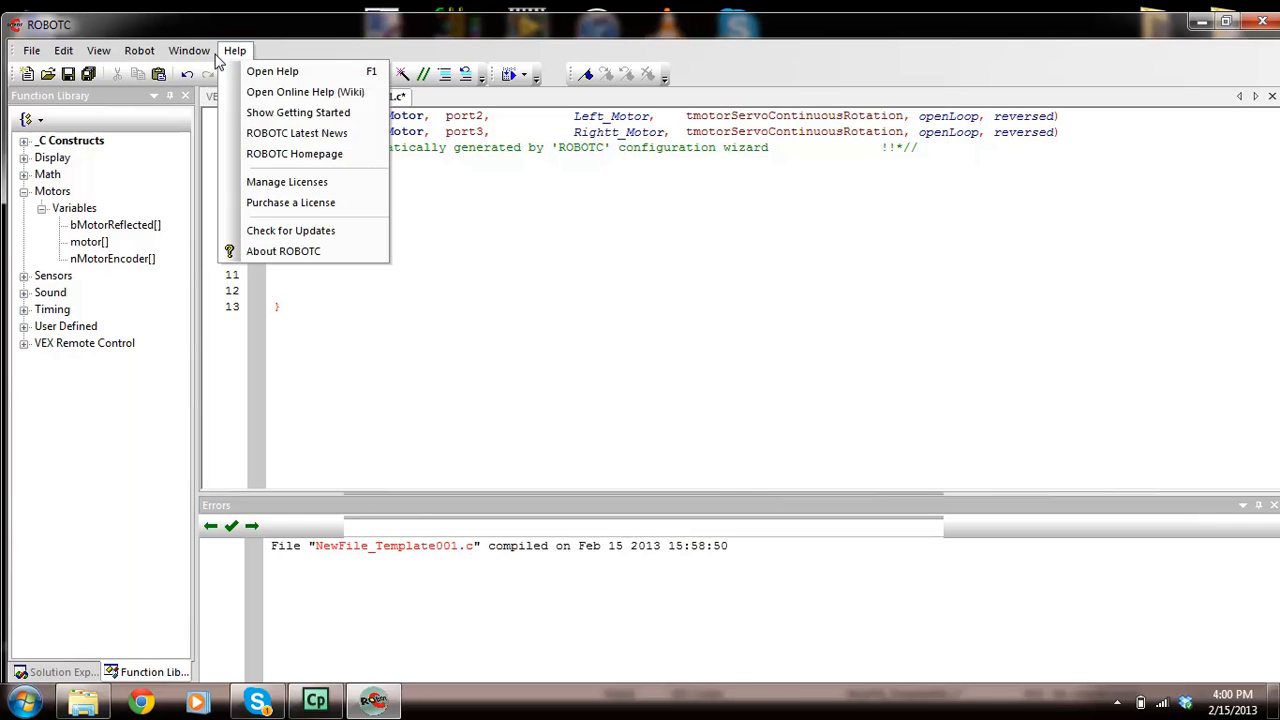
- Look up 'motor' in the ROBOTC Help index to read its -127 to 127 power range
left_click(272, 72)
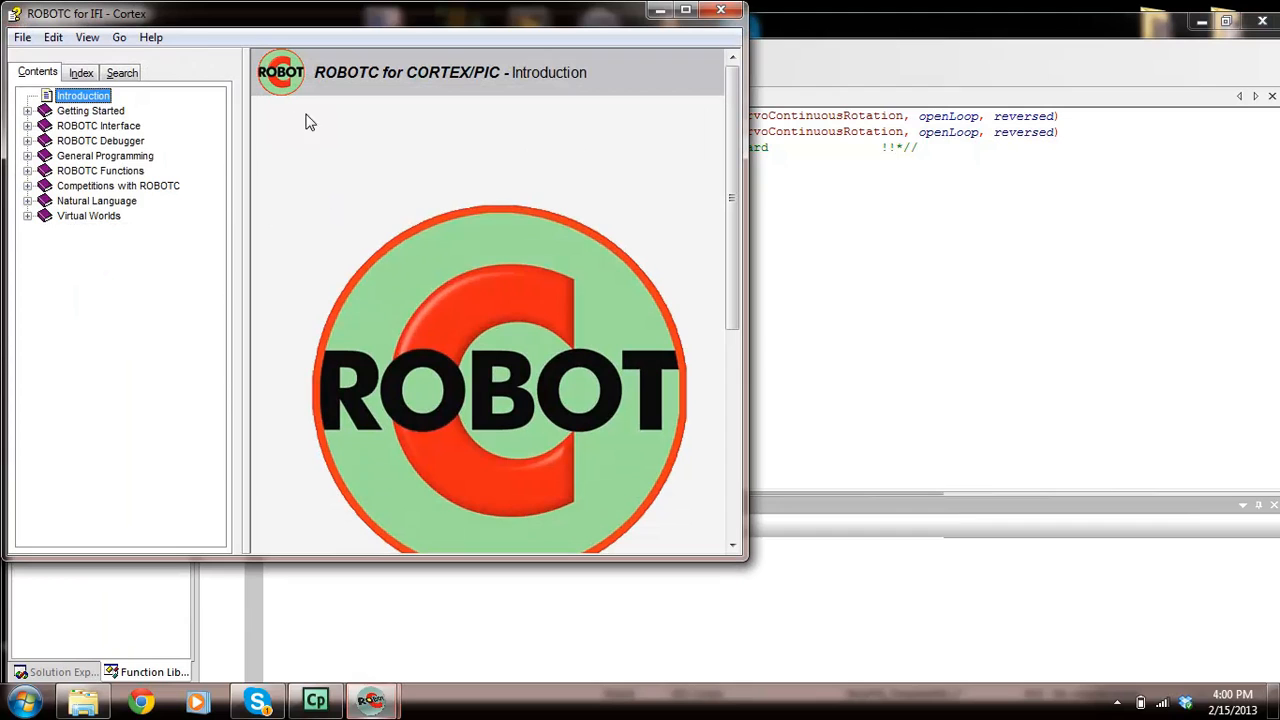
left_click(82, 72)
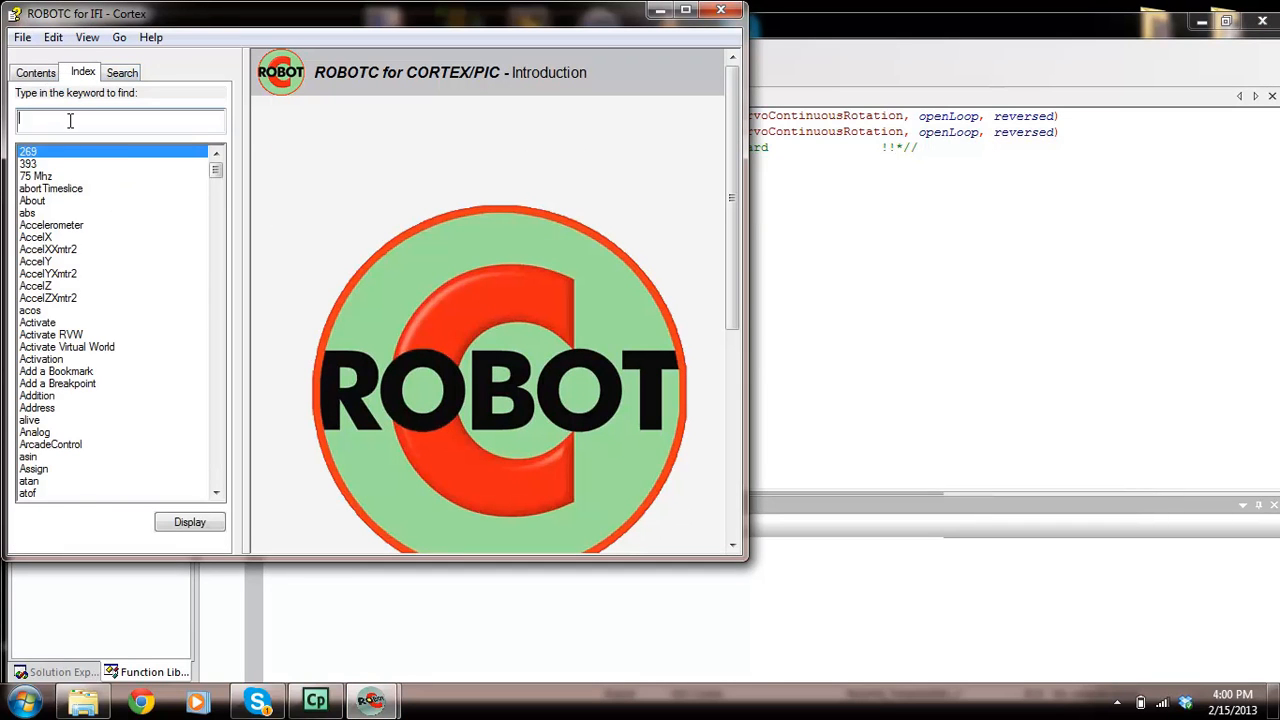
type("motor")
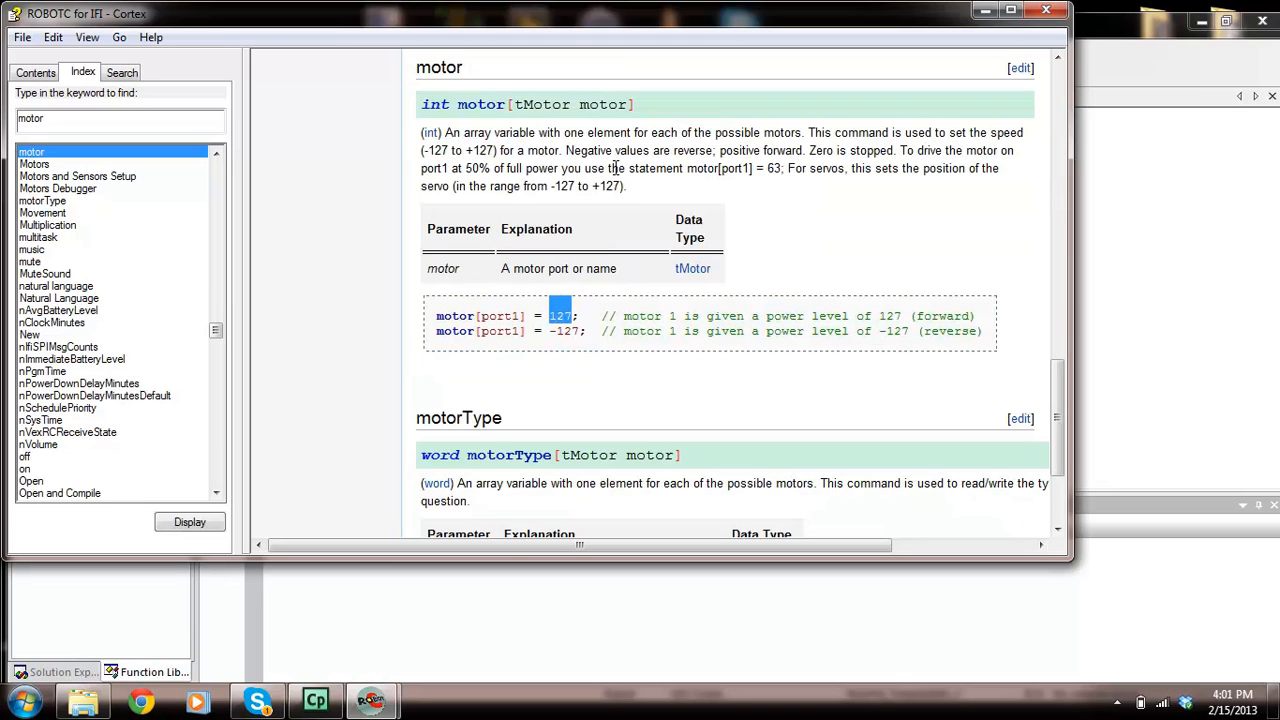
mouse_move(852, 186)
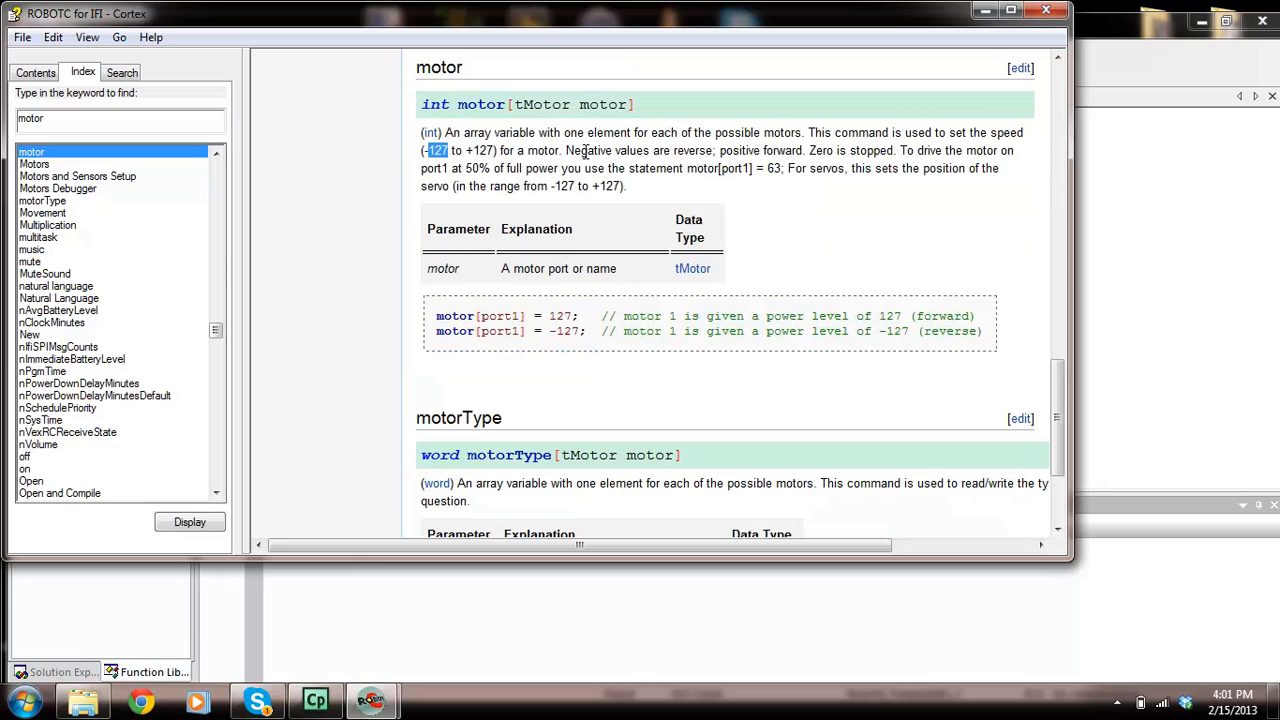
mouse_move(612, 264)
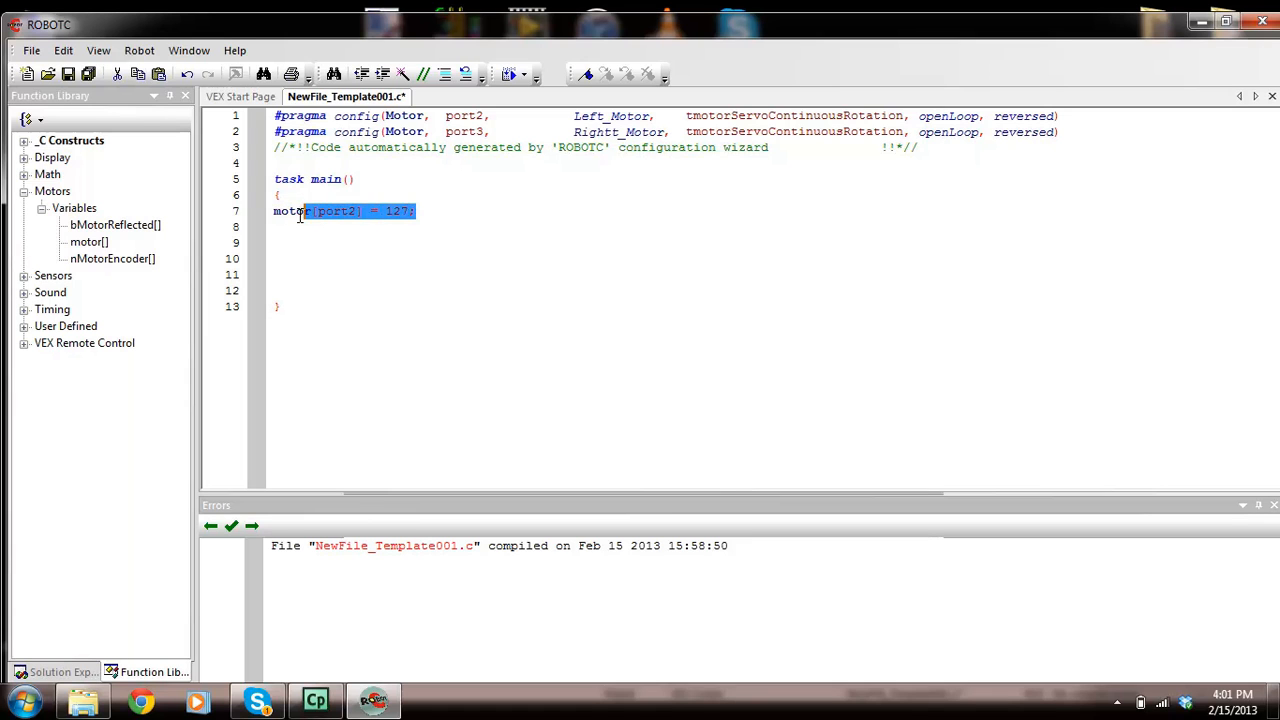
- Paste a second copy of the motor[port2] = 127; line into task main
key("ctrl+v")
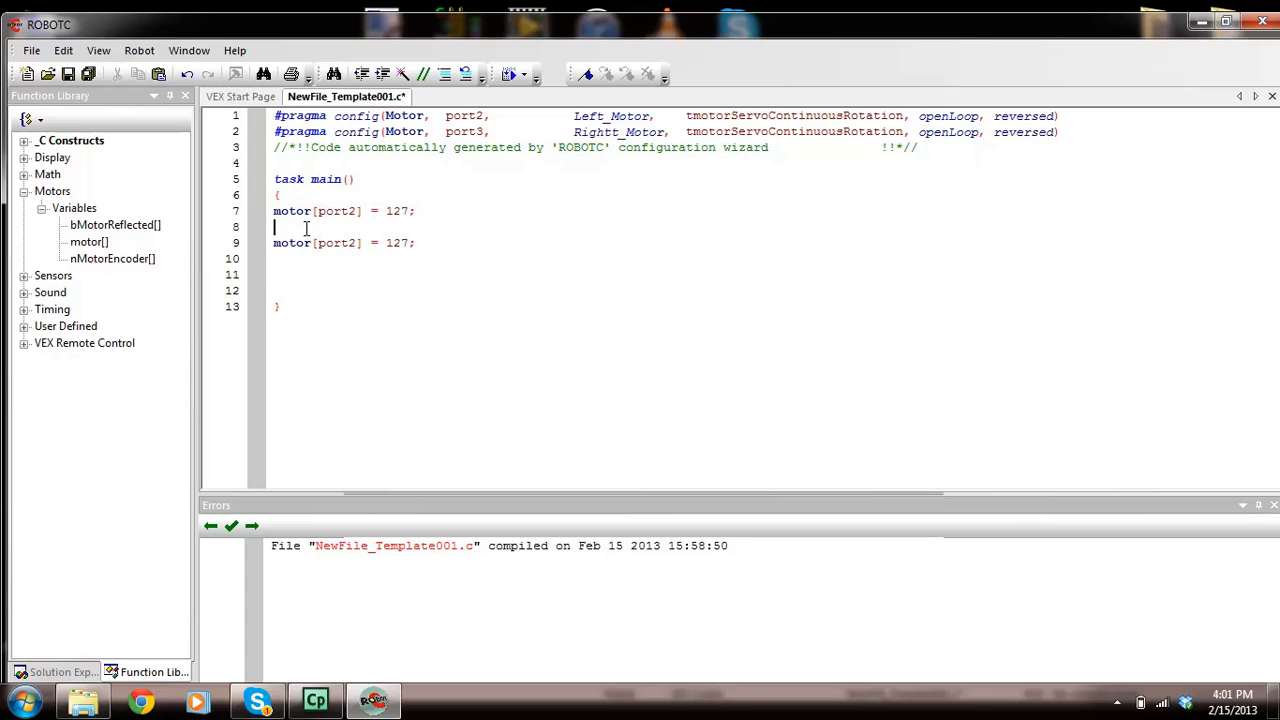
key("Backspace")
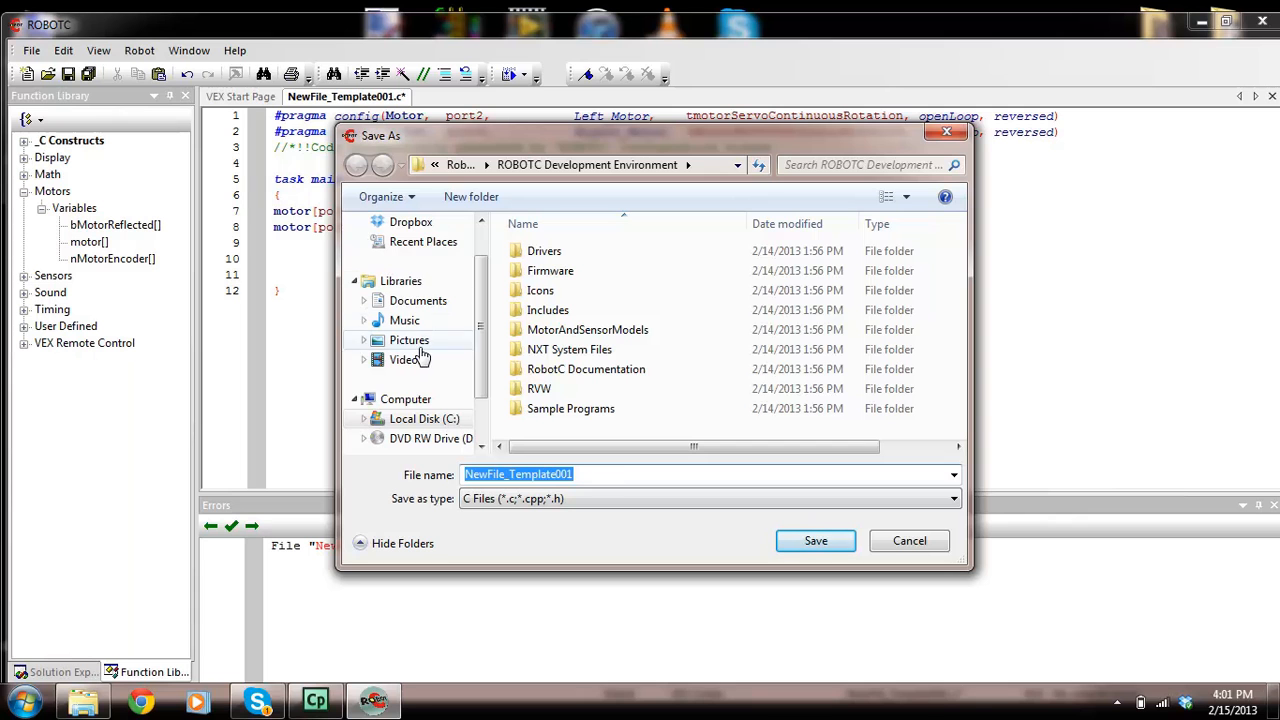
- Save the program to the Desktop as 'tims program'
left_click(408, 250)
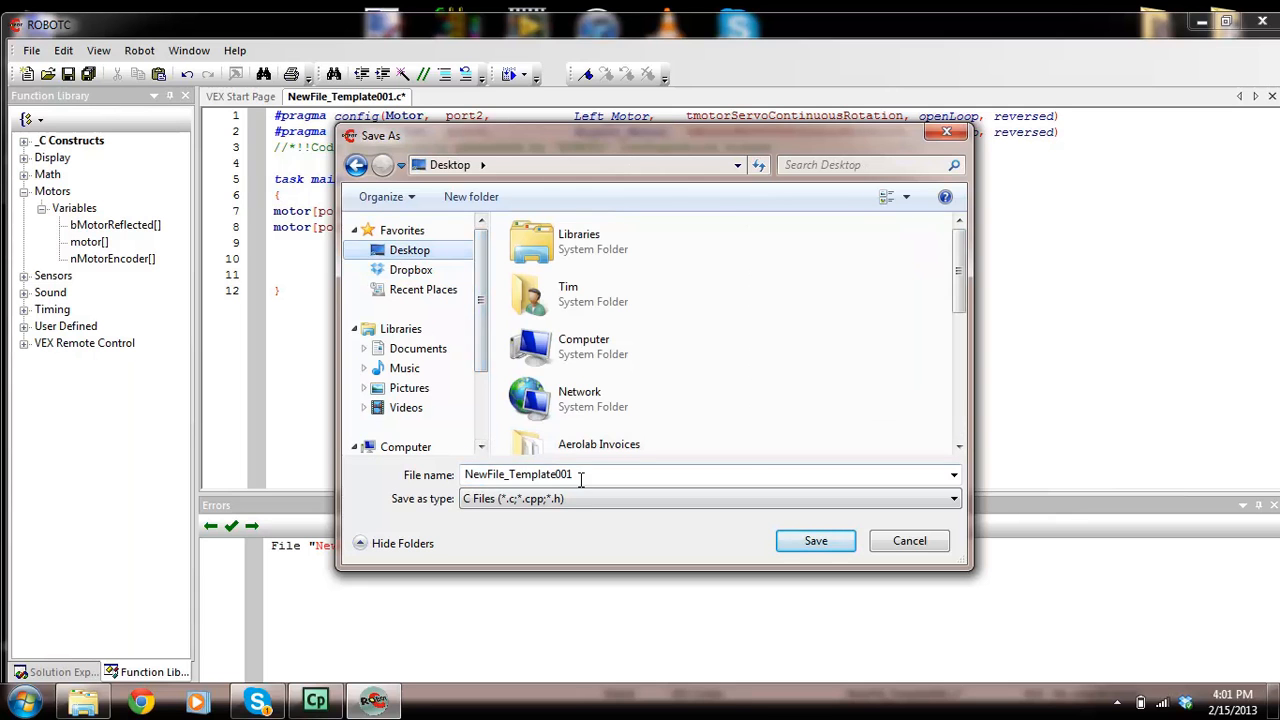
type("tim")
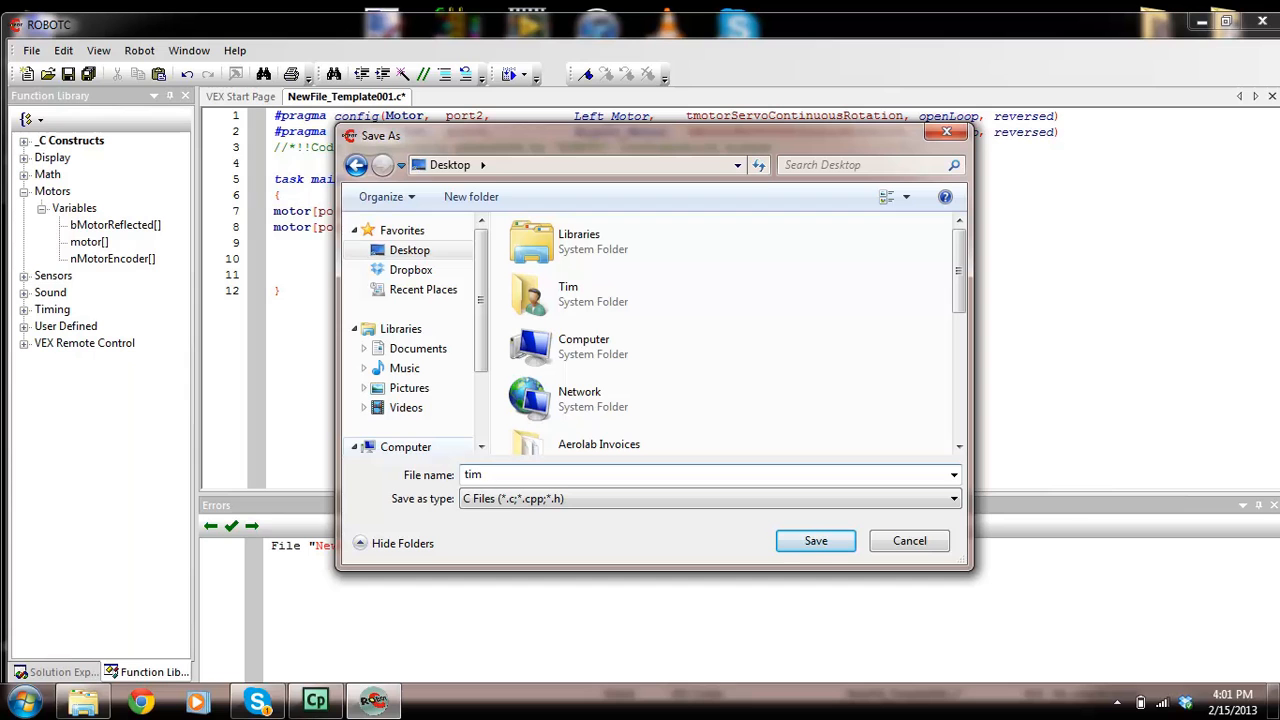
type("s program")
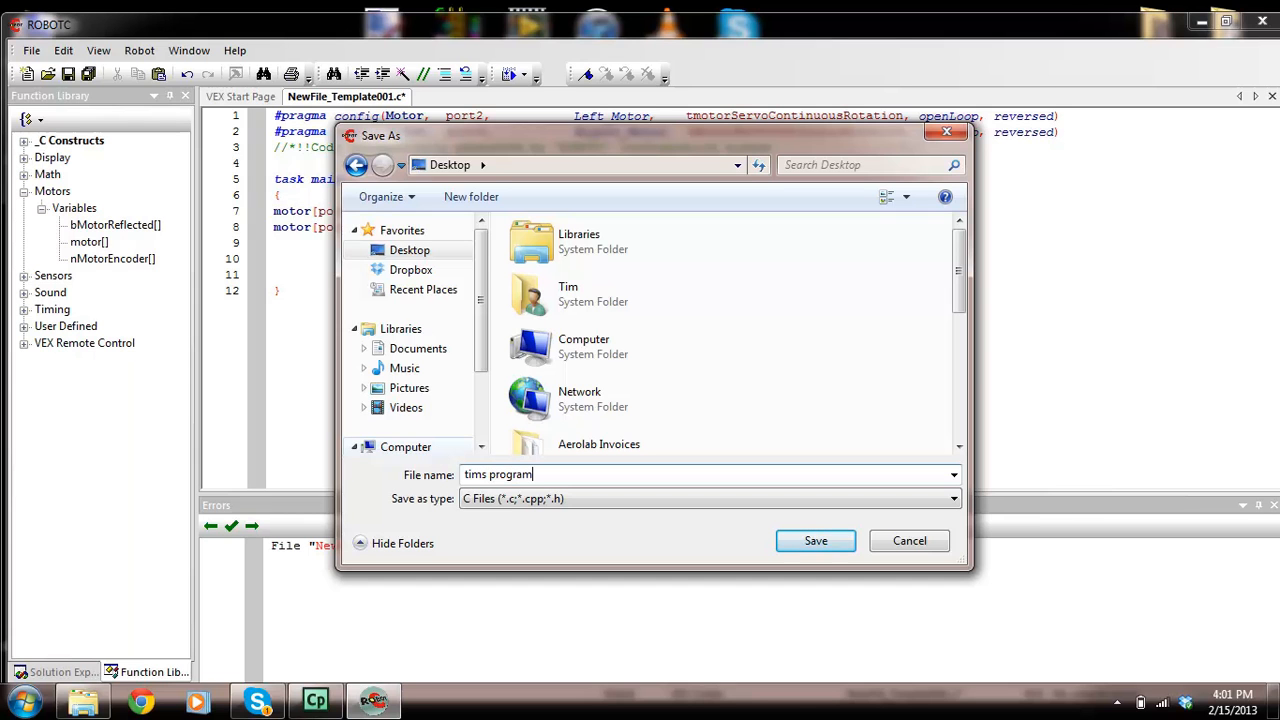
left_click(816, 540)
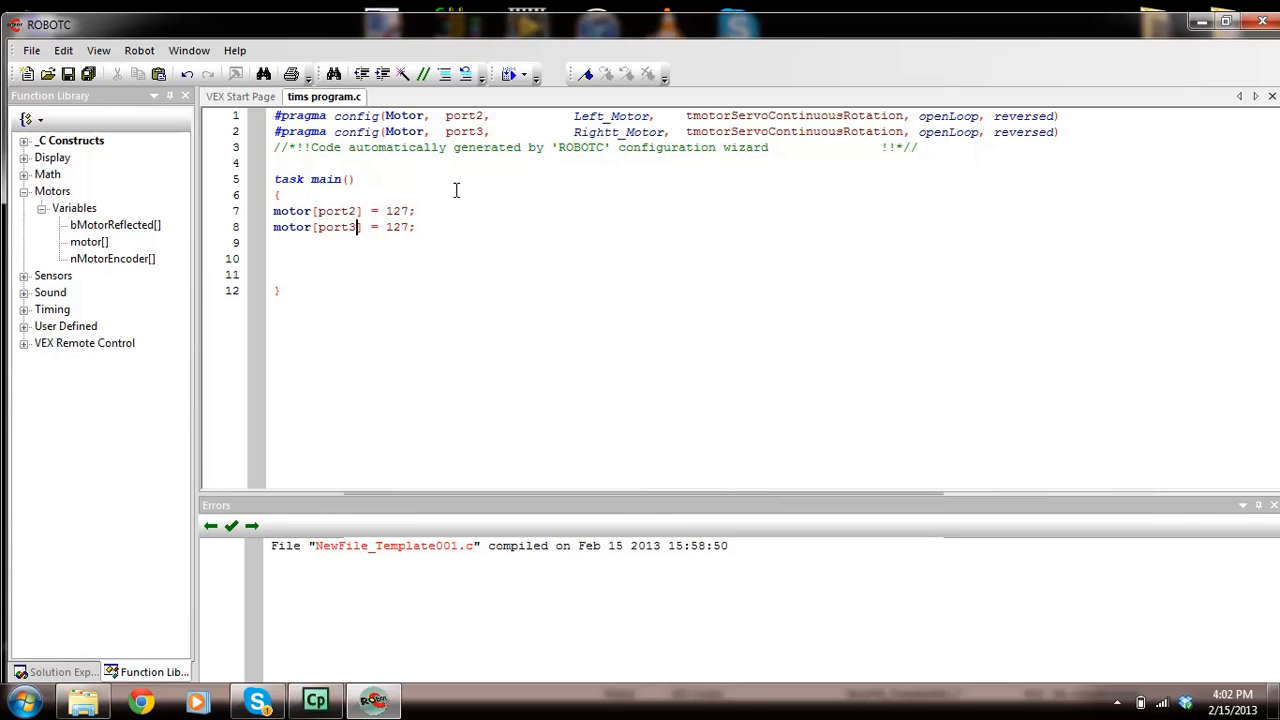
mouse_move(438, 146)
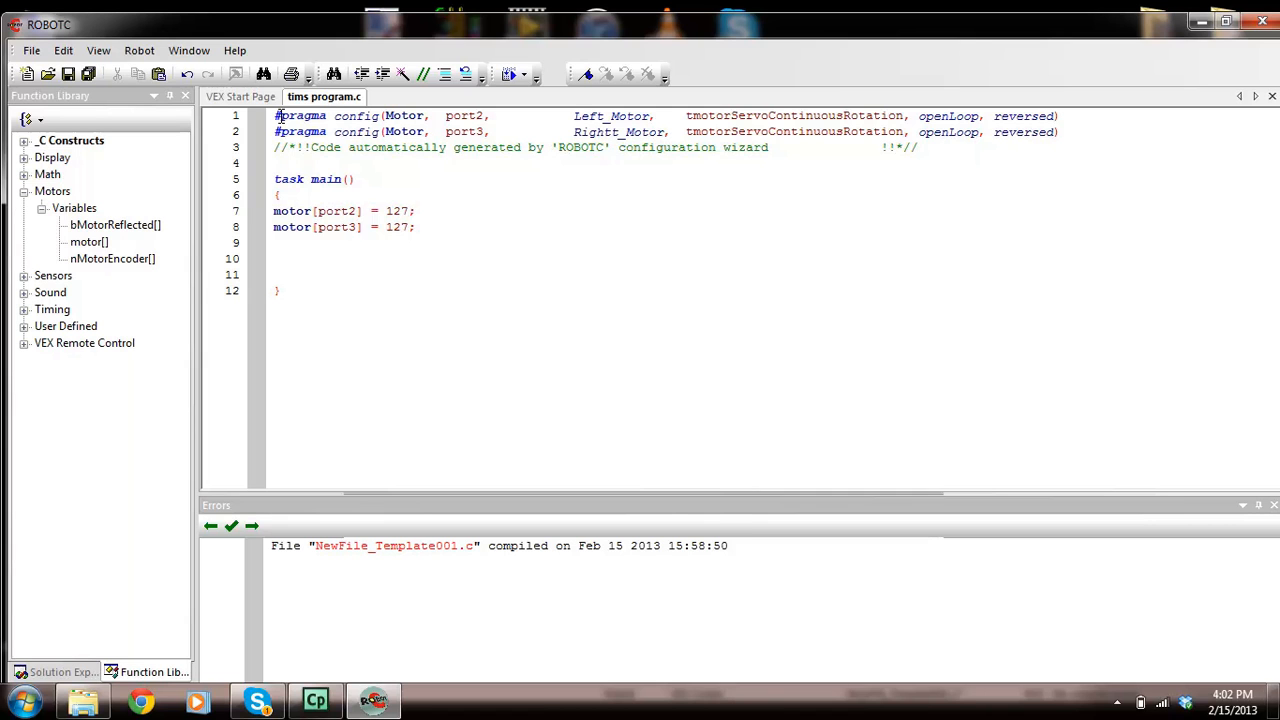
- Compile and download tims program to the Cortex and dismiss the battery-off warning
left_click(140, 50)
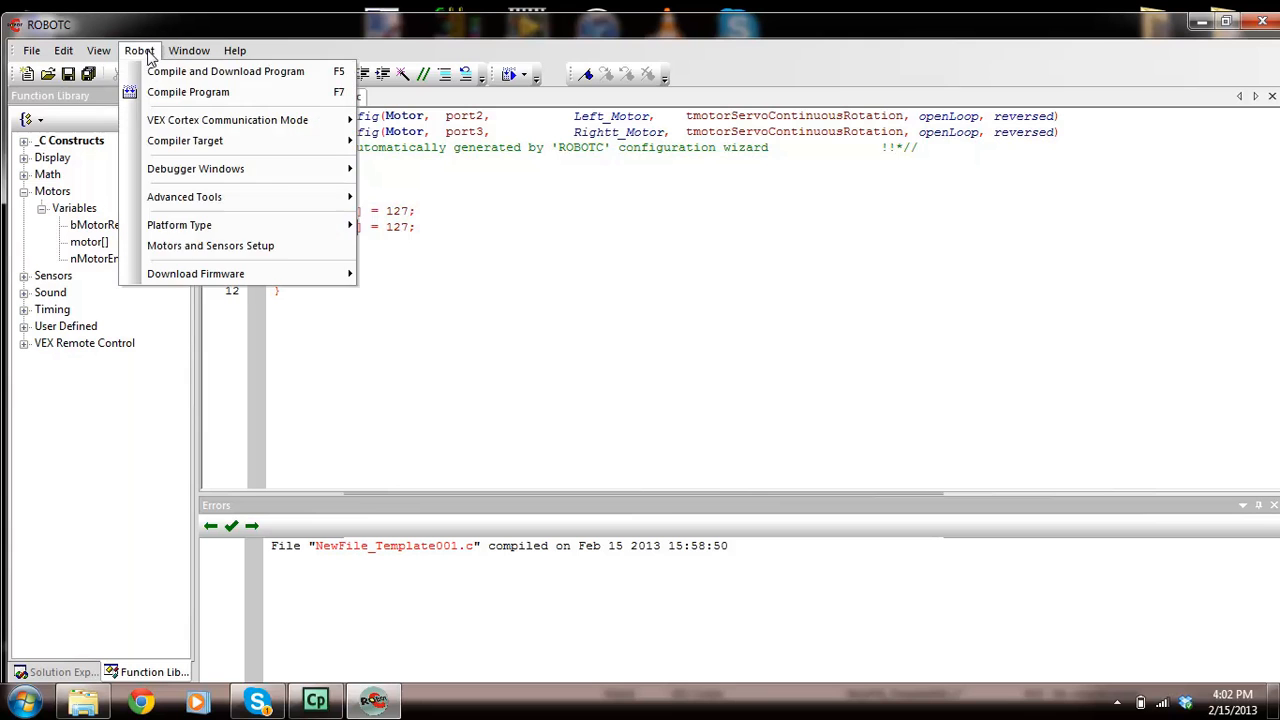
left_click(224, 72)
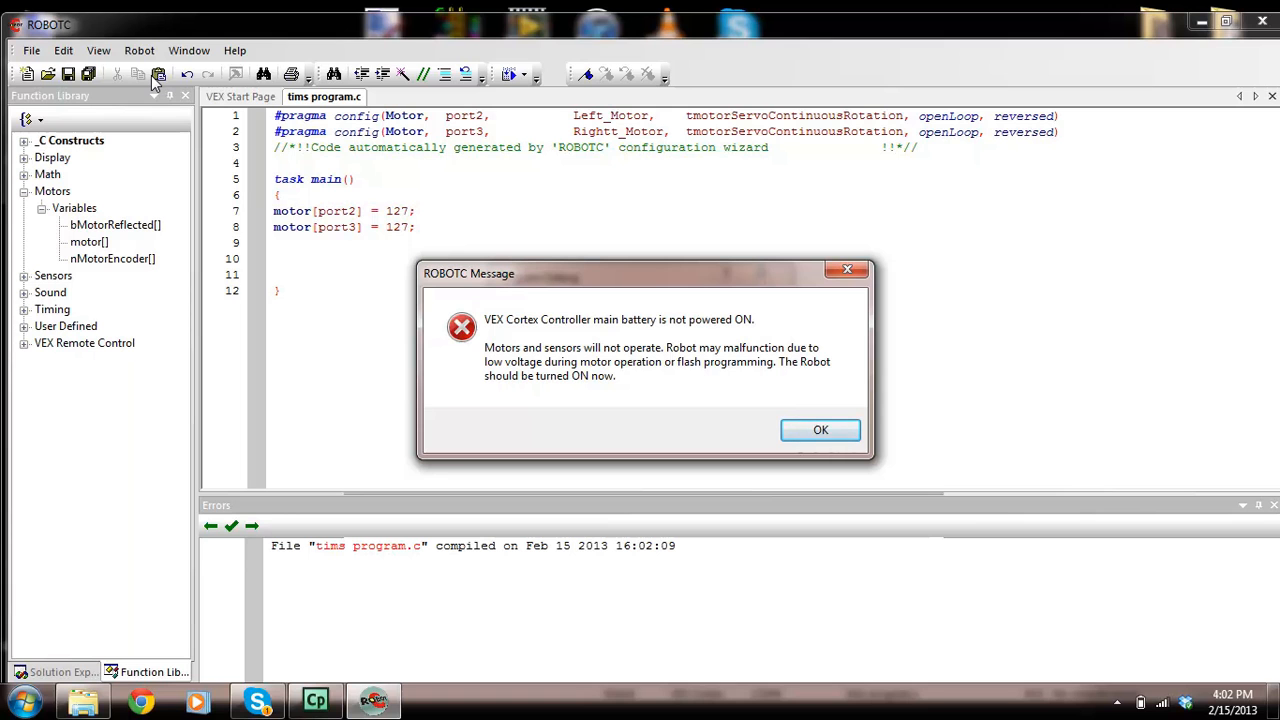
mouse_move(520, 200)
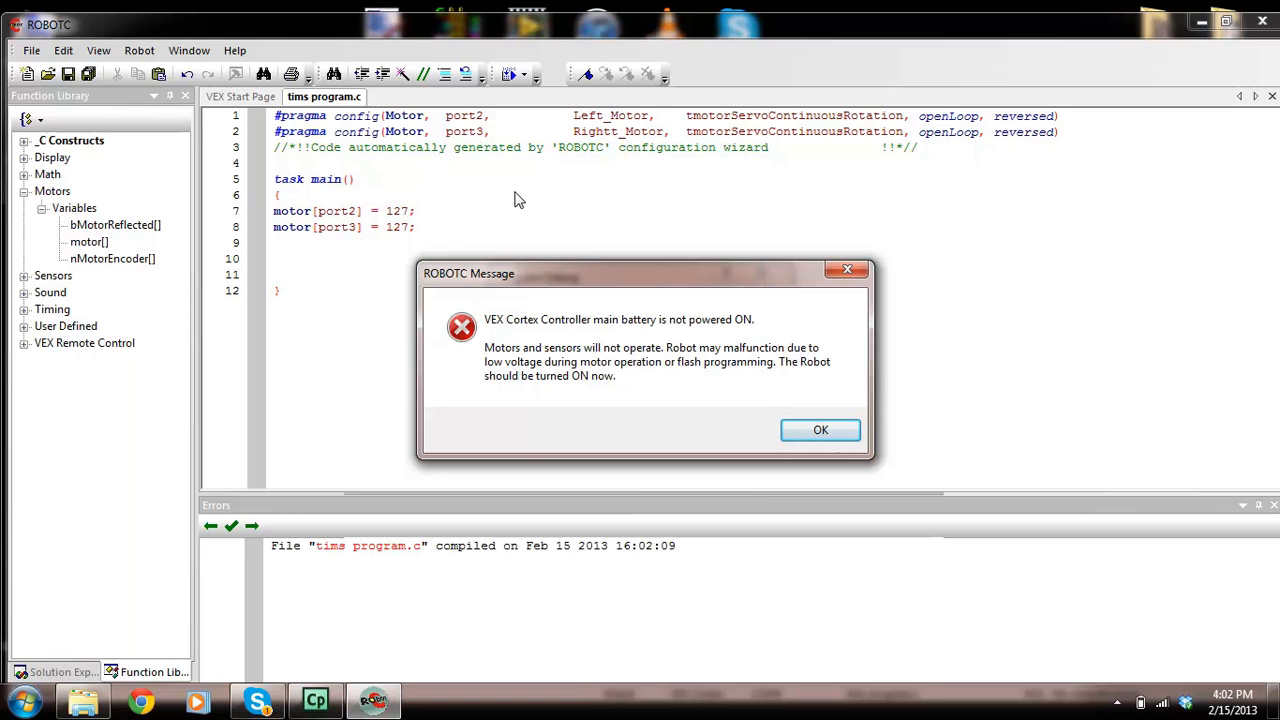
left_click(820, 428)
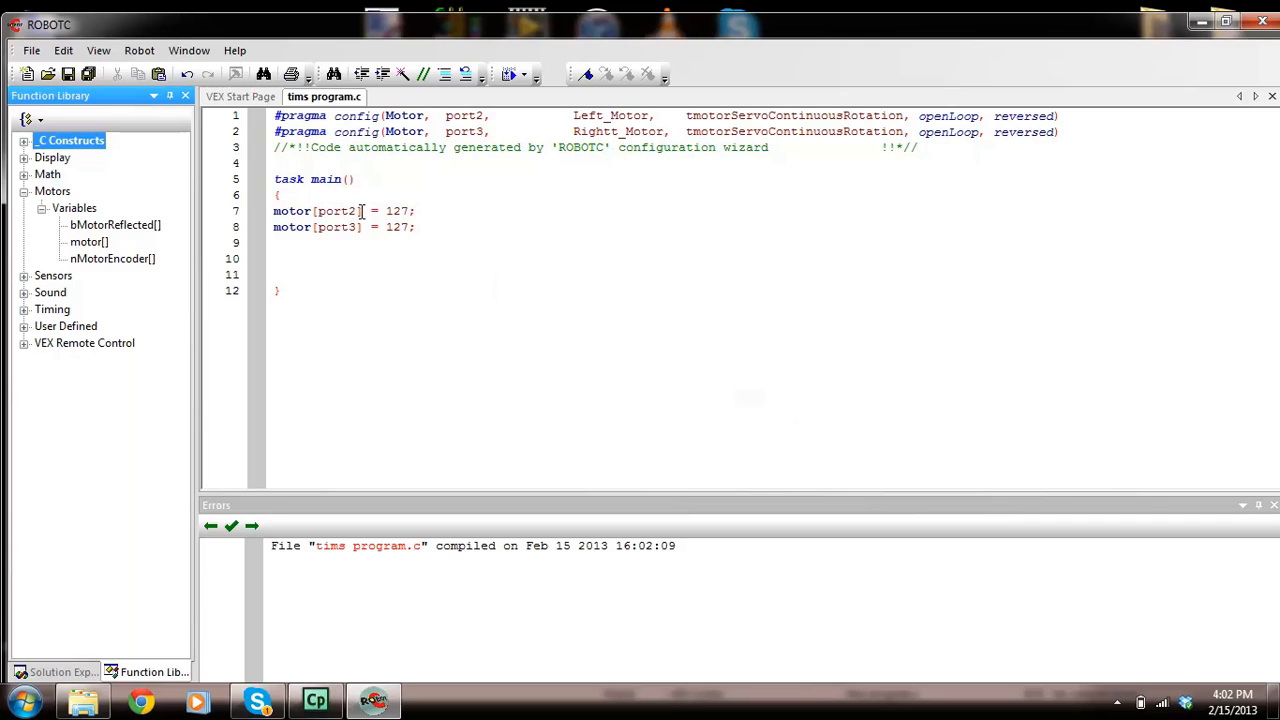
mouse_move(360, 224)
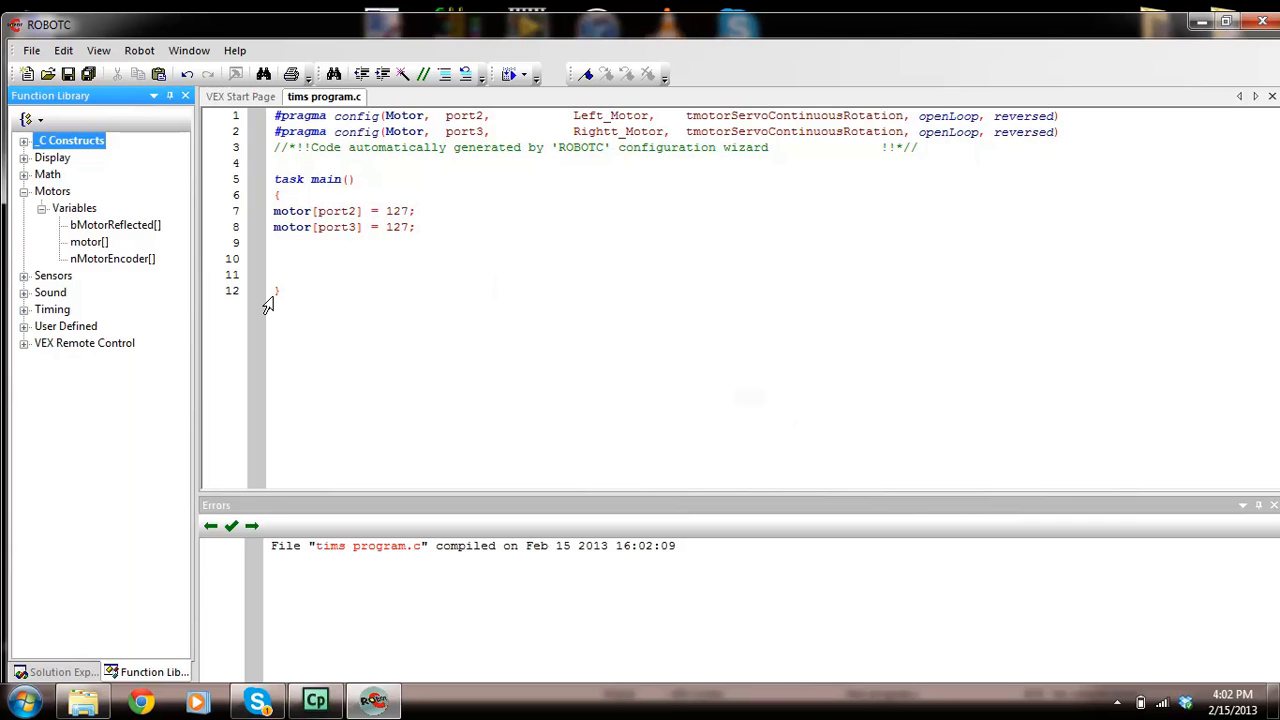
mouse_move(220, 302)
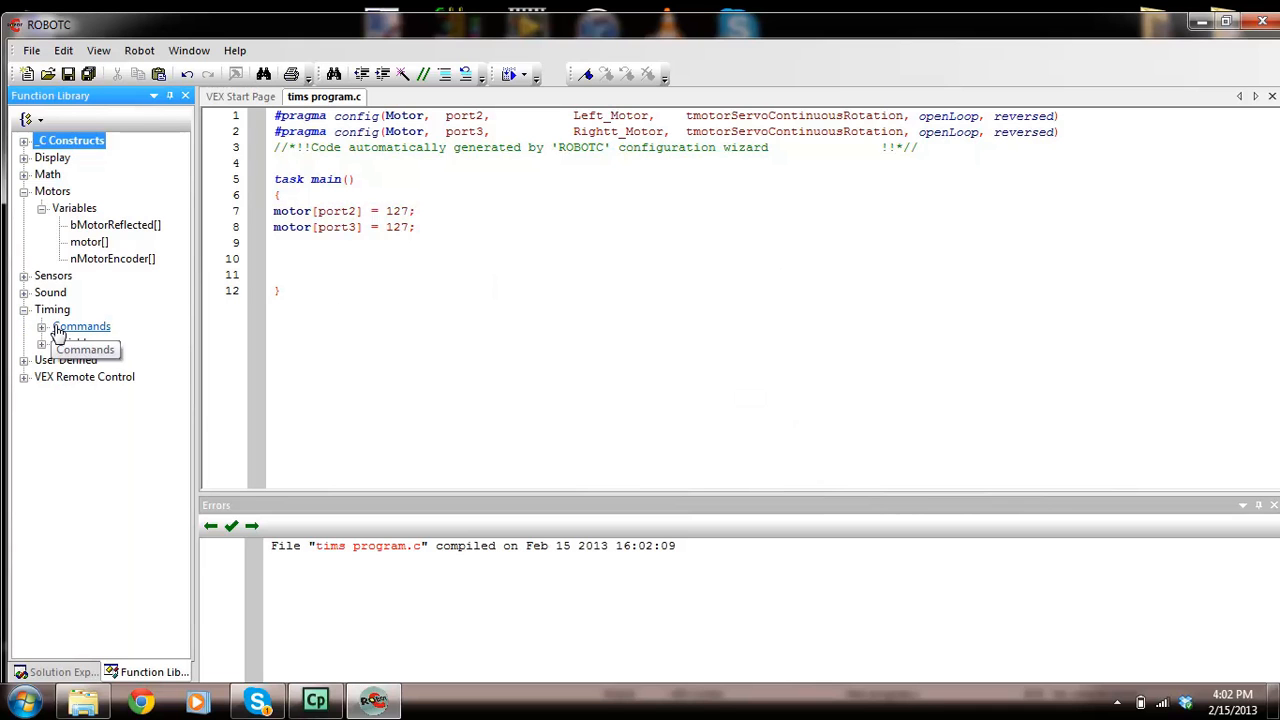
- Insert wait1Msec(2000) after the two motor lines and save over tims program.c
left_click(42, 326)
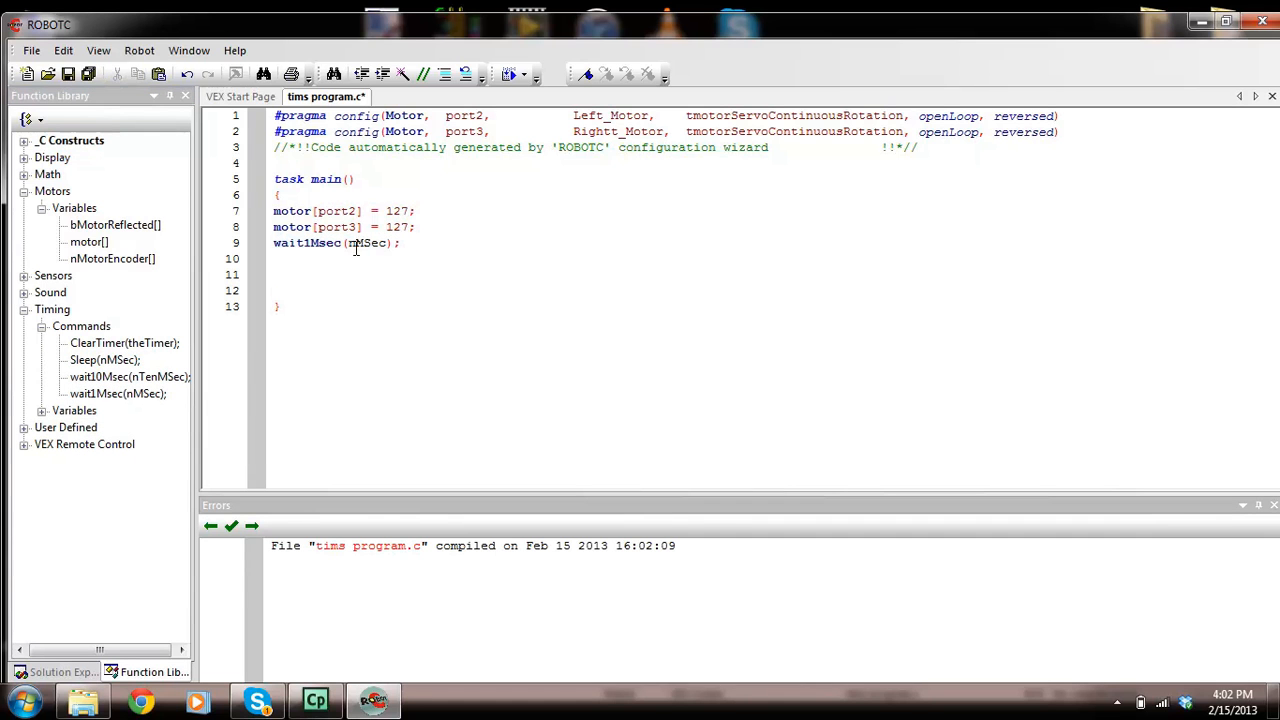
double_click(368, 244)
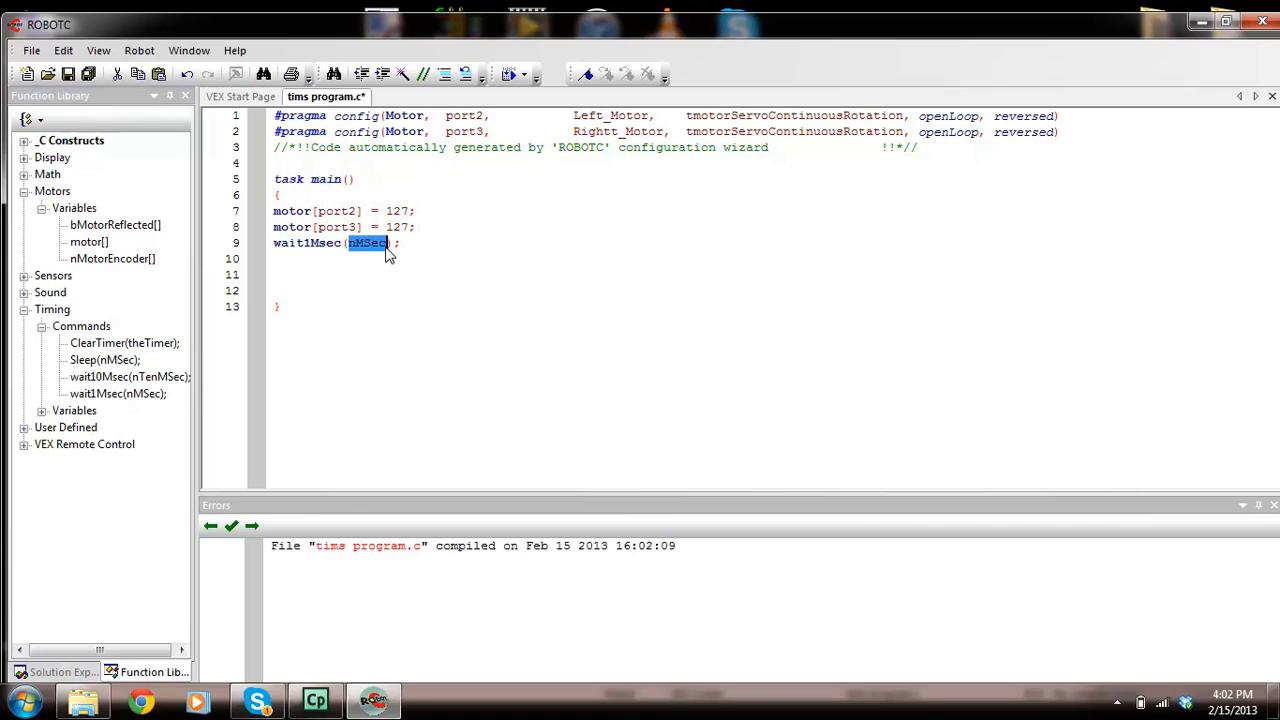
type("2000")
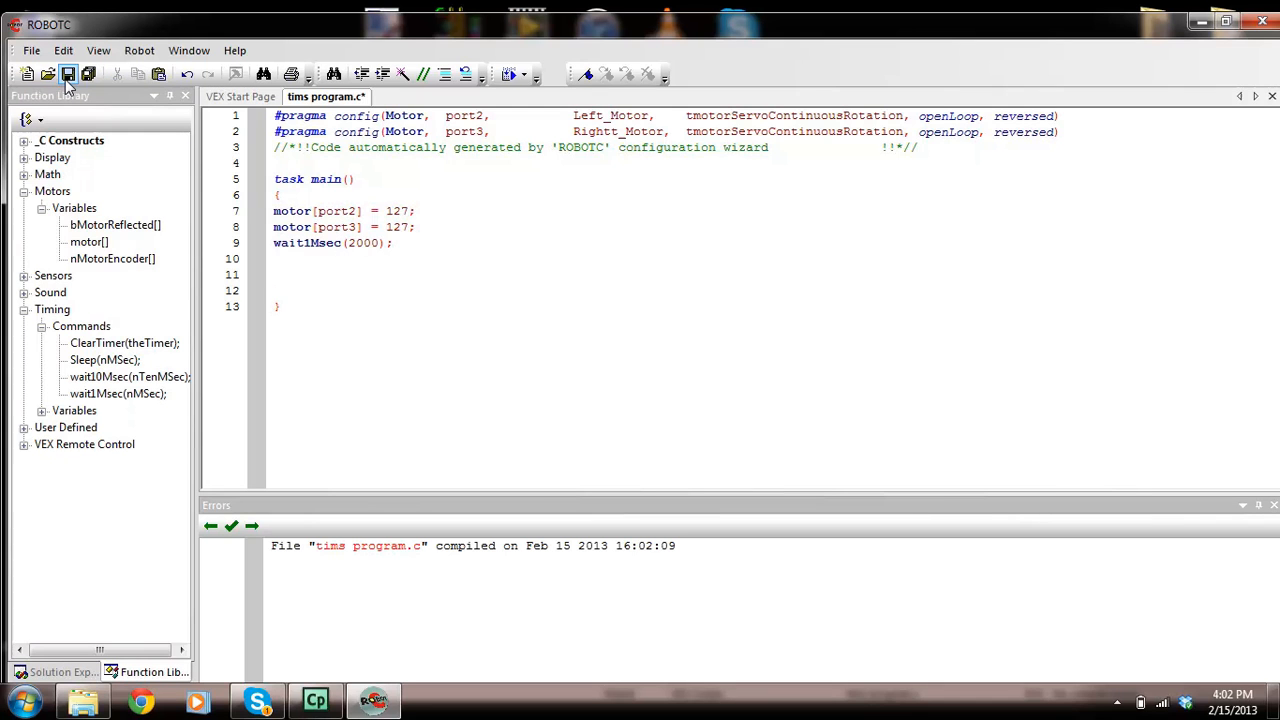
left_click(68, 74)
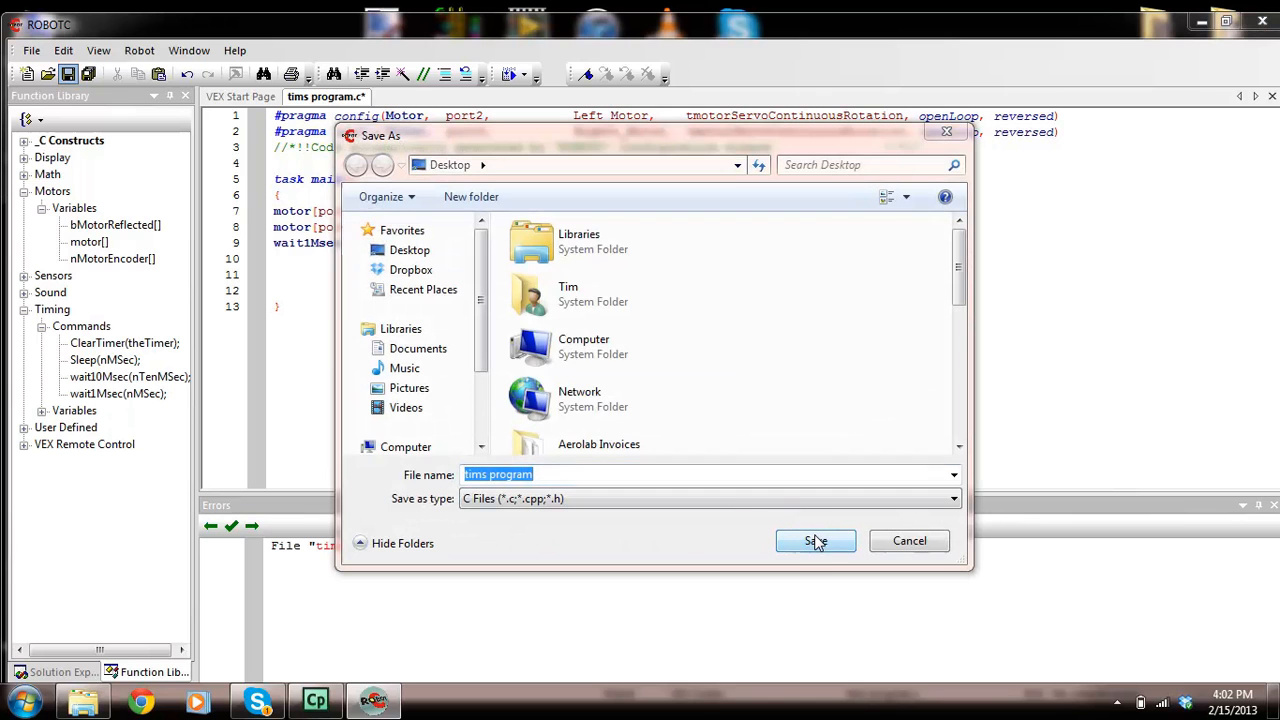
left_click(816, 540)
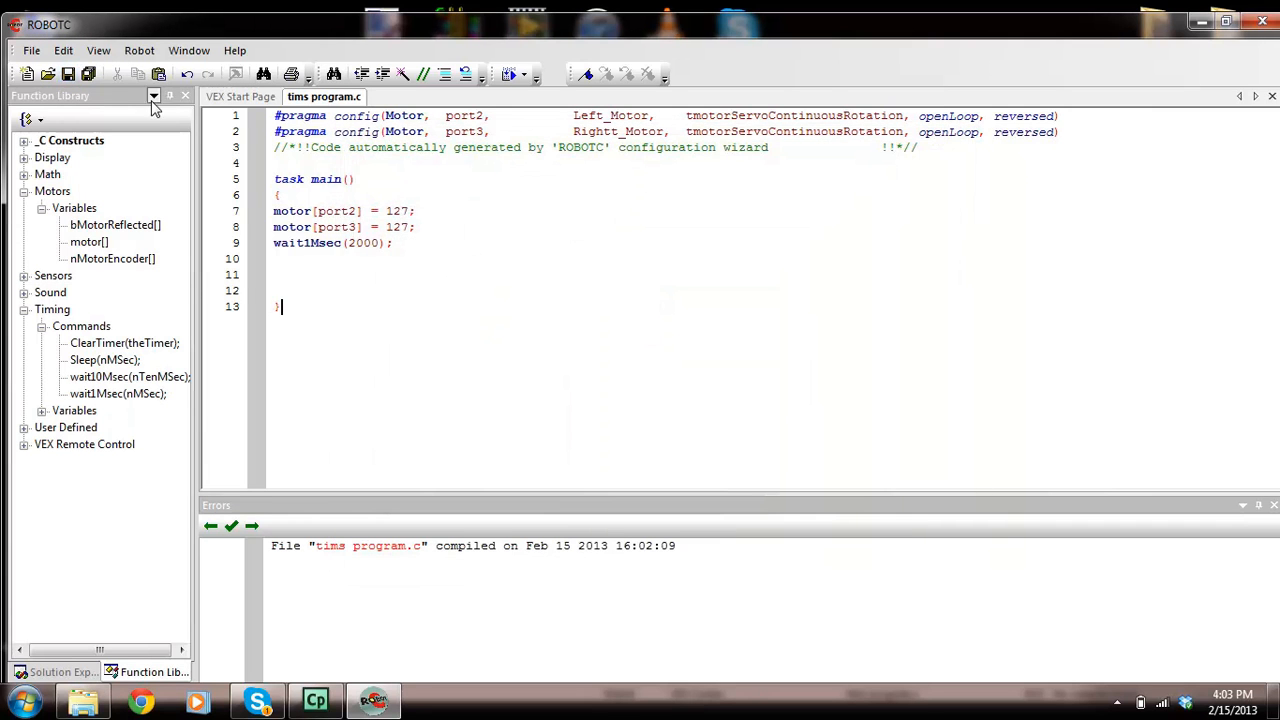
- Compile and download tims program.c, then start and stop it once in Program Debug
left_click(158, 74)
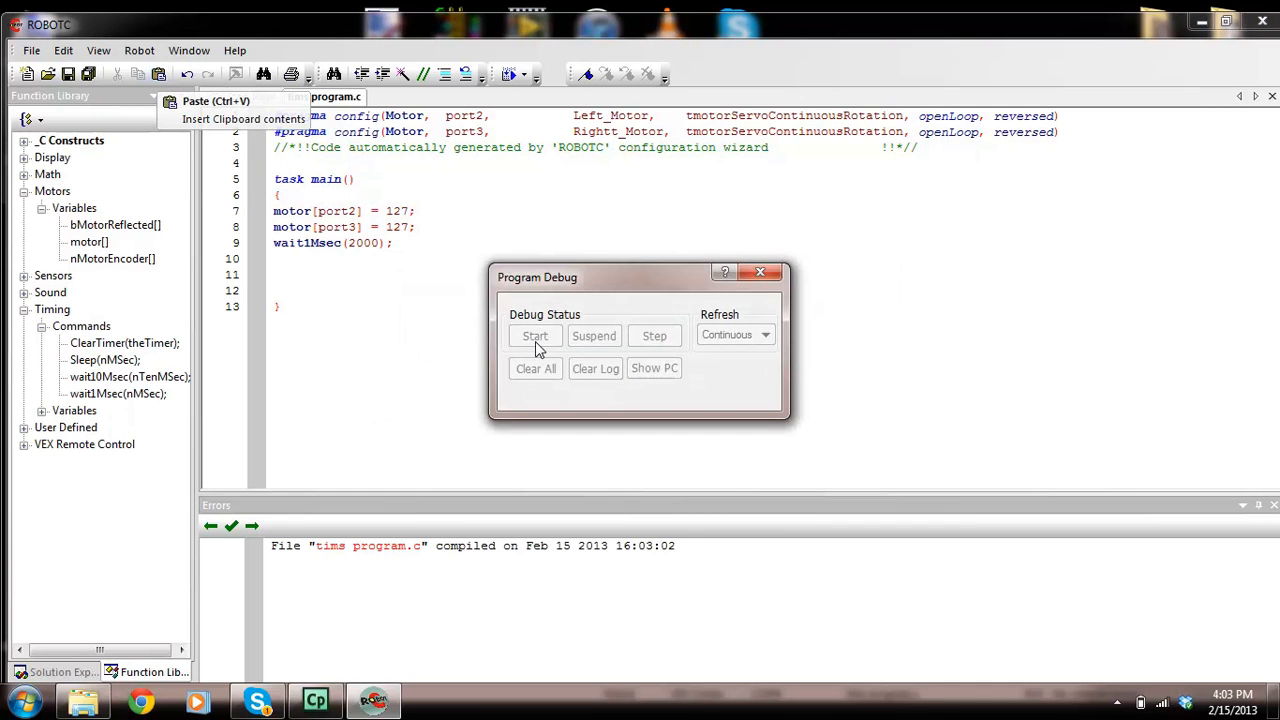
left_click(536, 336)
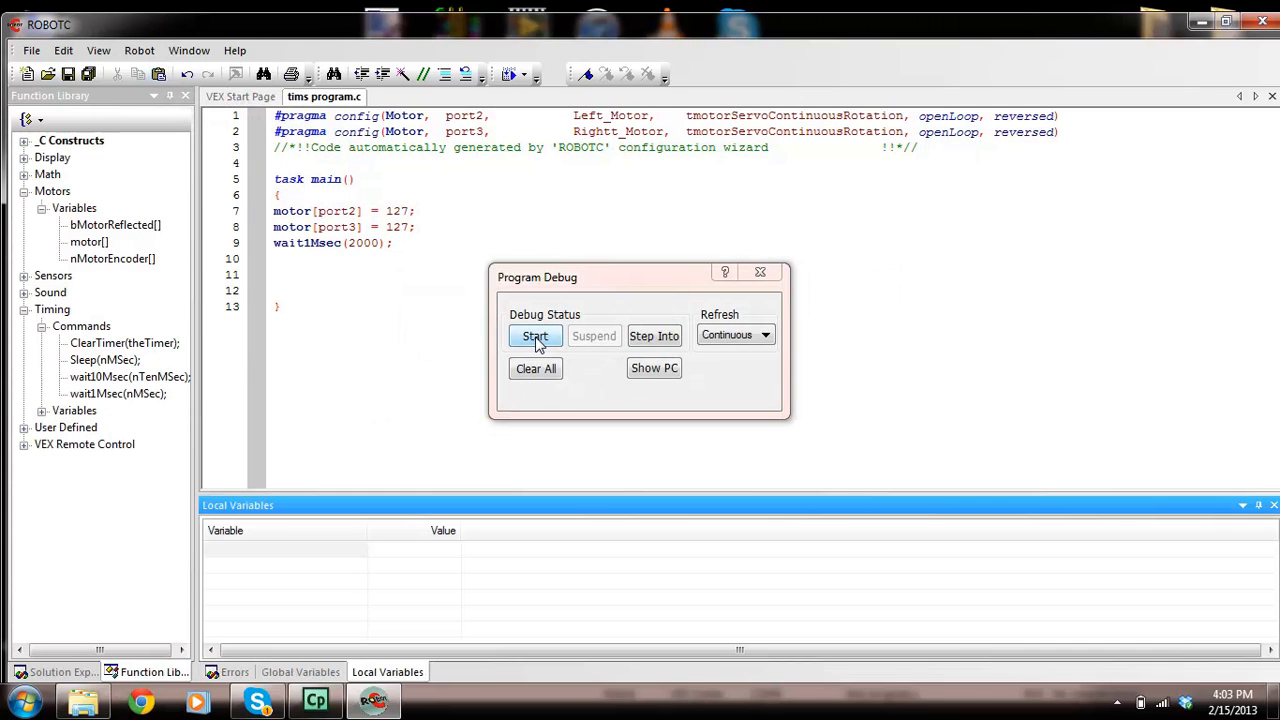
left_click(536, 336)
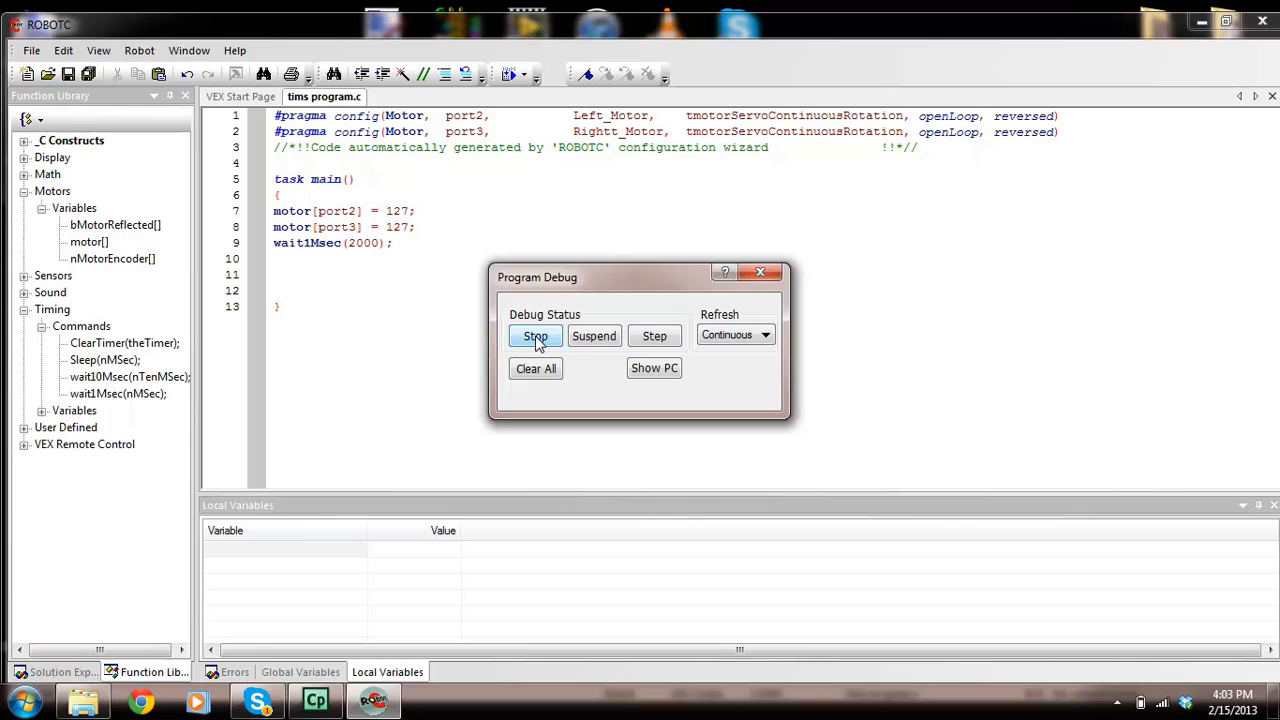
left_click(536, 336)
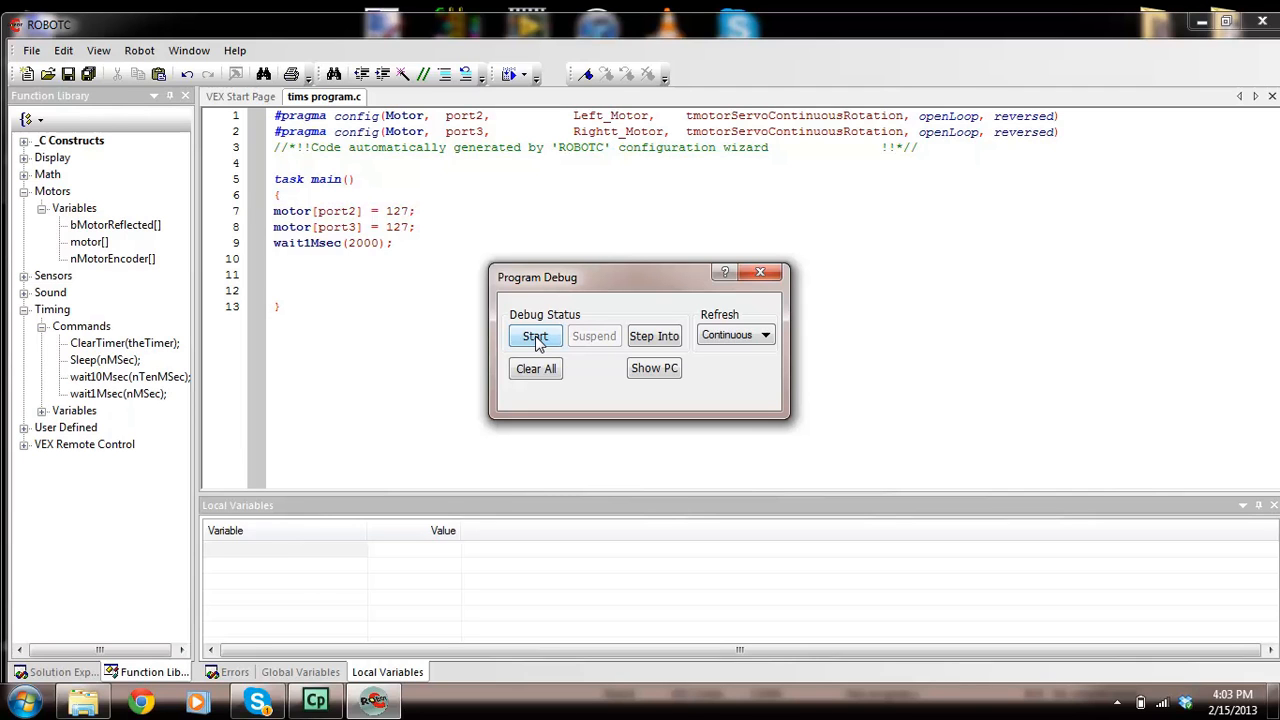
- Run and stop the program a second time, then close the Program Debug window
left_click(536, 336)
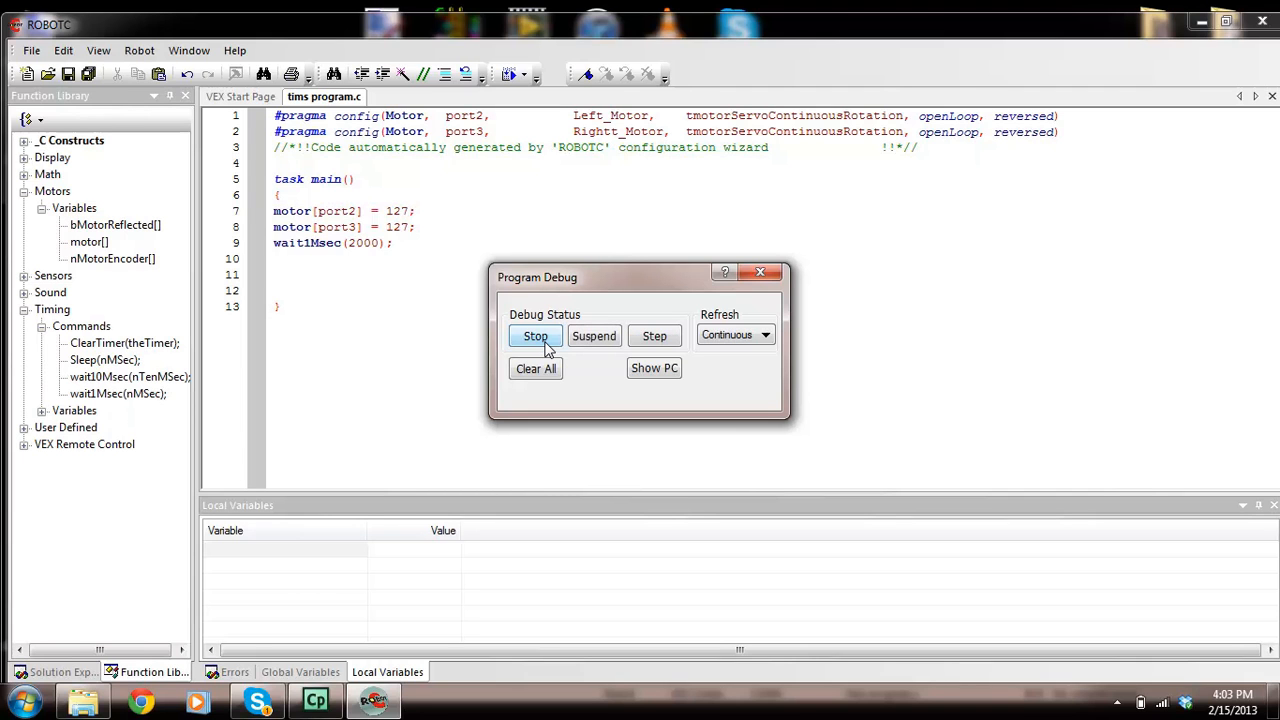
left_click(536, 336)
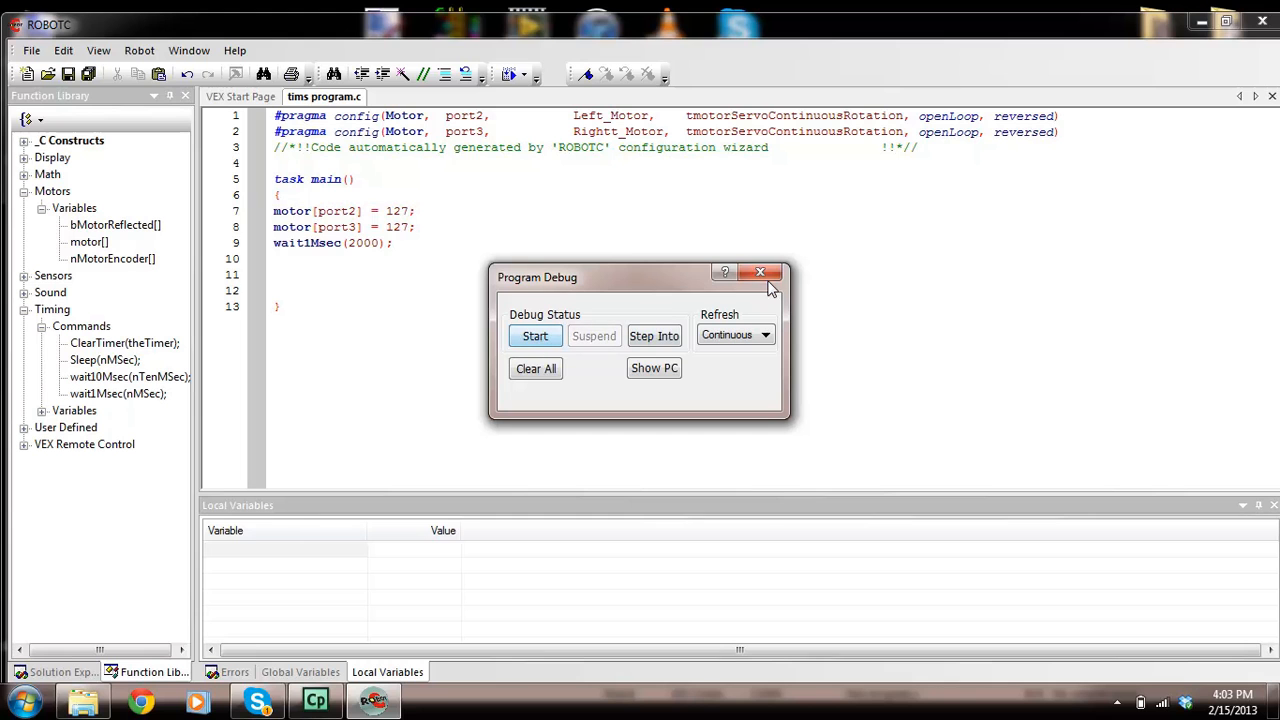
left_click(760, 272)
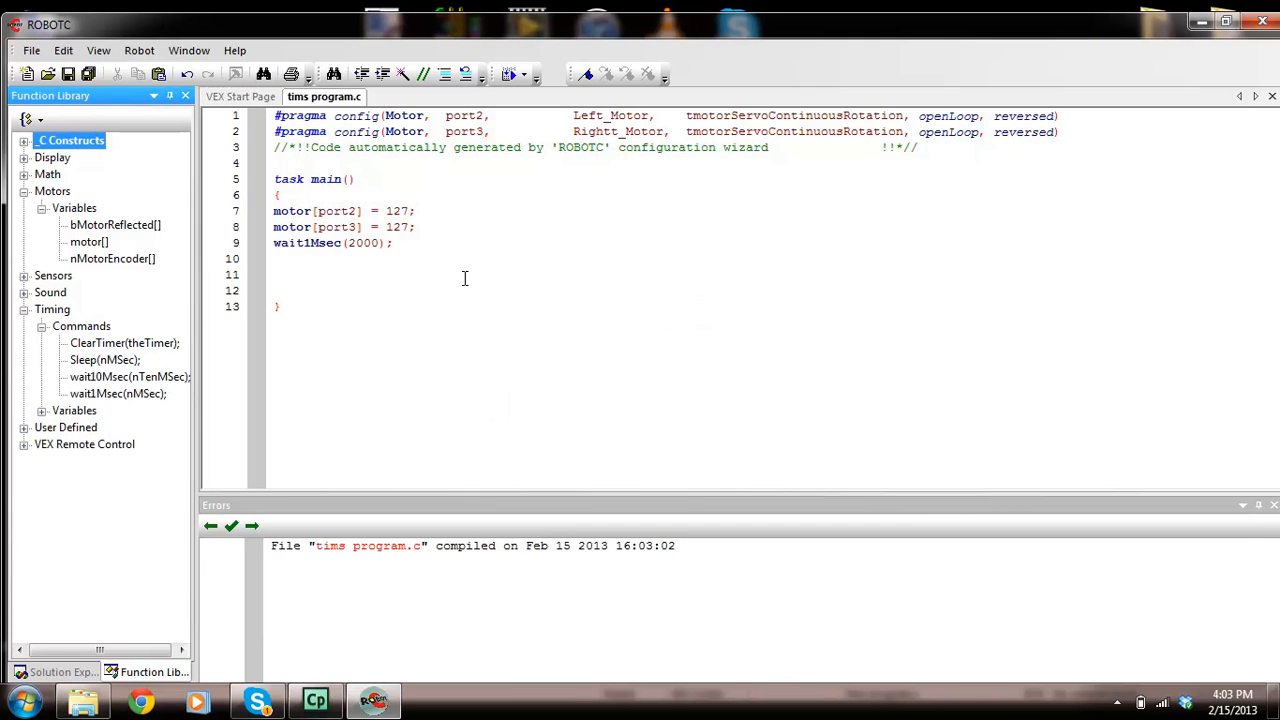
mouse_move(416, 242)
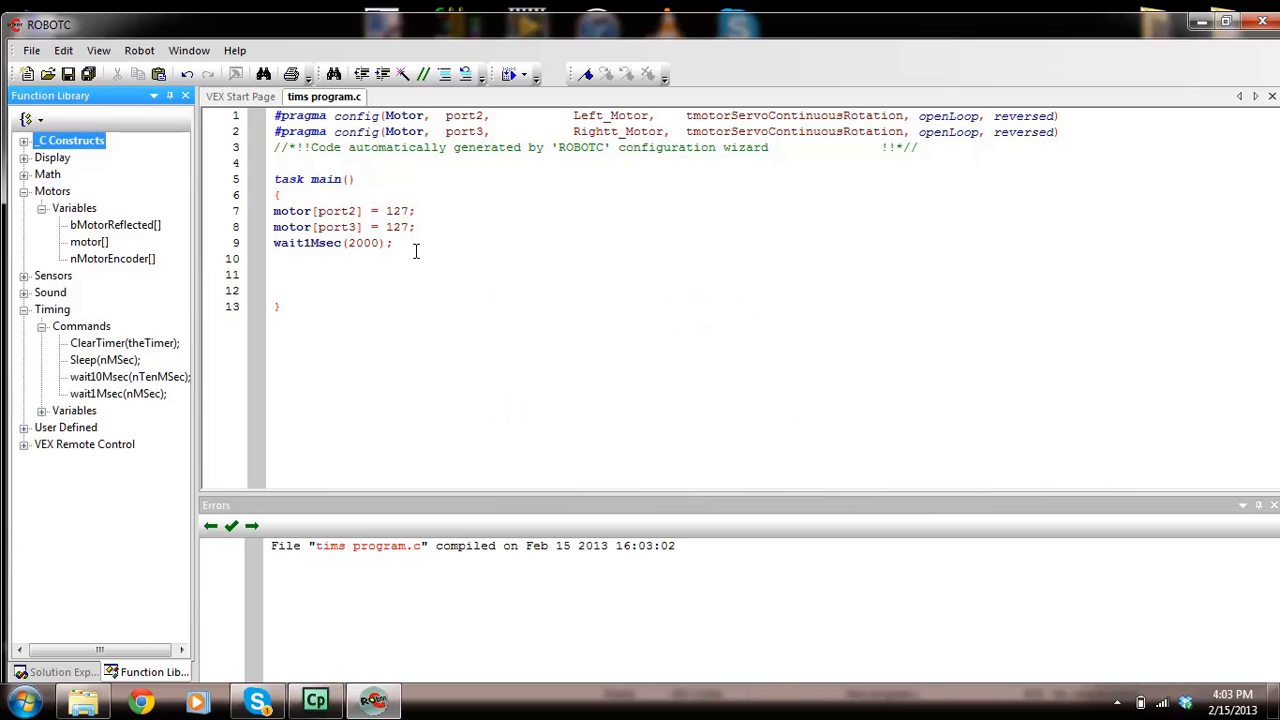